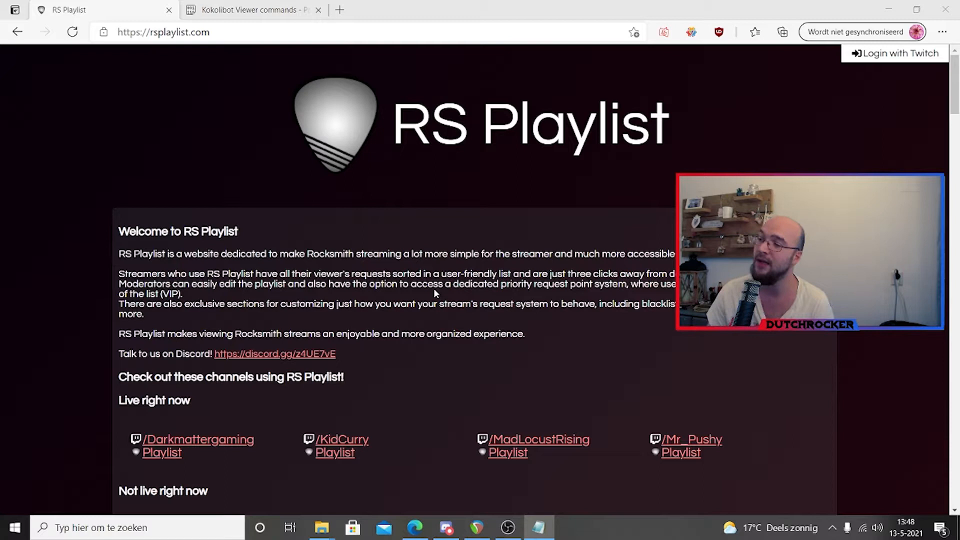
{"action": "mouse_move", "coordinate": [897, 53]}
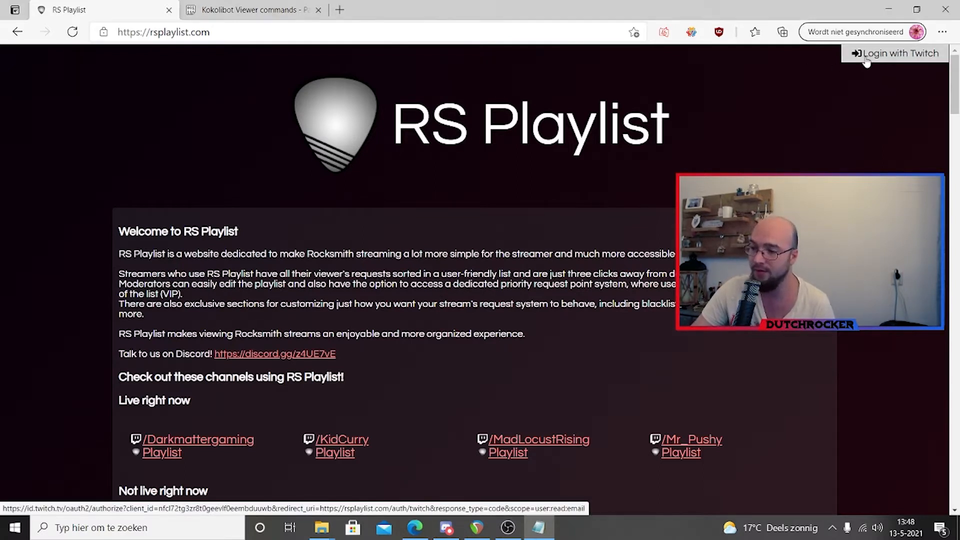
Log in to RS Playlist with Twitch and open your own empty playlist page
{"action": "left_click", "coordinate": [897, 54]}
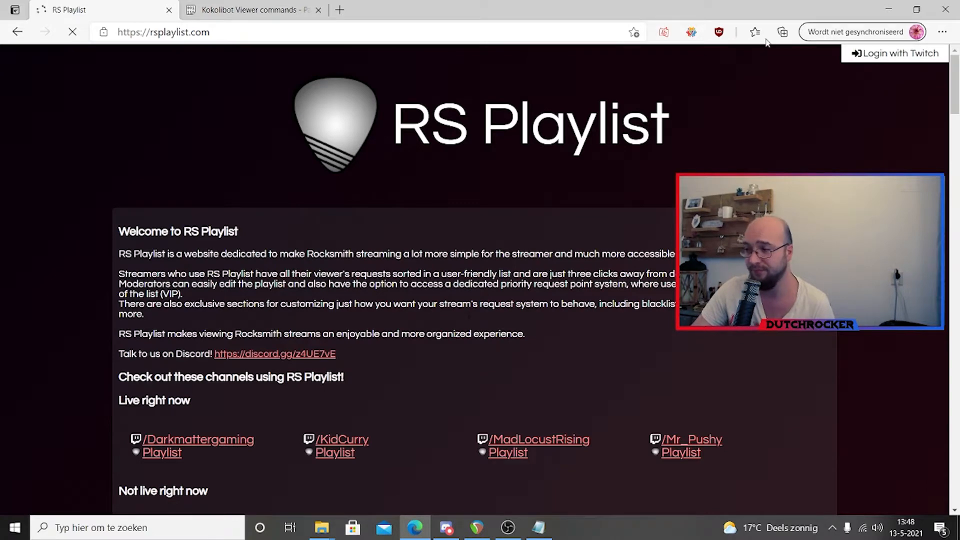
{"action": "left_click", "coordinate": [897, 54]}
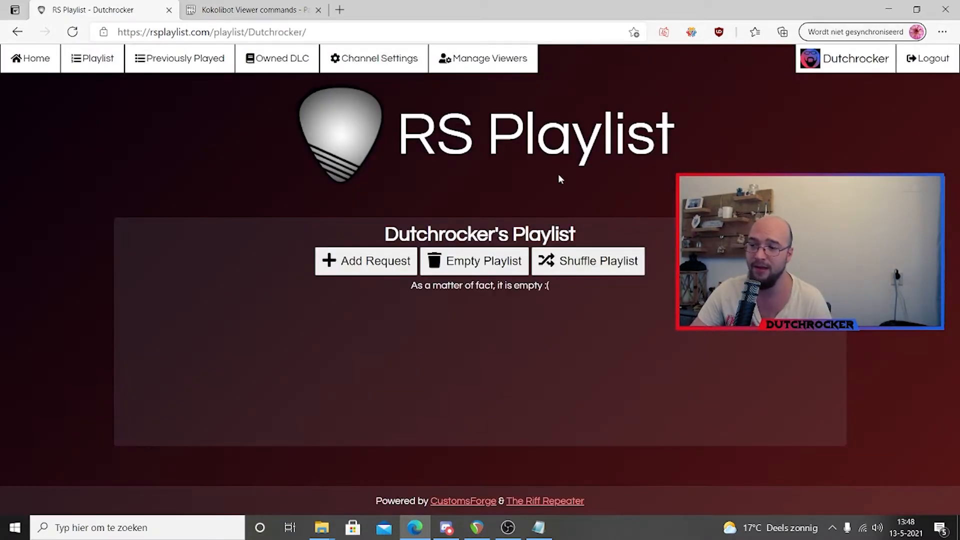
{"action": "mouse_move", "coordinate": [318, 229]}
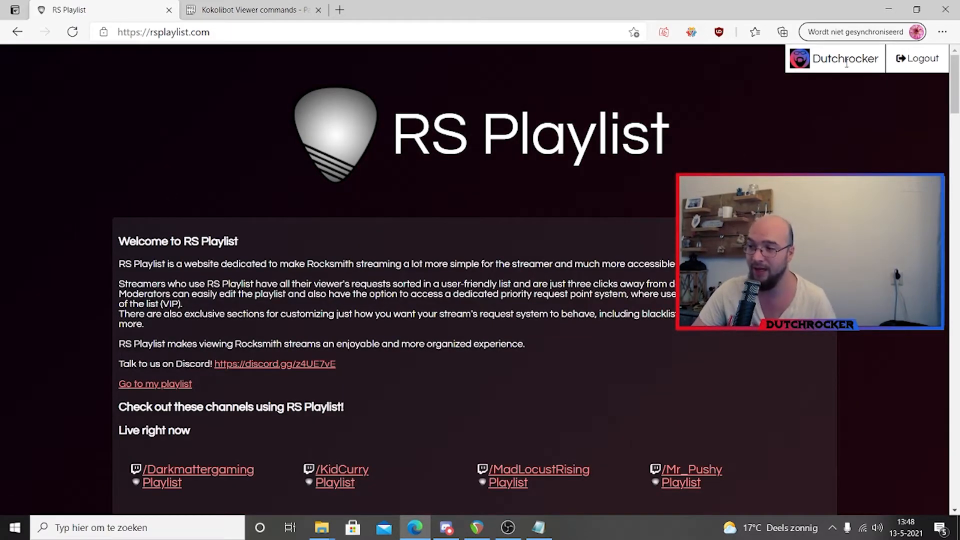
{"action": "mouse_move", "coordinate": [753, 155]}
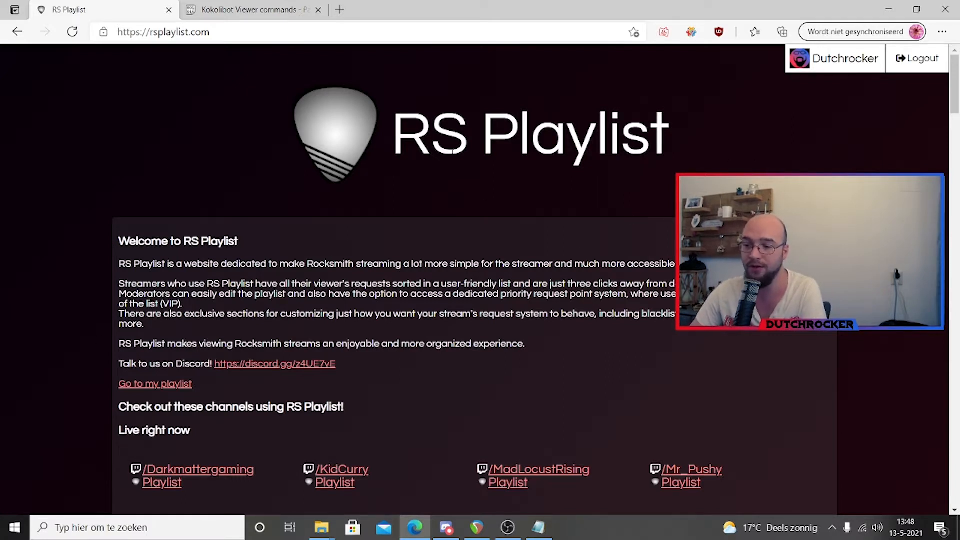
{"action": "left_click", "coordinate": [155, 384]}
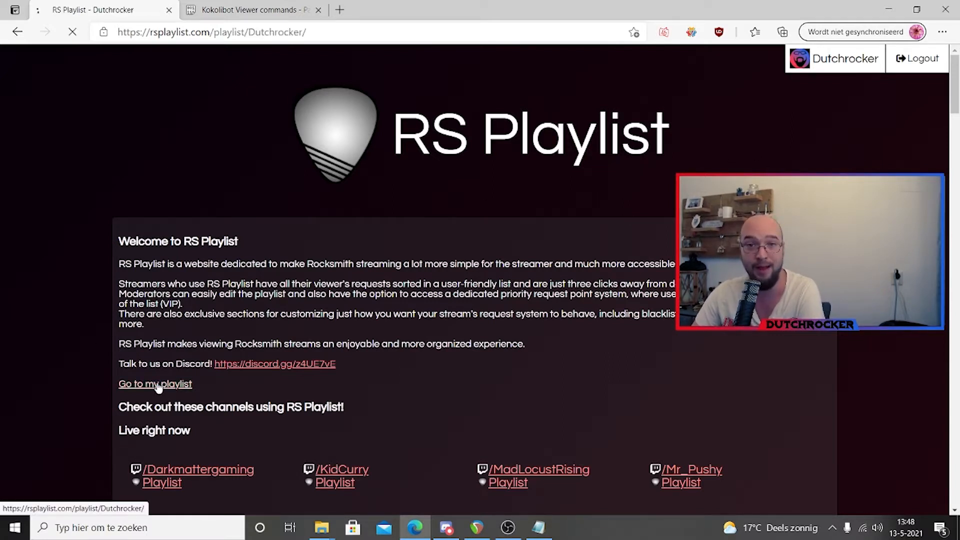
{"action": "left_click", "coordinate": [155, 384]}
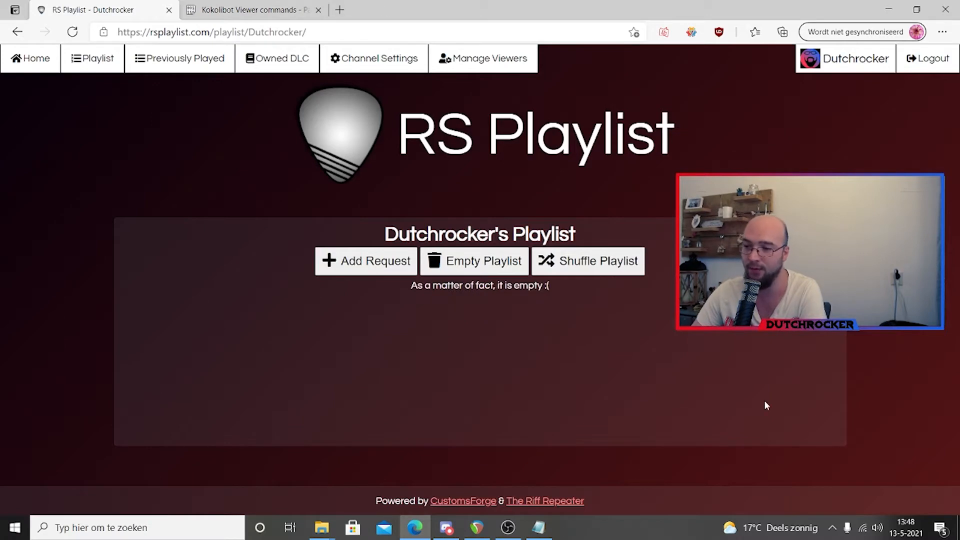
{"action": "mouse_move", "coordinate": [608, 196]}
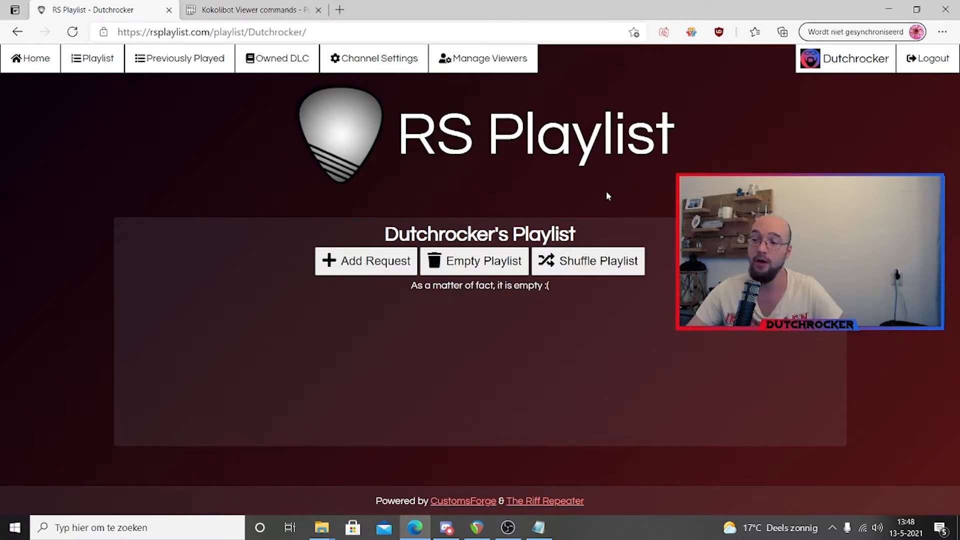
{"action": "mouse_move", "coordinate": [148, 163]}
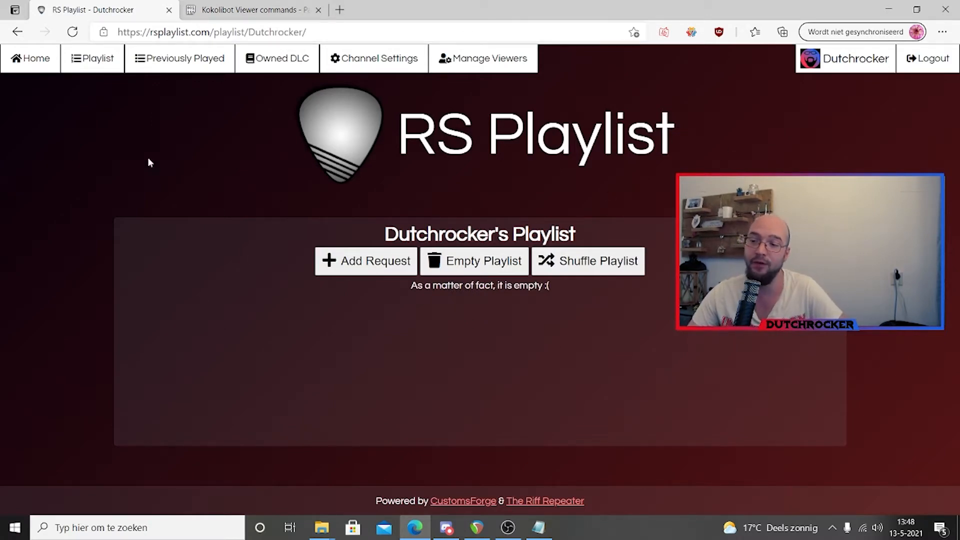
{"action": "mouse_move", "coordinate": [502, 81]}
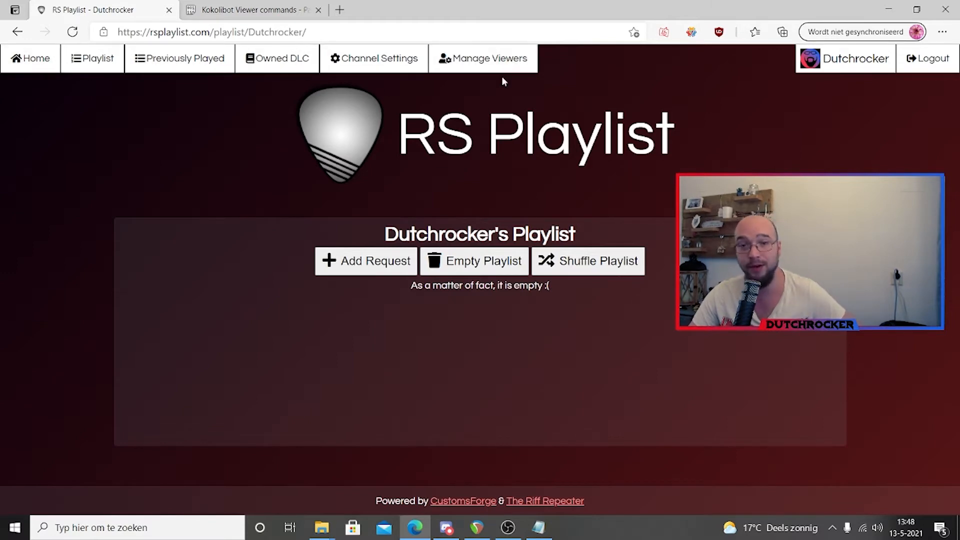
{"action": "mouse_move", "coordinate": [186, 214]}
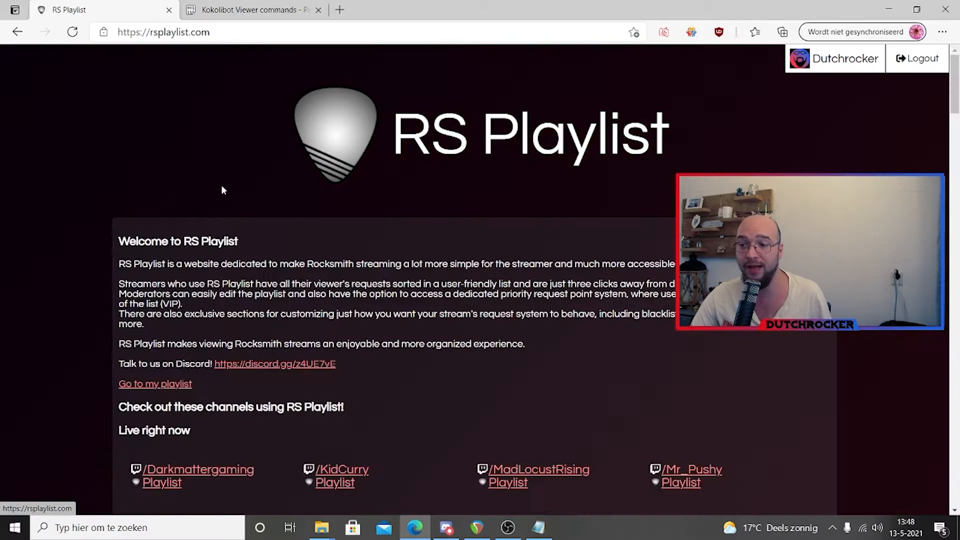
Scroll the home page's list of channels, then reopen Dutchrocker's empty playlist
{"action": "scroll", "scroll_direction": "down", "scroll_amount": 3}
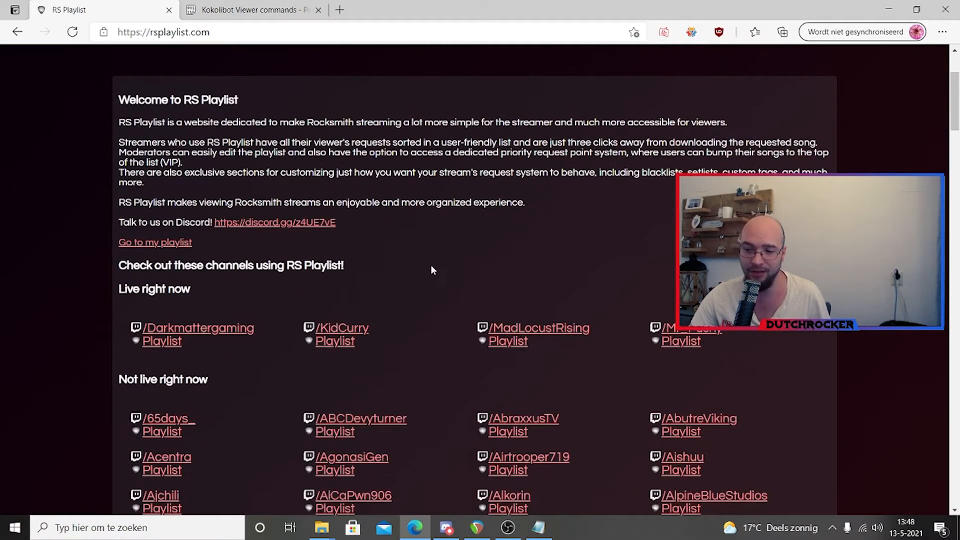
{"action": "scroll", "scroll_direction": "down", "scroll_amount": 3}
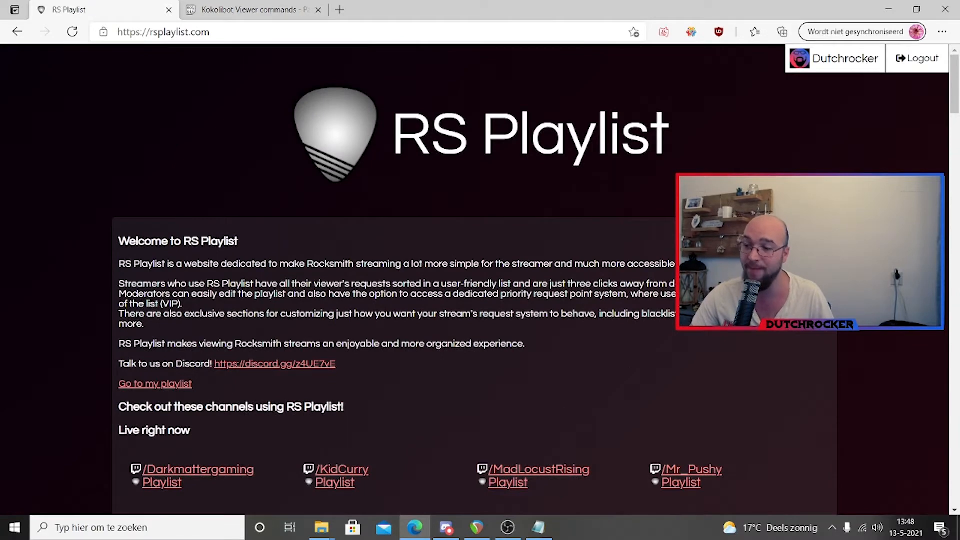
{"action": "mouse_move", "coordinate": [275, 367]}
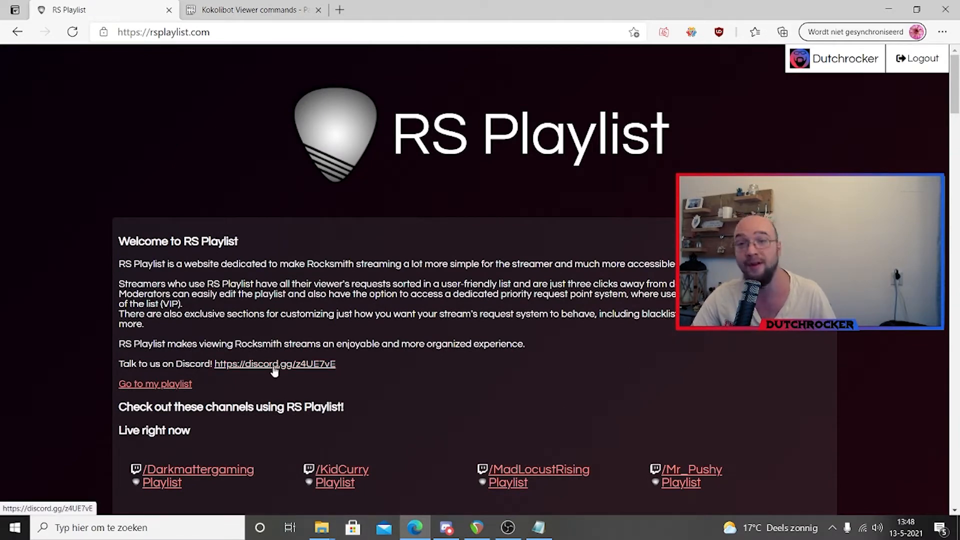
{"action": "left_click", "coordinate": [155, 384]}
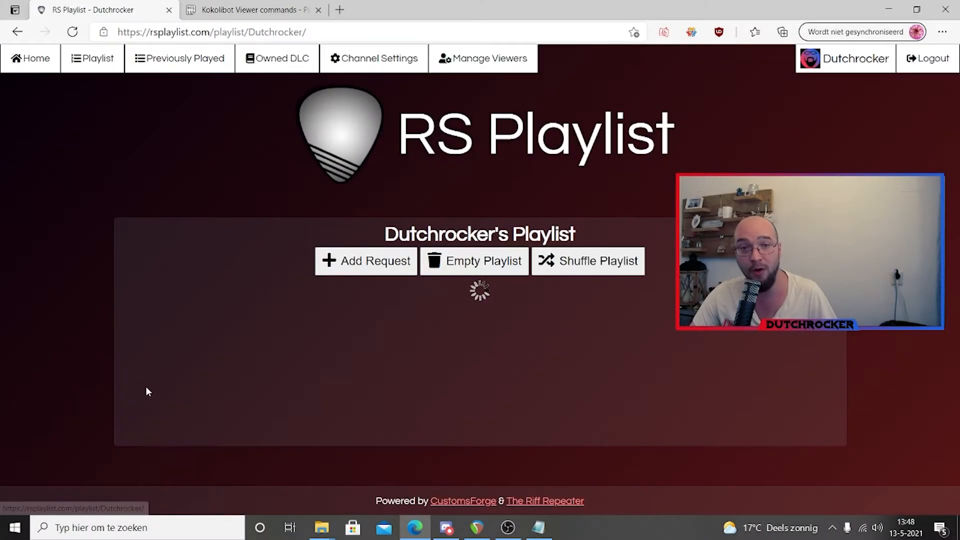
{"action": "left_click", "coordinate": [92, 58]}
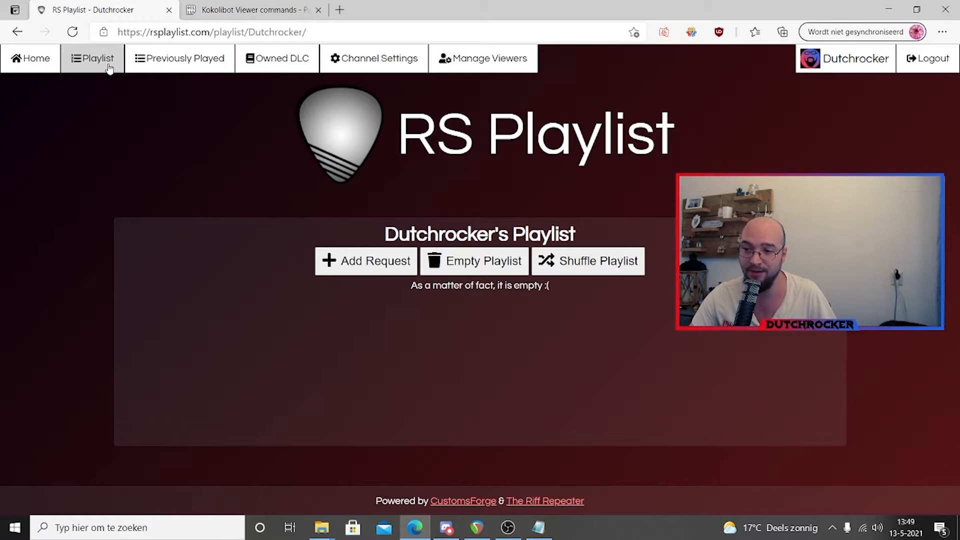
{"action": "mouse_move", "coordinate": [180, 58]}
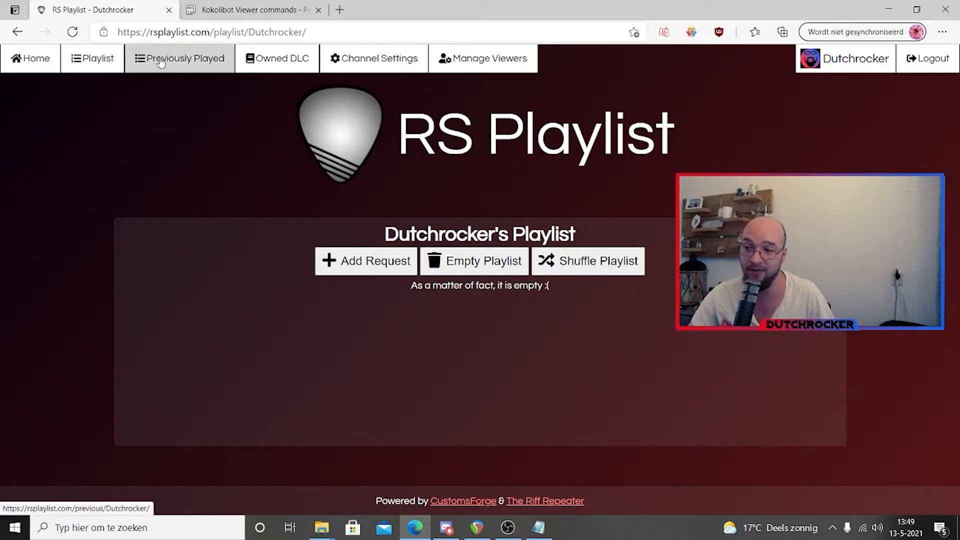
{"action": "mouse_move", "coordinate": [118, 129]}
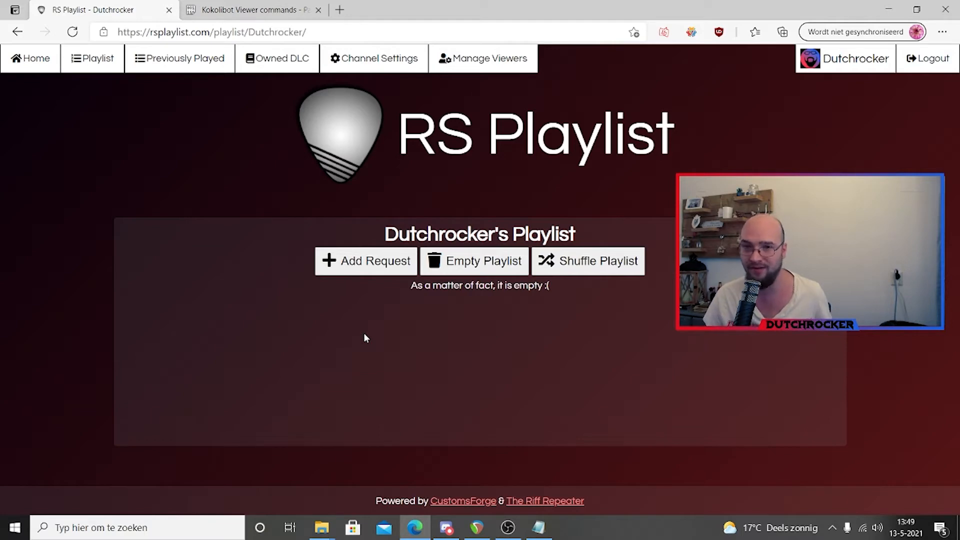
{"action": "left_click", "coordinate": [179, 58]}
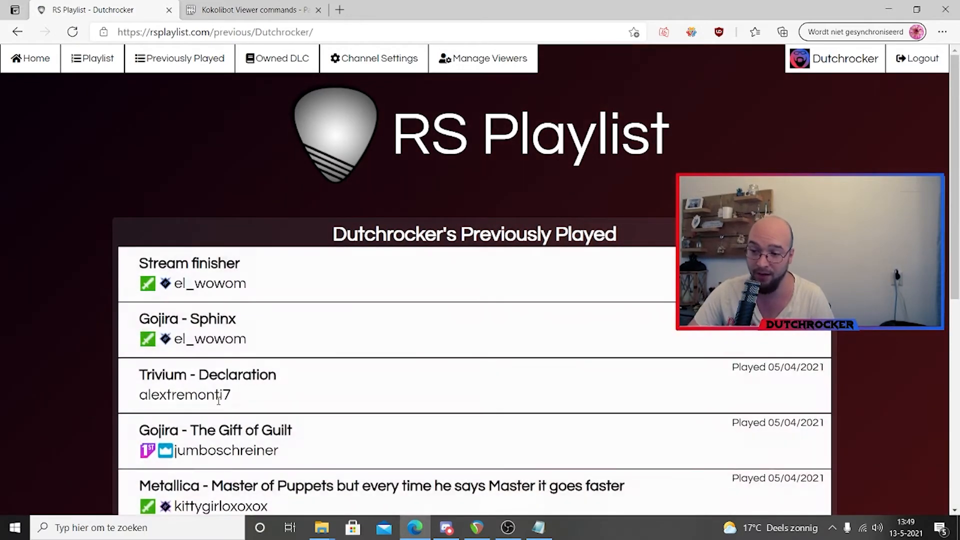
{"action": "scroll", "scroll_direction": "down", "scroll_amount": 3}
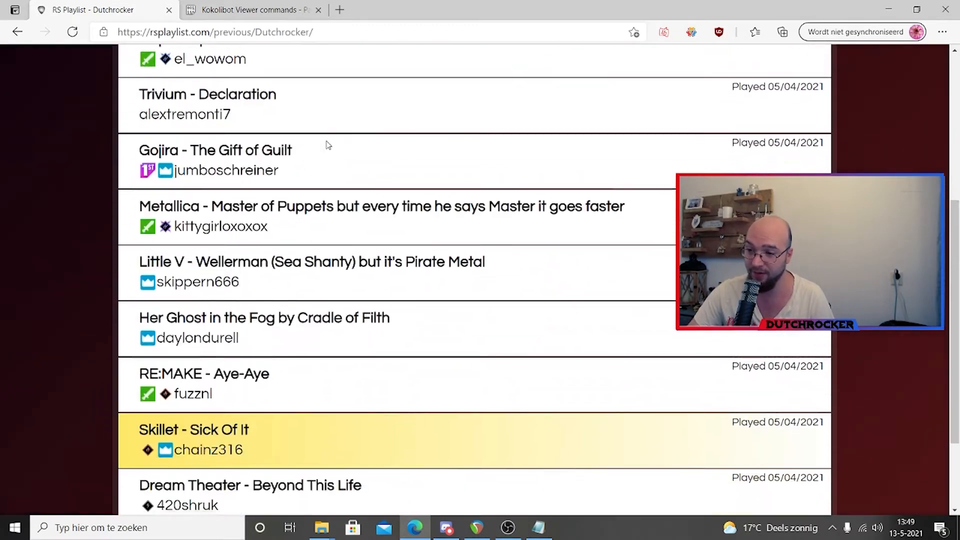
{"action": "scroll", "scroll_direction": "down", "scroll_amount": 3}
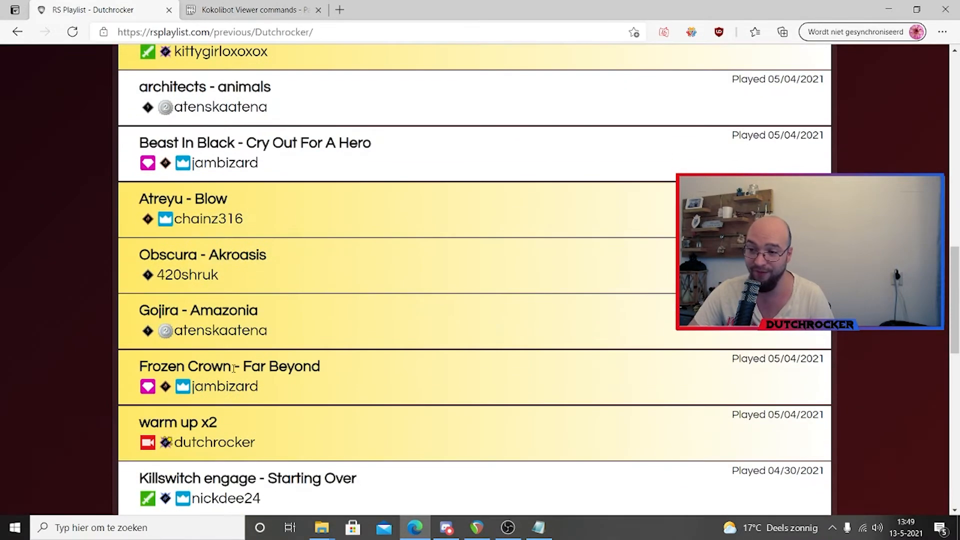
{"action": "mouse_move", "coordinate": [300, 245]}
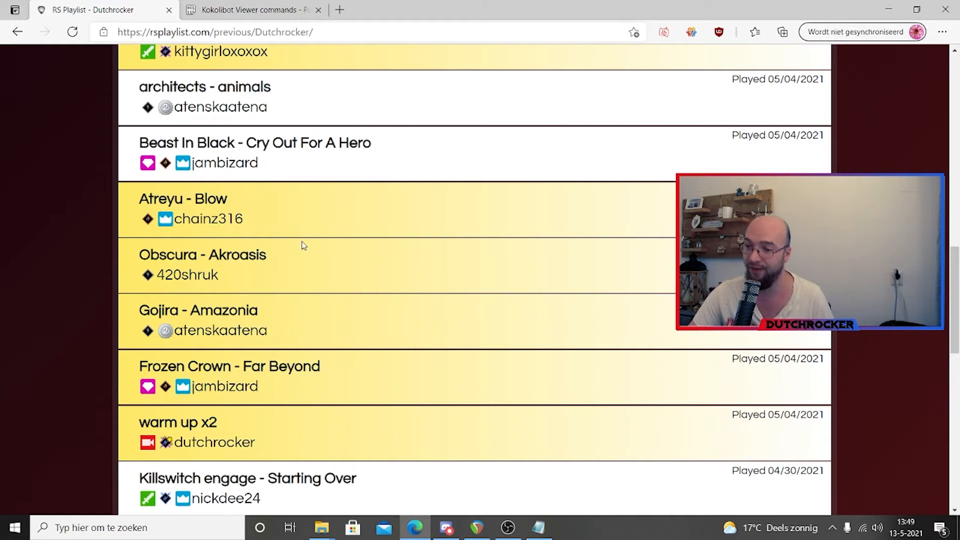
{"action": "mouse_move", "coordinate": [190, 323]}
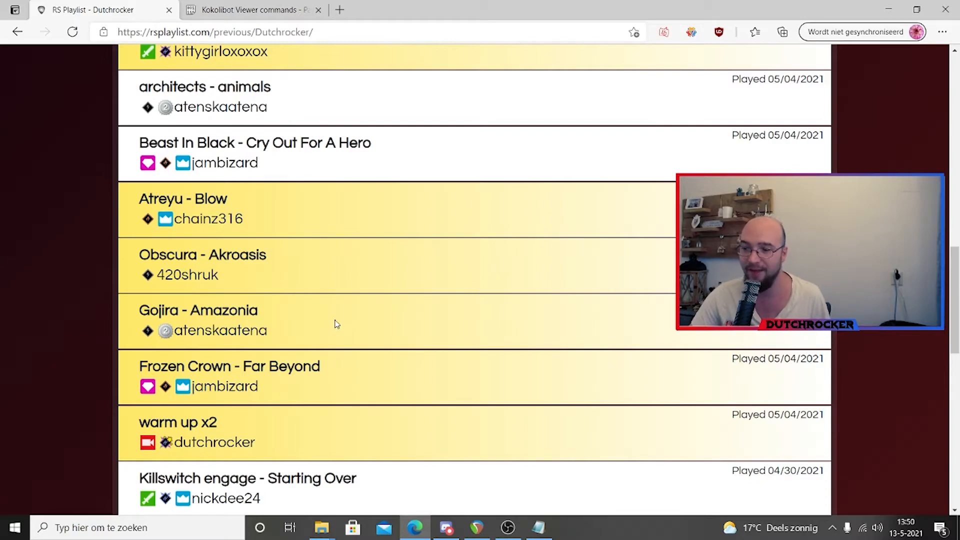
{"action": "mouse_move", "coordinate": [300, 314]}
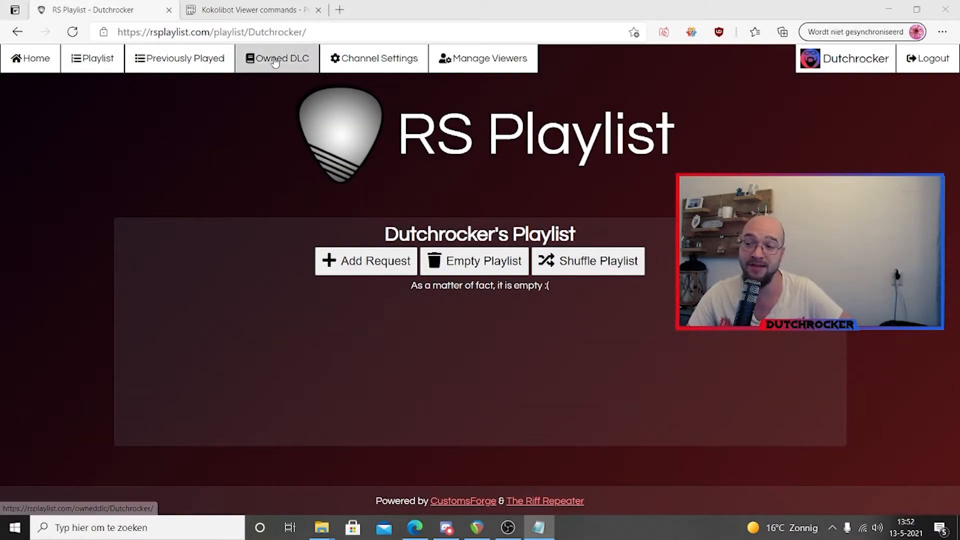
View the Owned DLC song list, then go to the channel's Twitch page with chat
{"action": "left_click", "coordinate": [277, 58]}
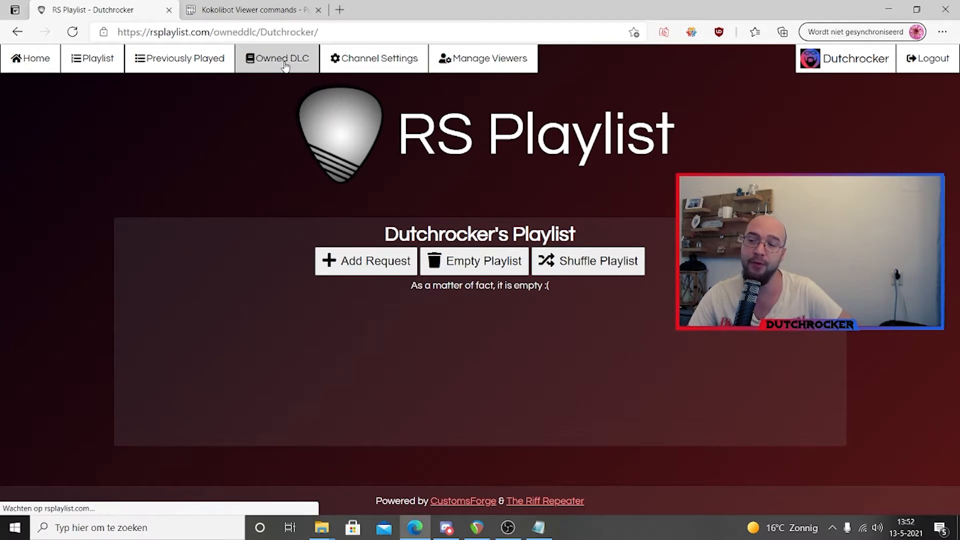
{"action": "left_click", "coordinate": [276, 58]}
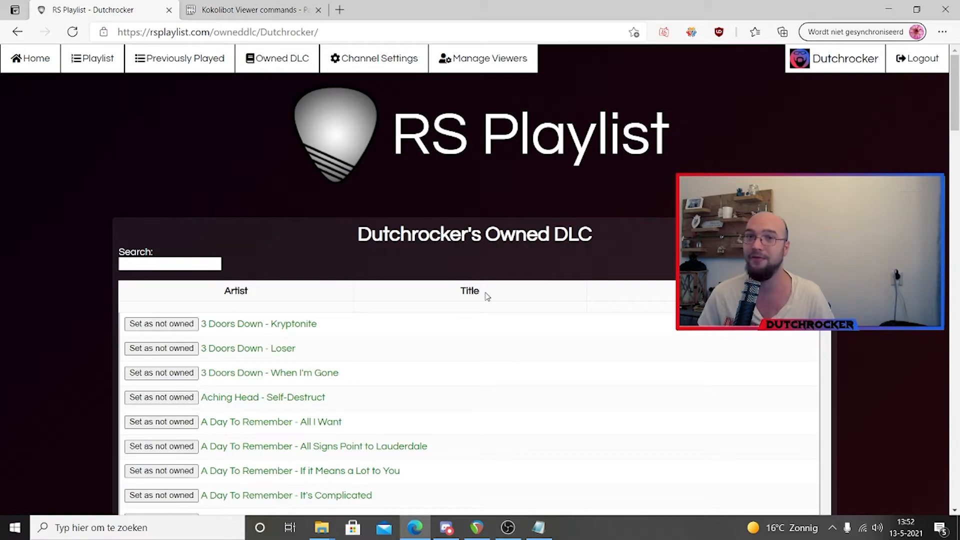
{"action": "left_click", "coordinate": [378, 58]}
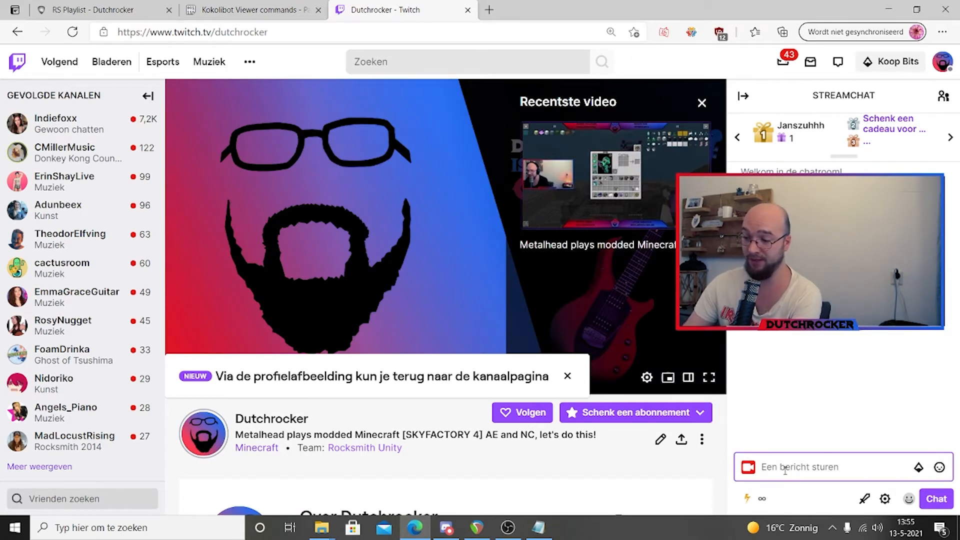
Enter /mod Kokolibot in Twitch chat, then open the linked CustomsForge profile under Accounts
{"action": "type", "text": "/d"}
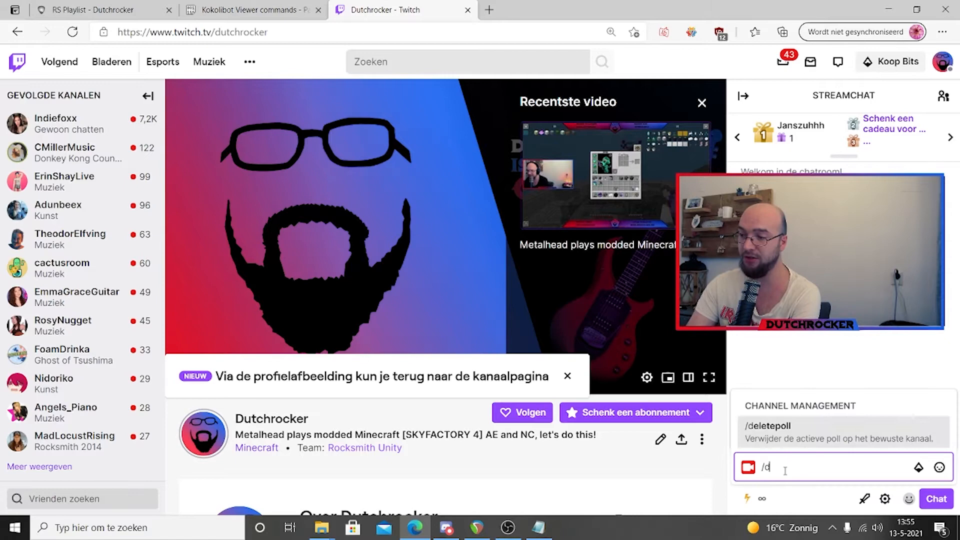
{"action": "type", "text": "mod"}
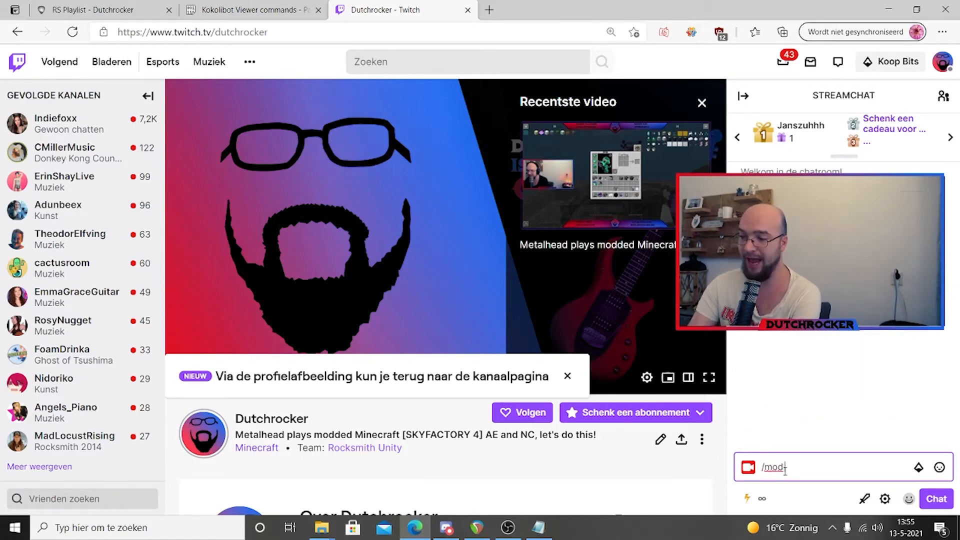
{"action": "type", "text": "Kokolibot"}
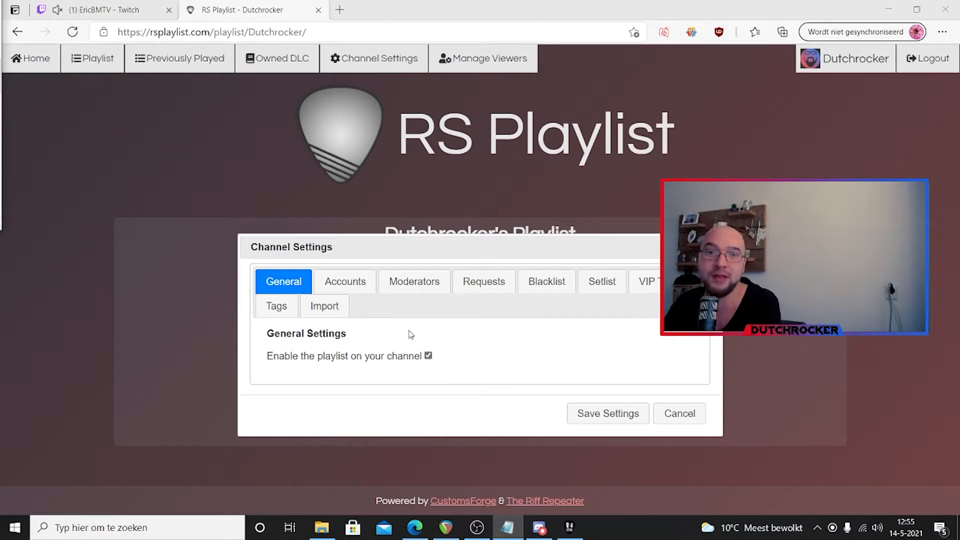
{"action": "left_click", "coordinate": [345, 281]}
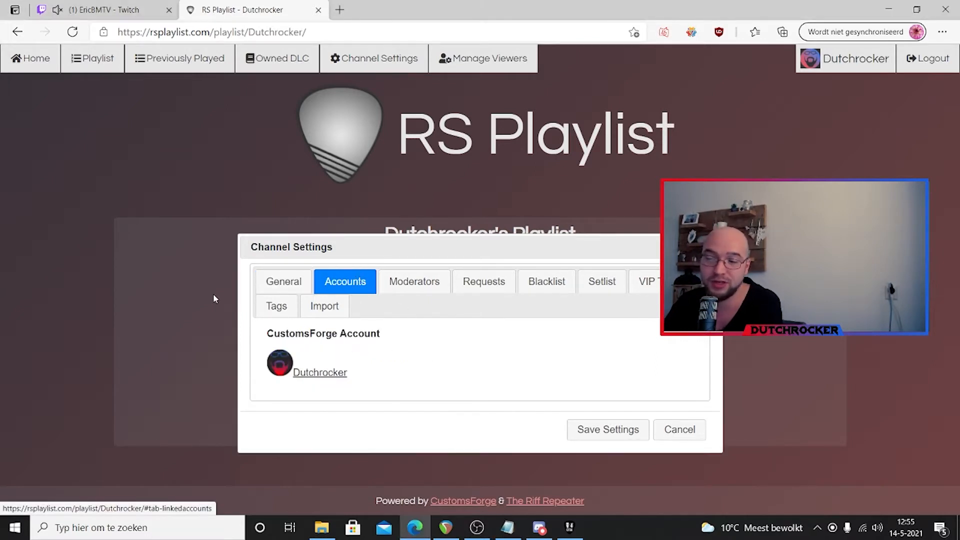
{"action": "left_click", "coordinate": [319, 372]}
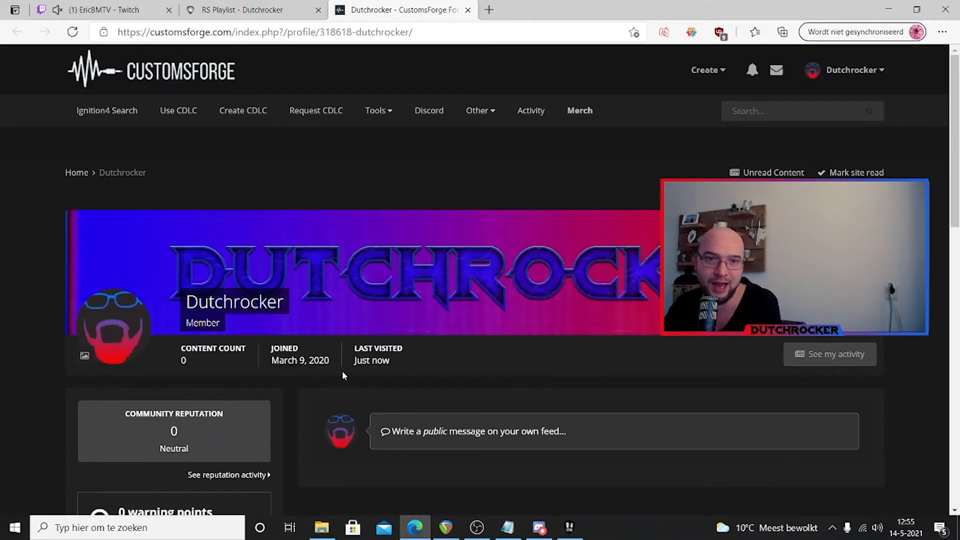
{"action": "mouse_move", "coordinate": [473, 365]}
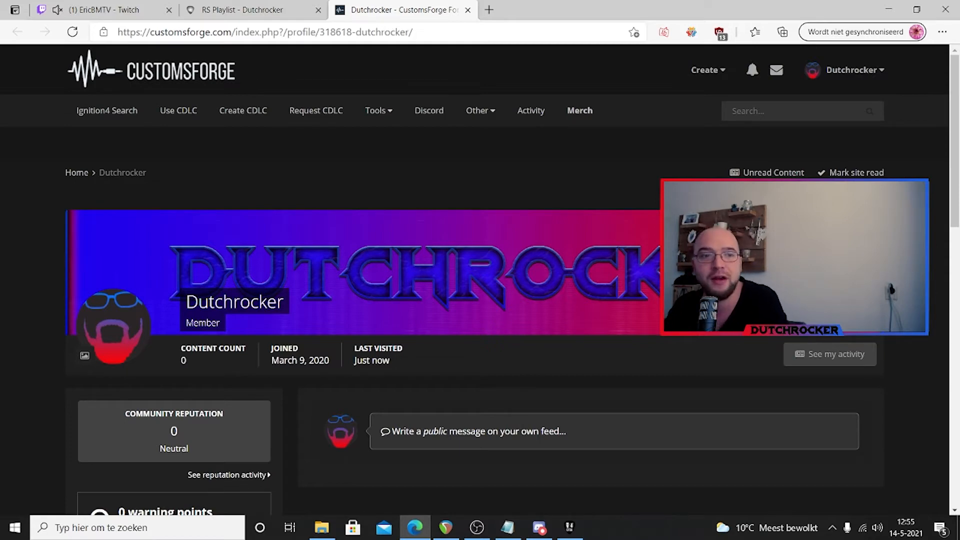
{"action": "mouse_move", "coordinate": [389, 156]}
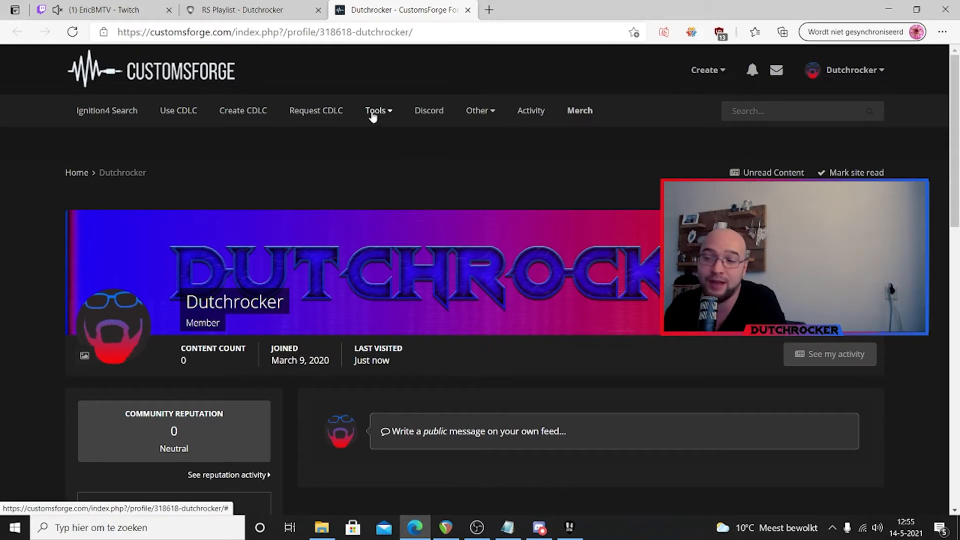
Go to the CustomsForge Song Manager download page from the CustomsForge Tools menu
{"action": "left_click", "coordinate": [376, 111]}
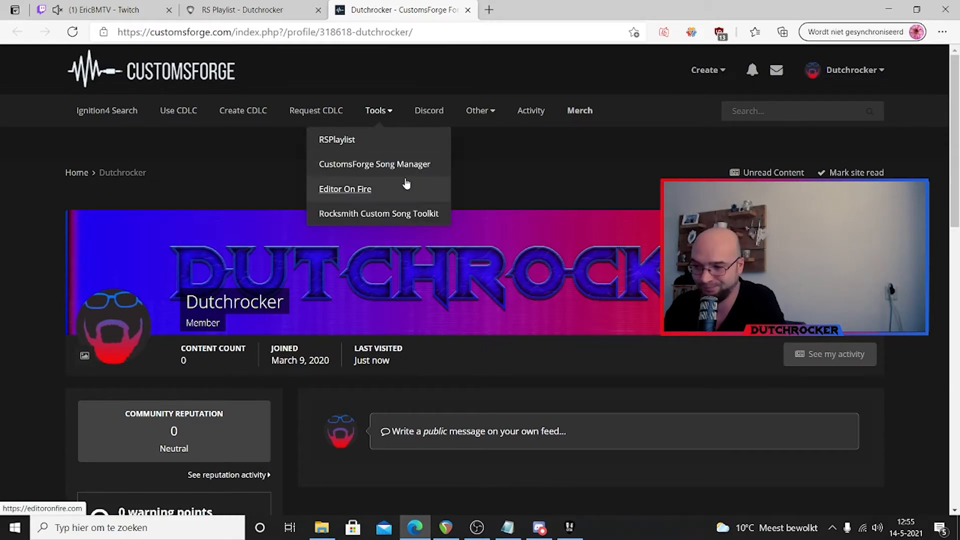
{"action": "left_click", "coordinate": [345, 188]}
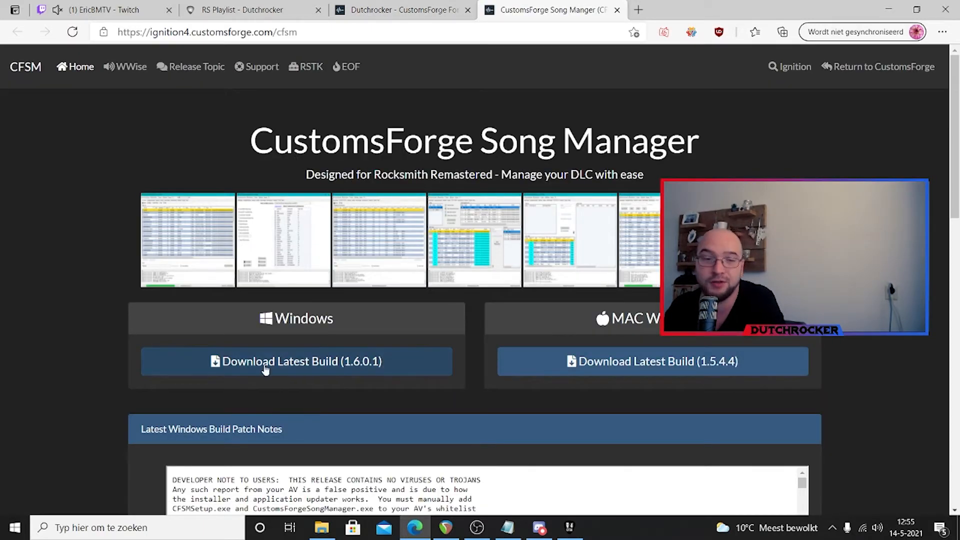
{"action": "mouse_move", "coordinate": [465, 289]}
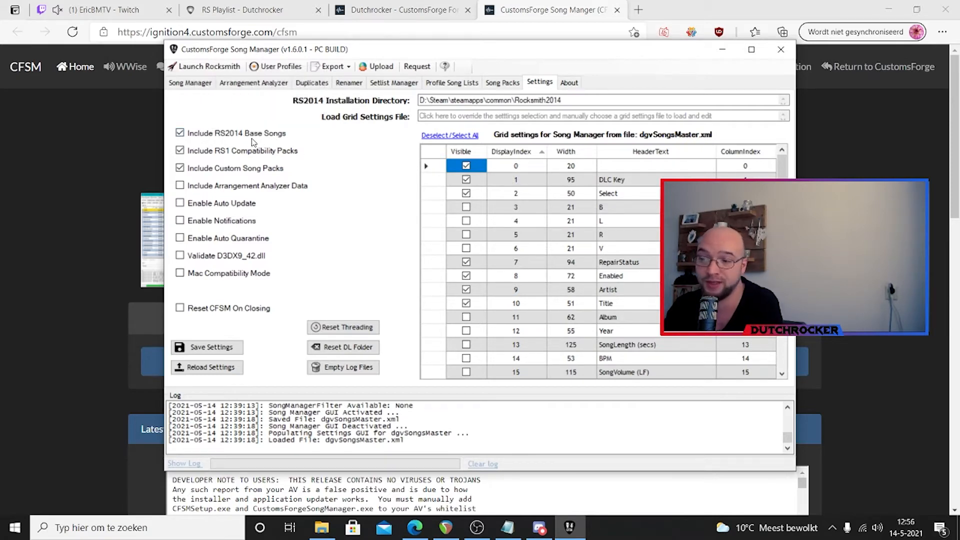
{"action": "mouse_move", "coordinate": [251, 151]}
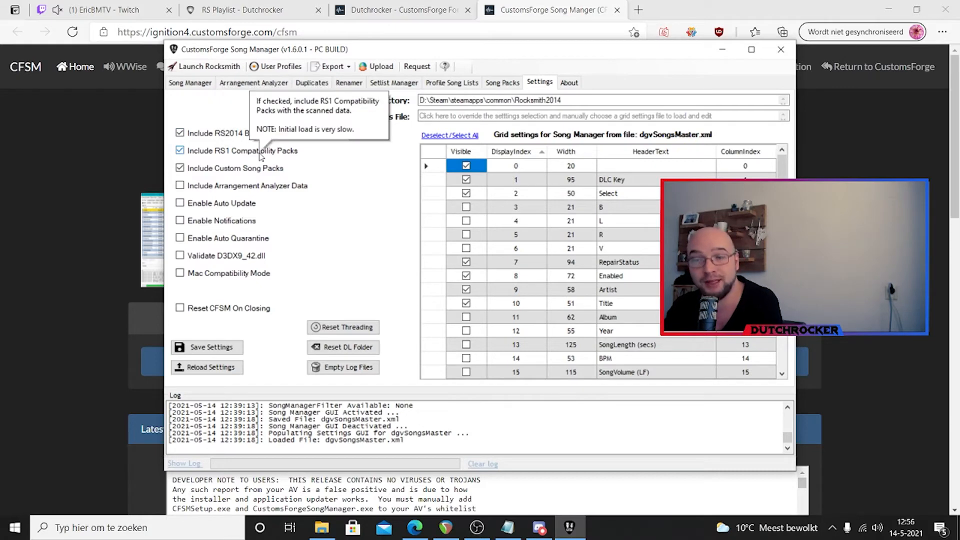
{"action": "mouse_move", "coordinate": [347, 185]}
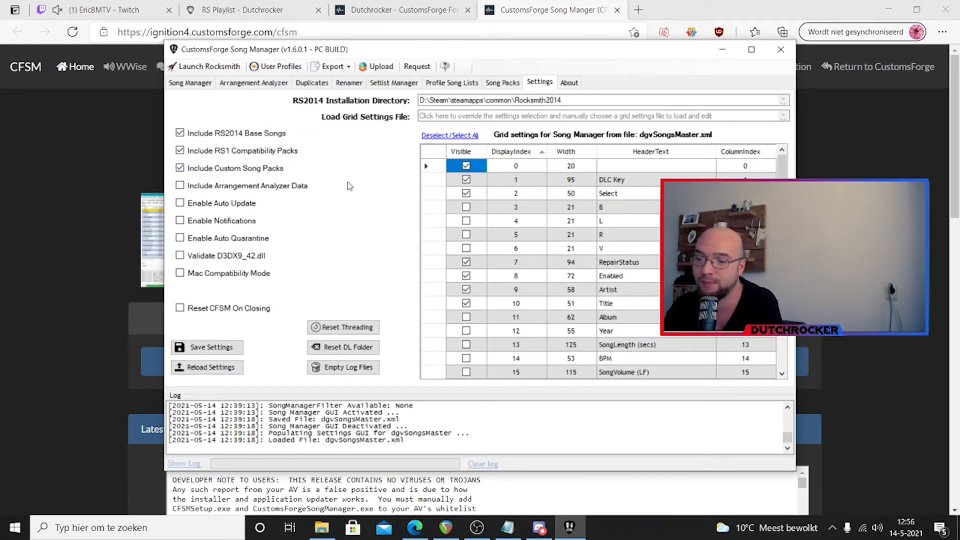
{"action": "mouse_move", "coordinate": [206, 347]}
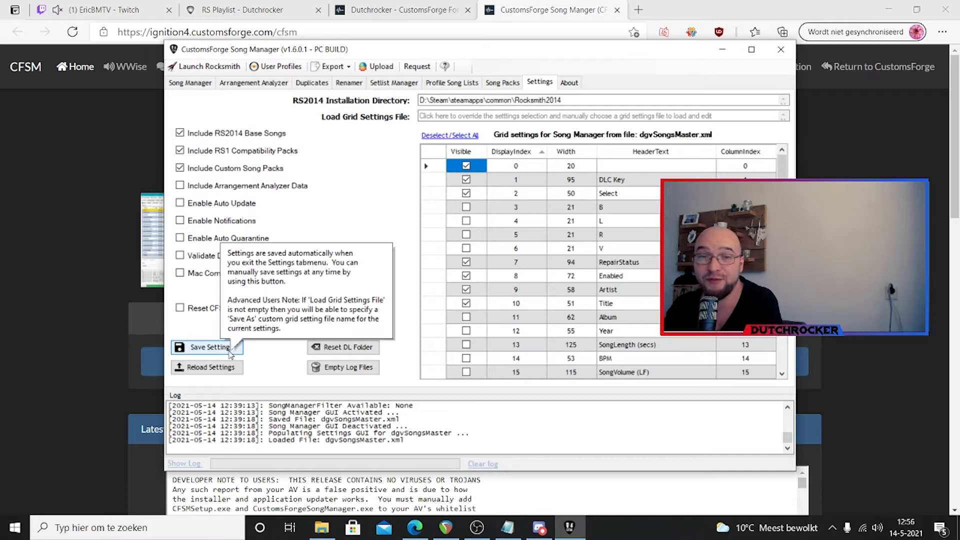
Save settings including base songs, RS1 packs and custom packs, then show the 412-song grid
{"action": "left_click", "coordinate": [501, 82]}
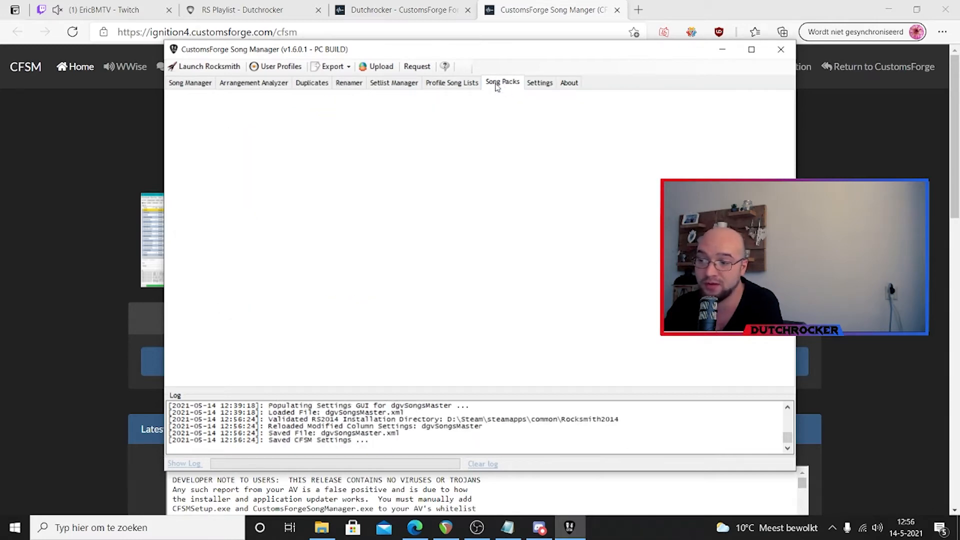
{"action": "left_click", "coordinate": [502, 82]}
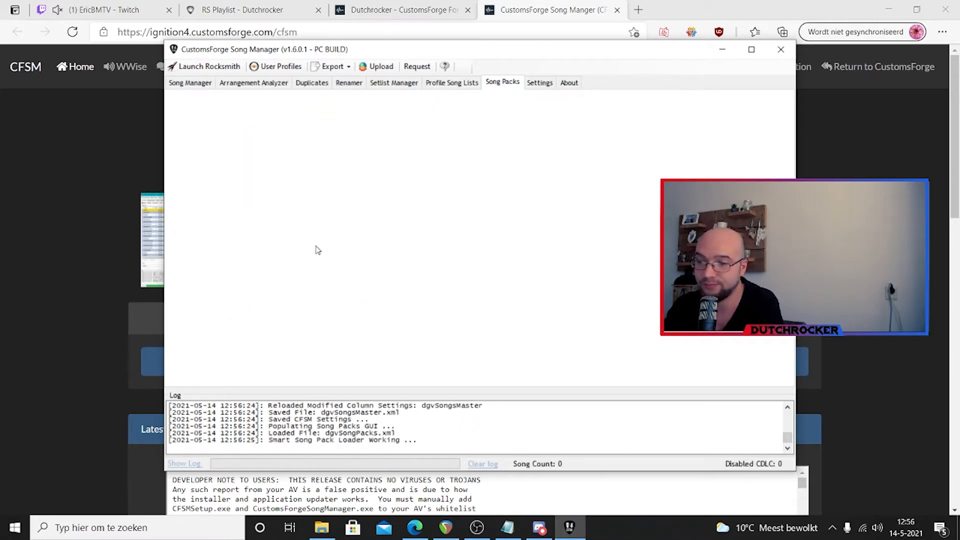
{"action": "left_click", "coordinate": [190, 82]}
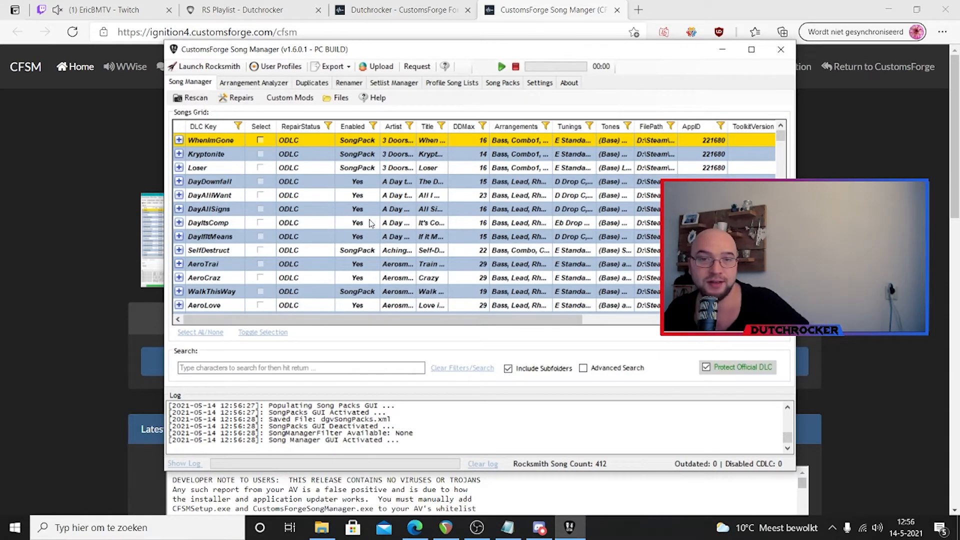
{"action": "mouse_move", "coordinate": [551, 266]}
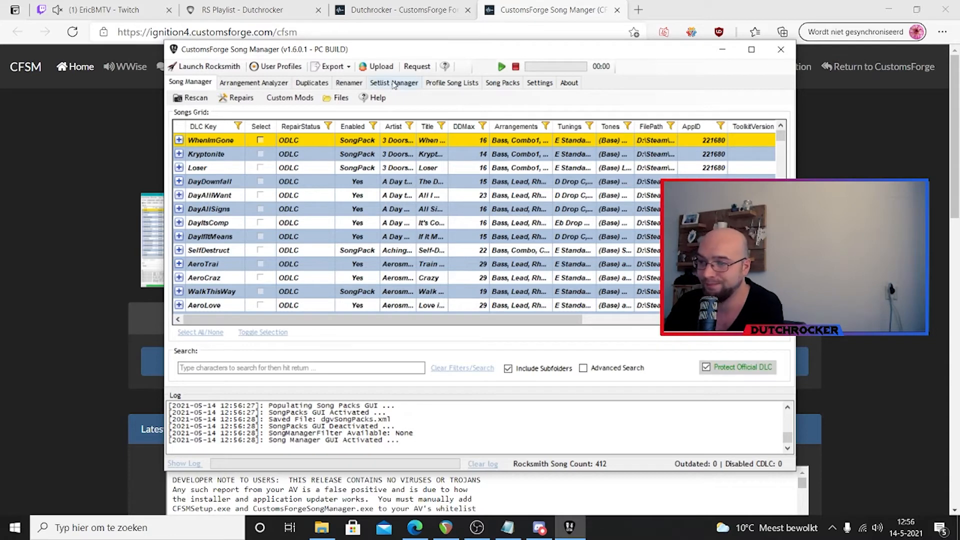
Export the song grid as SongsMasterGrid.json to the desktop, declining to open the folder
{"action": "left_click", "coordinate": [330, 66]}
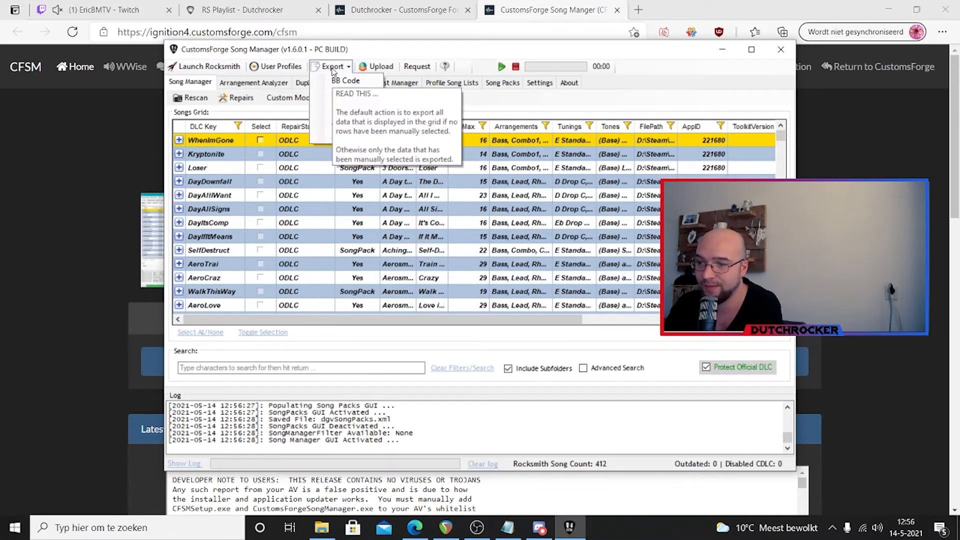
{"action": "left_click", "coordinate": [345, 80]}
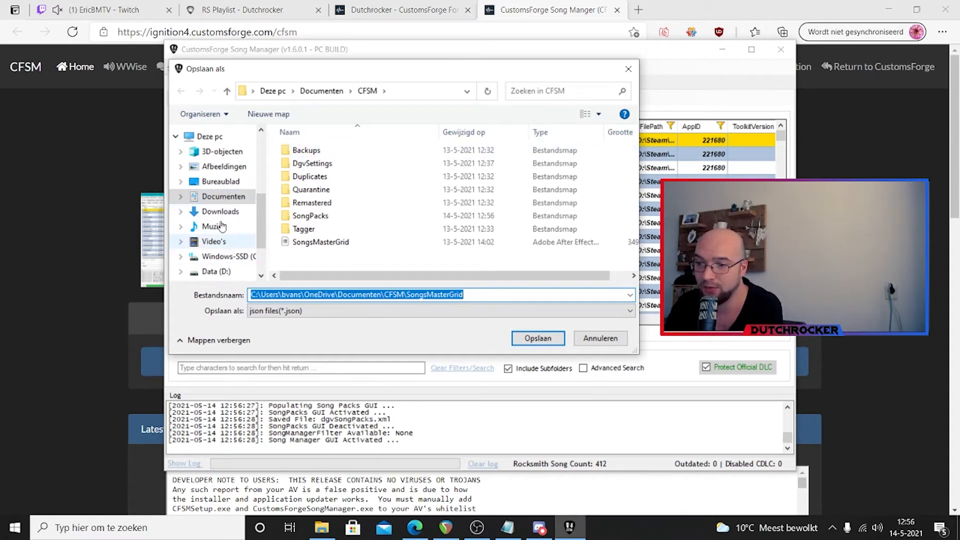
{"action": "left_click", "coordinate": [220, 180]}
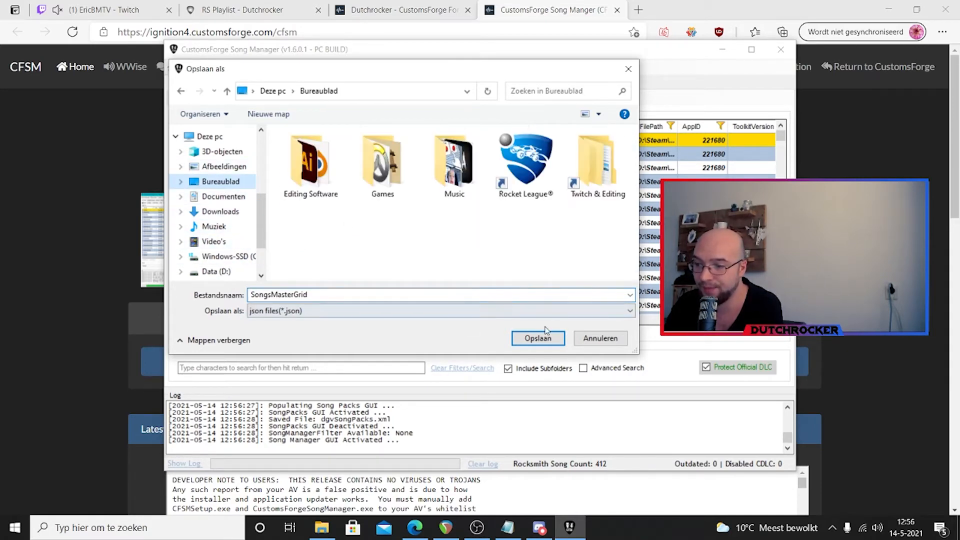
{"action": "left_click", "coordinate": [536, 338]}
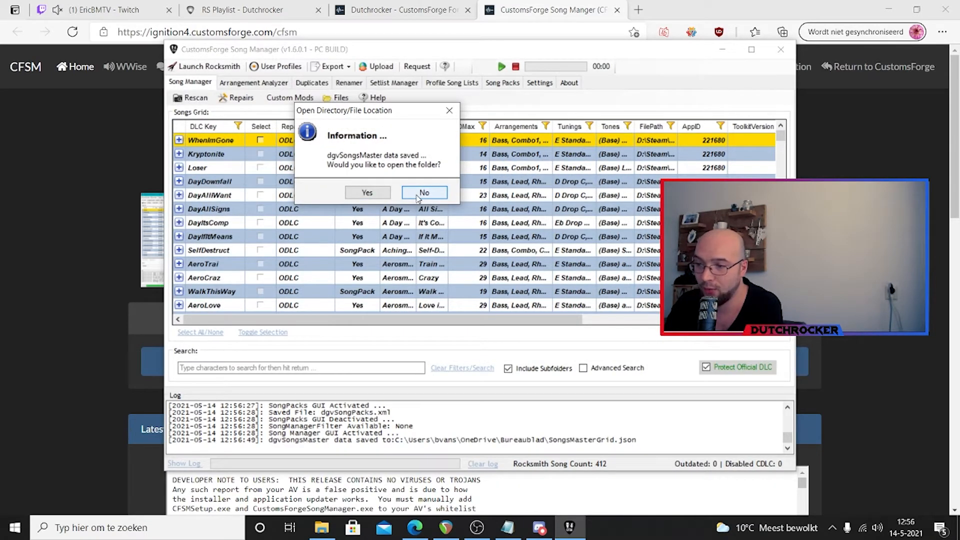
{"action": "left_click", "coordinate": [251, 10]}
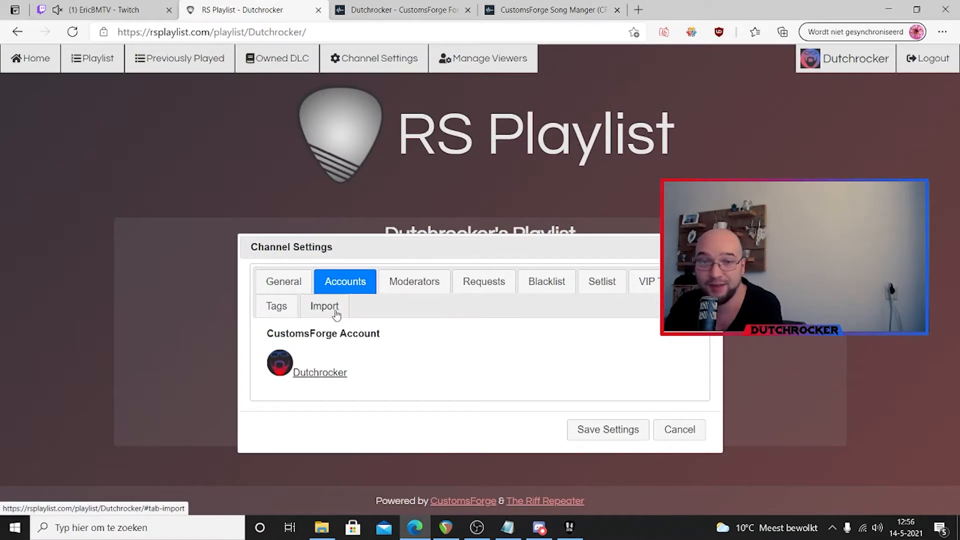
Import owned officials from the desktop SongsMasterGrid.json file, bringing in 401 of 401 songs
{"action": "left_click", "coordinate": [324, 306]}
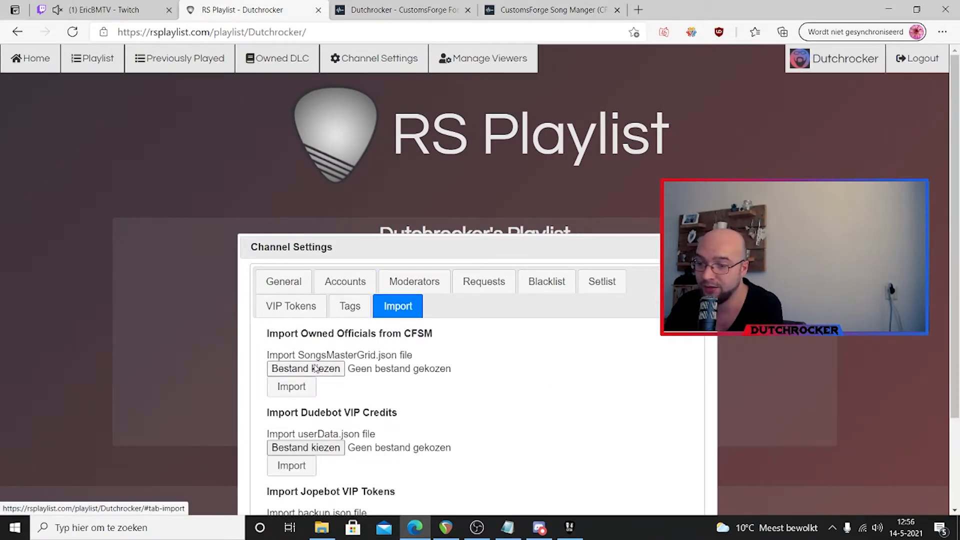
{"action": "left_click", "coordinate": [305, 368]}
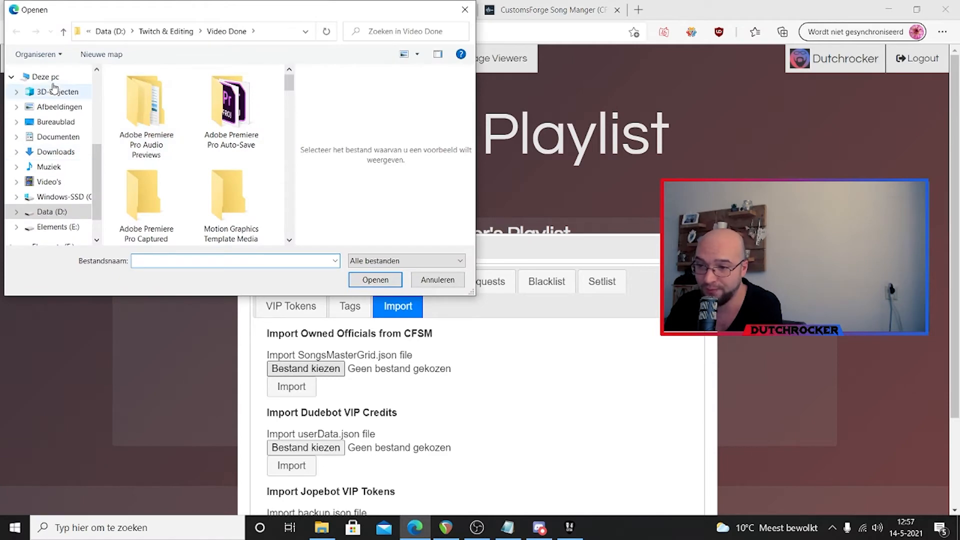
{"action": "left_click", "coordinate": [55, 121]}
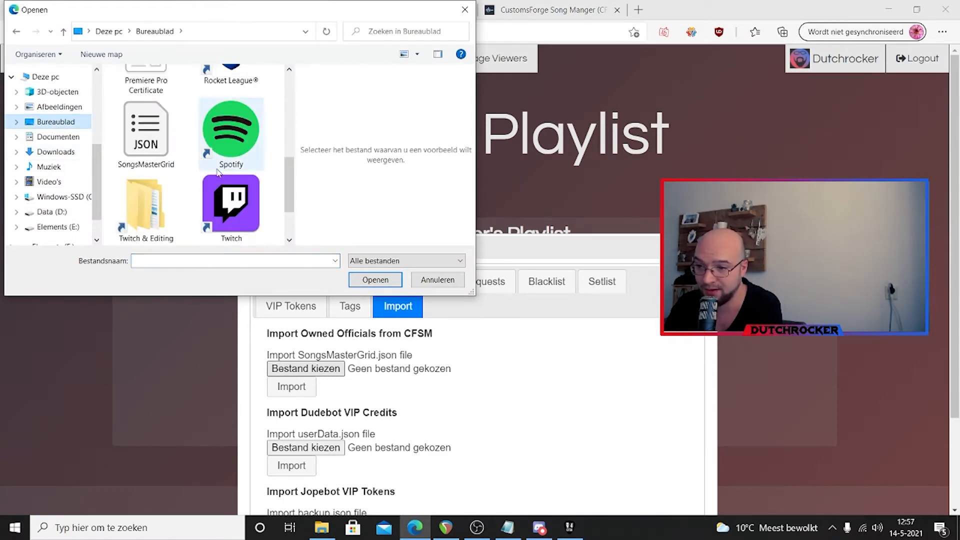
{"action": "left_click", "coordinate": [145, 128]}
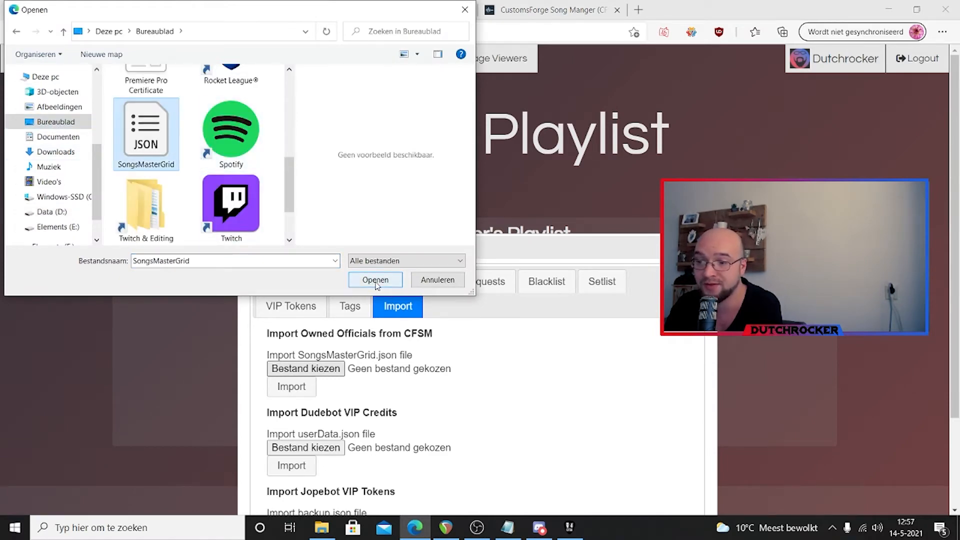
{"action": "left_click", "coordinate": [374, 280]}
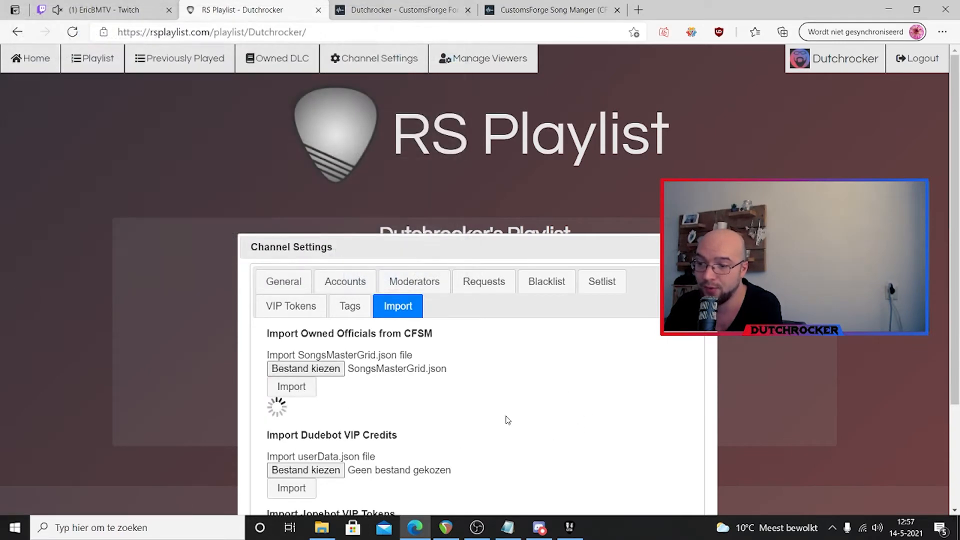
{"action": "mouse_move", "coordinate": [580, 436]}
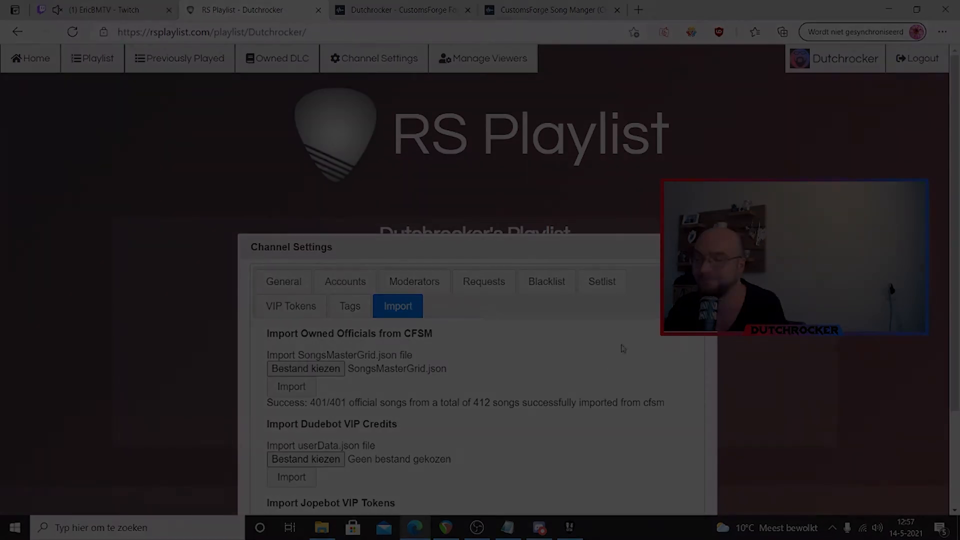
{"action": "left_click", "coordinate": [414, 281]}
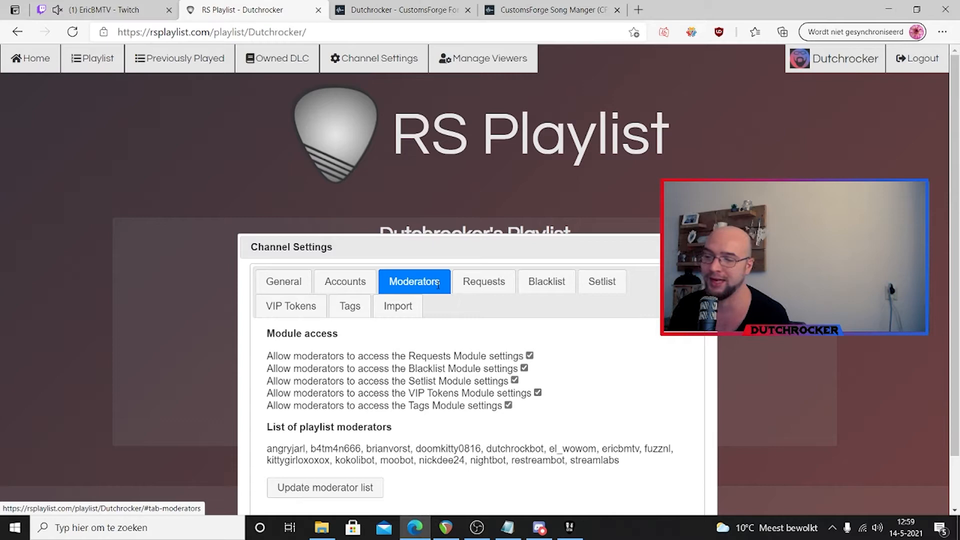
Save moderator access to all five modules and reopen Channel Settings
{"action": "left_click", "coordinate": [324, 488]}
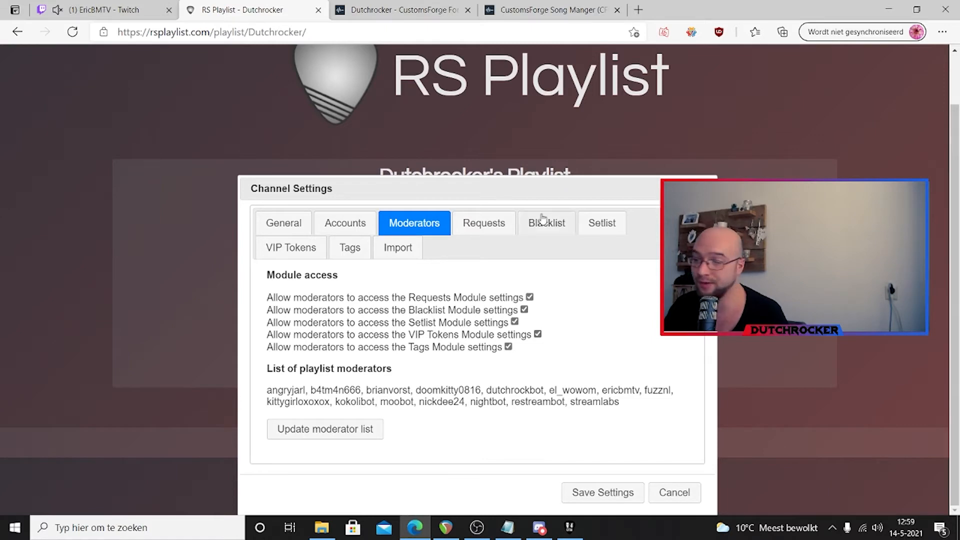
{"action": "mouse_move", "coordinate": [545, 303]}
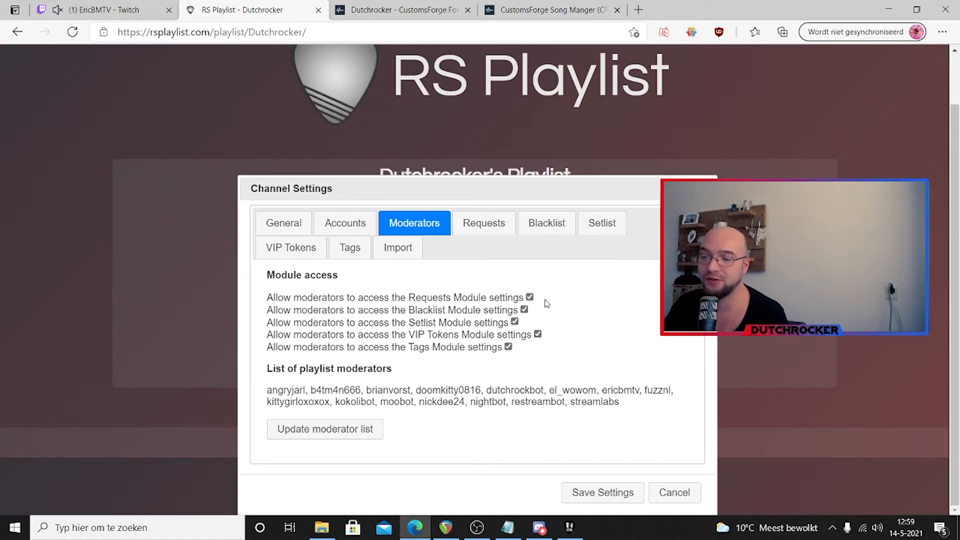
{"action": "mouse_move", "coordinate": [602, 491]}
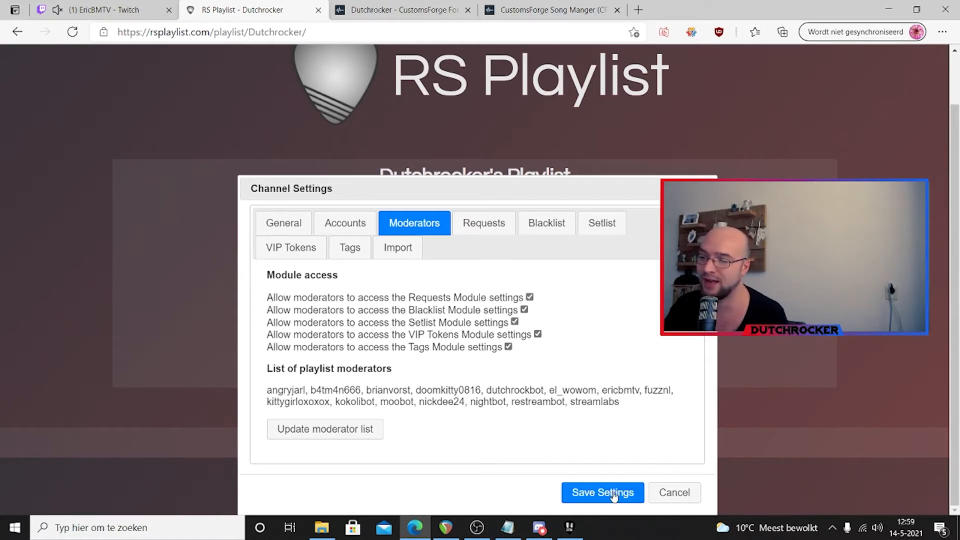
{"action": "left_click", "coordinate": [601, 491]}
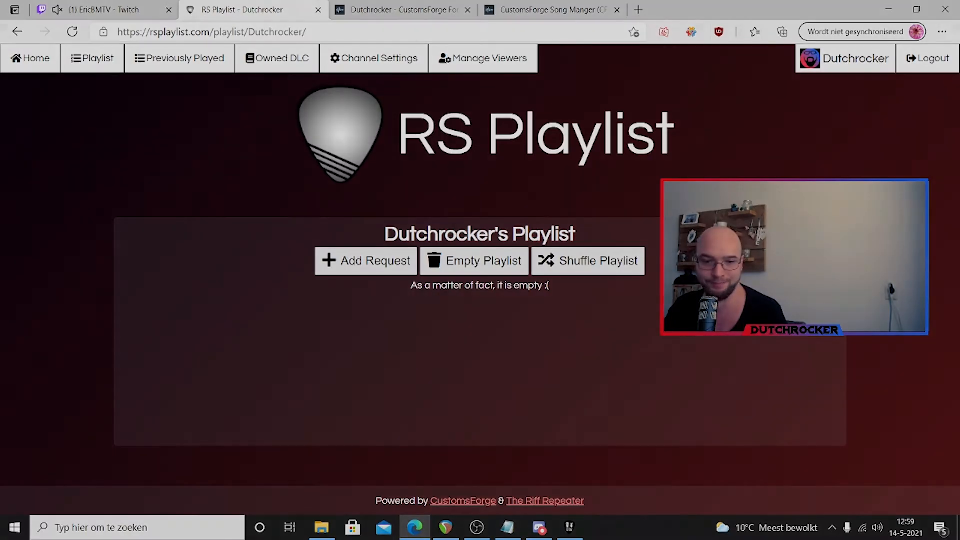
{"action": "left_click", "coordinate": [374, 58]}
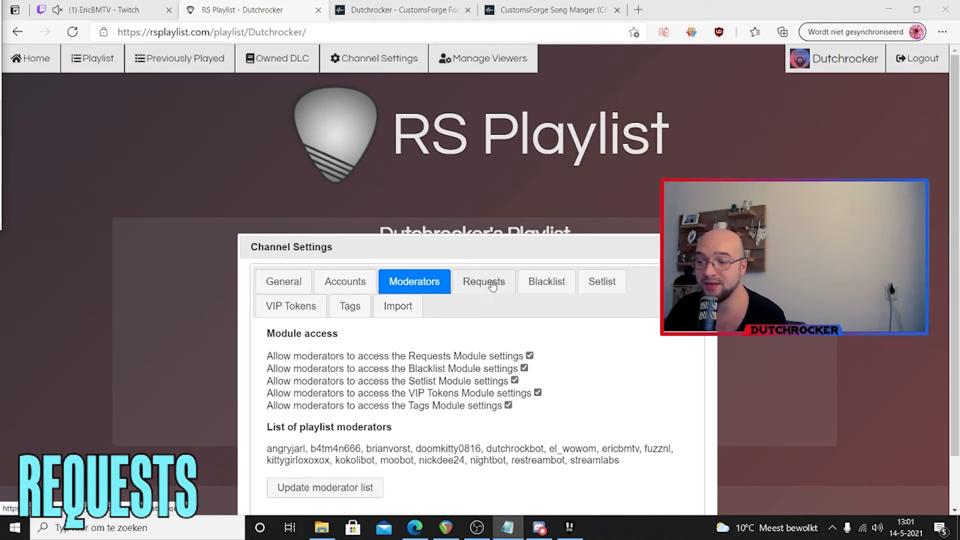
Review request settings: standard tunings, Lead required, VIP requests limited to one per 3600 seconds
{"action": "left_click", "coordinate": [483, 281]}
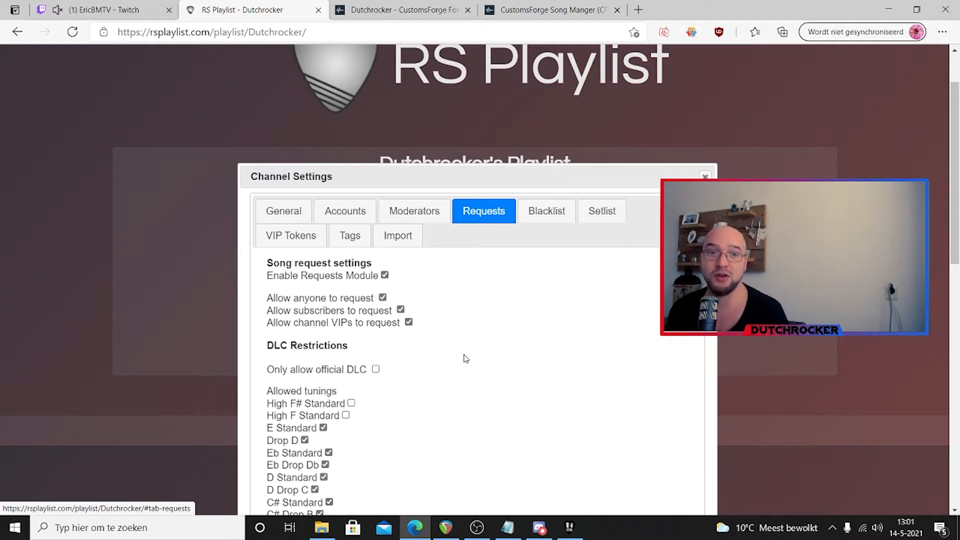
{"action": "mouse_move", "coordinate": [336, 376]}
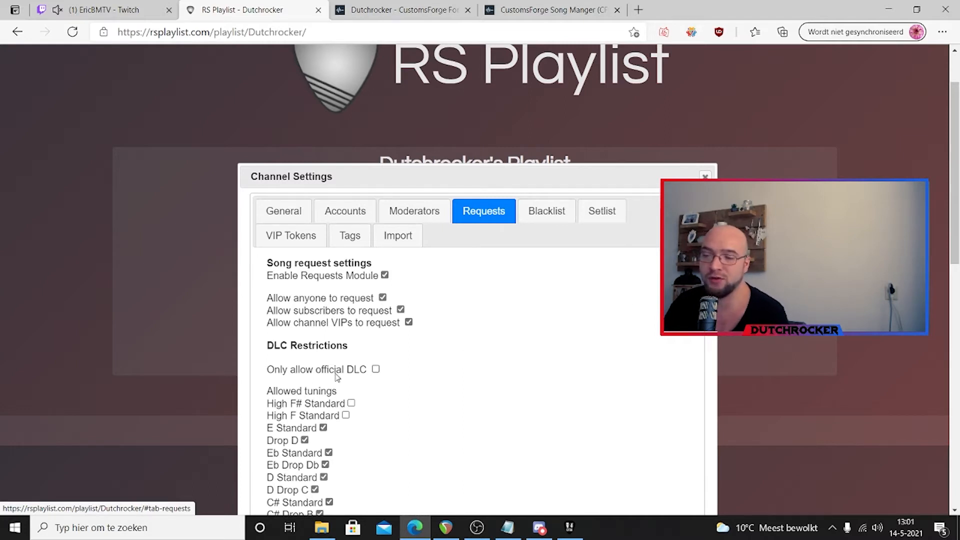
{"action": "scroll", "scroll_direction": "down", "scroll_amount": 3}
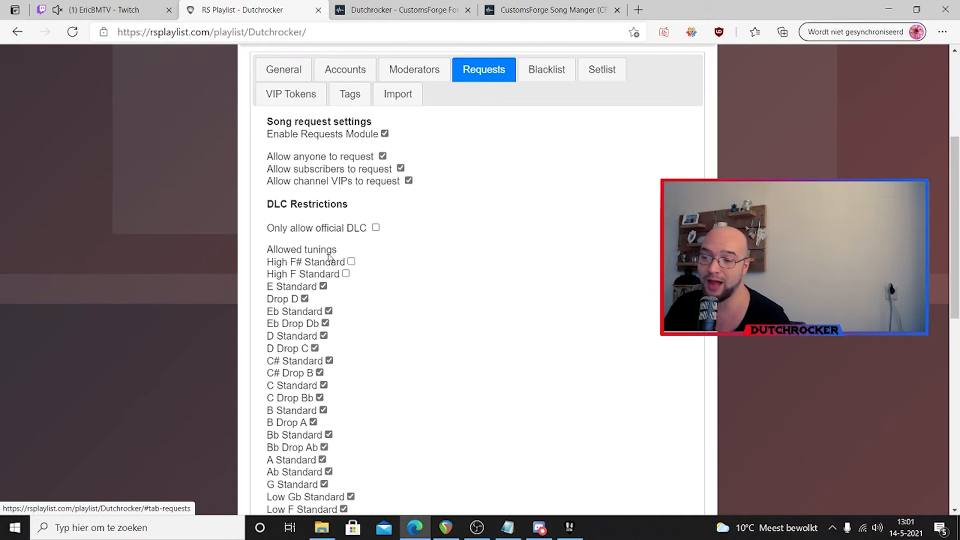
{"action": "mouse_move", "coordinate": [388, 281]}
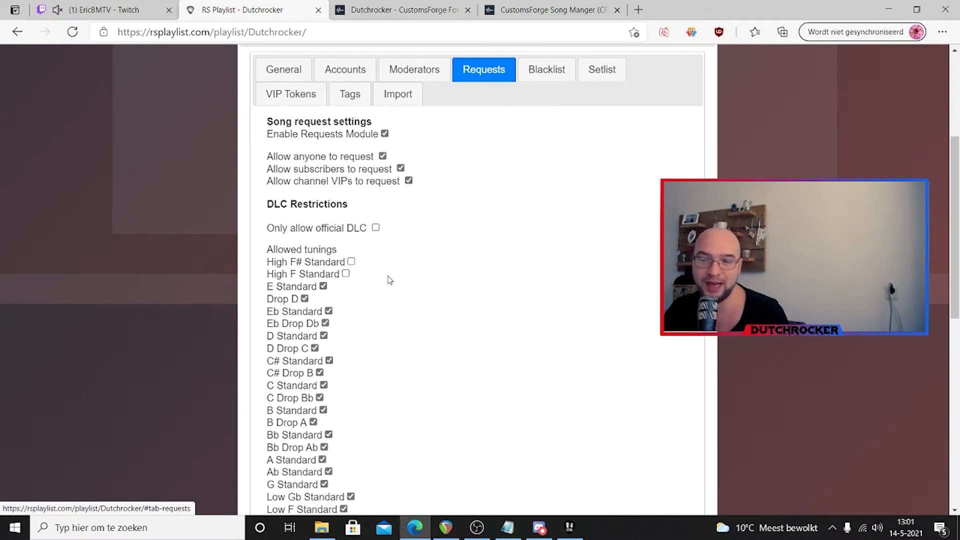
{"action": "scroll", "scroll_direction": "down", "scroll_amount": 3}
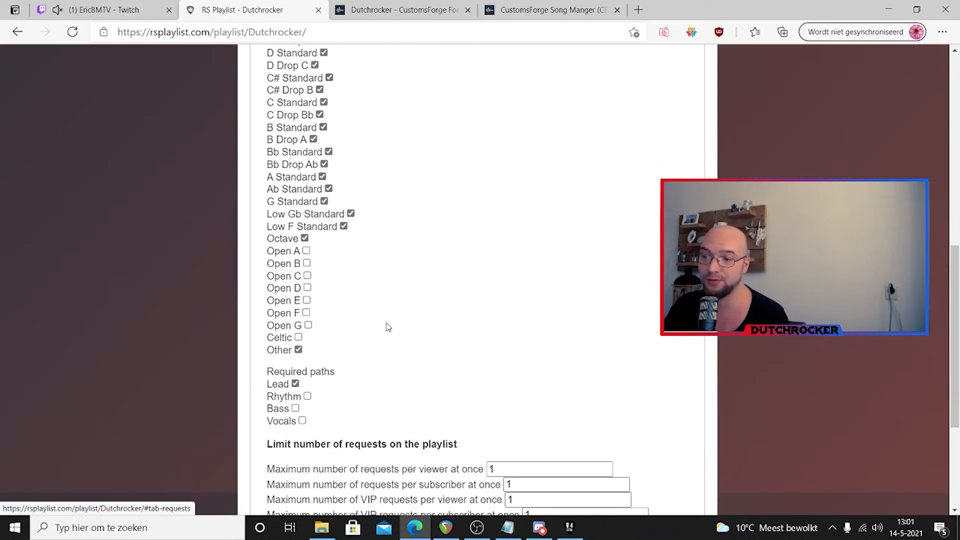
{"action": "scroll", "scroll_direction": "down", "scroll_amount": 3}
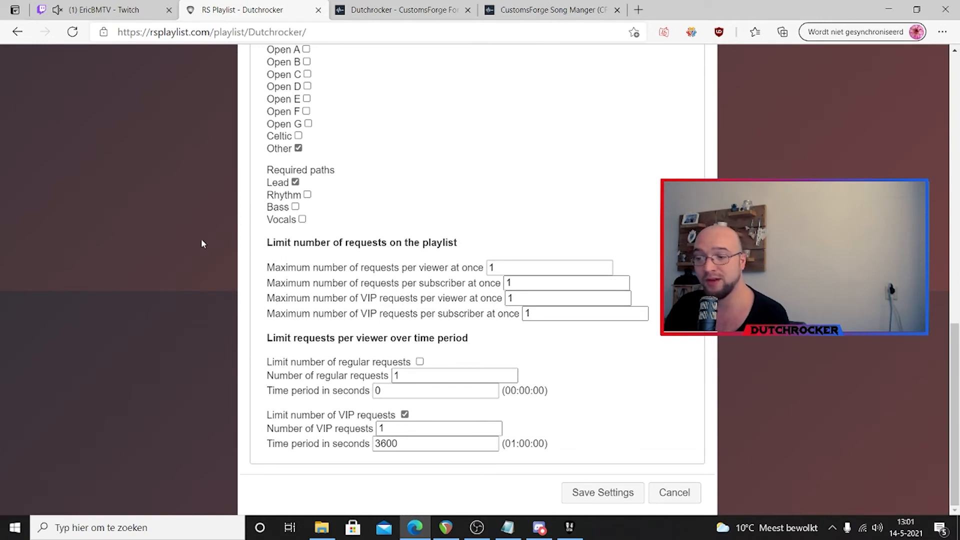
{"action": "mouse_move", "coordinate": [470, 220]}
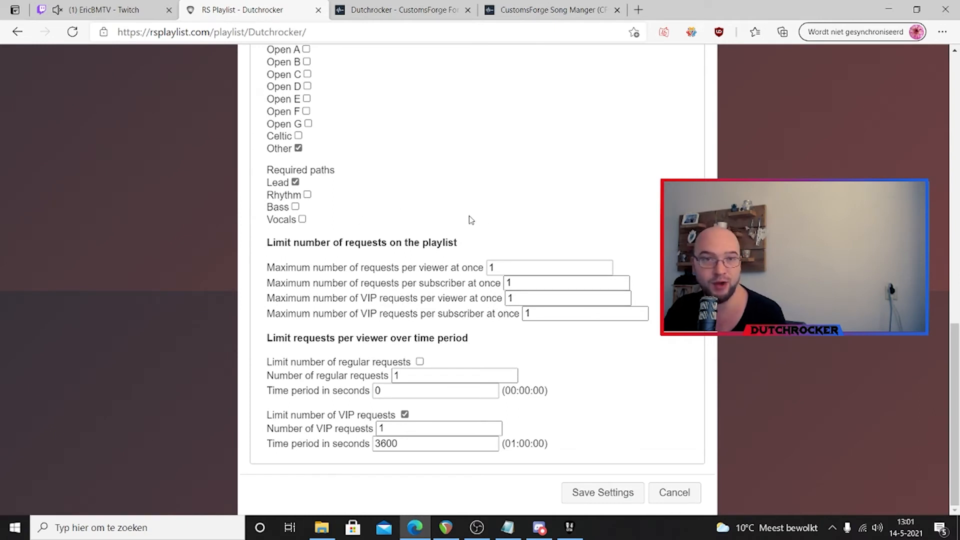
{"action": "mouse_move", "coordinate": [447, 238]}
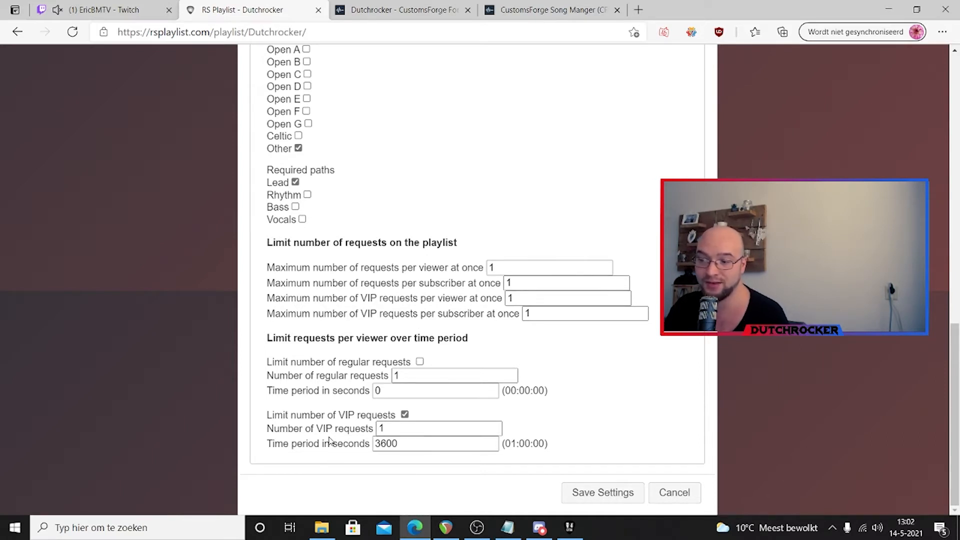
{"action": "left_click", "coordinate": [435, 443]}
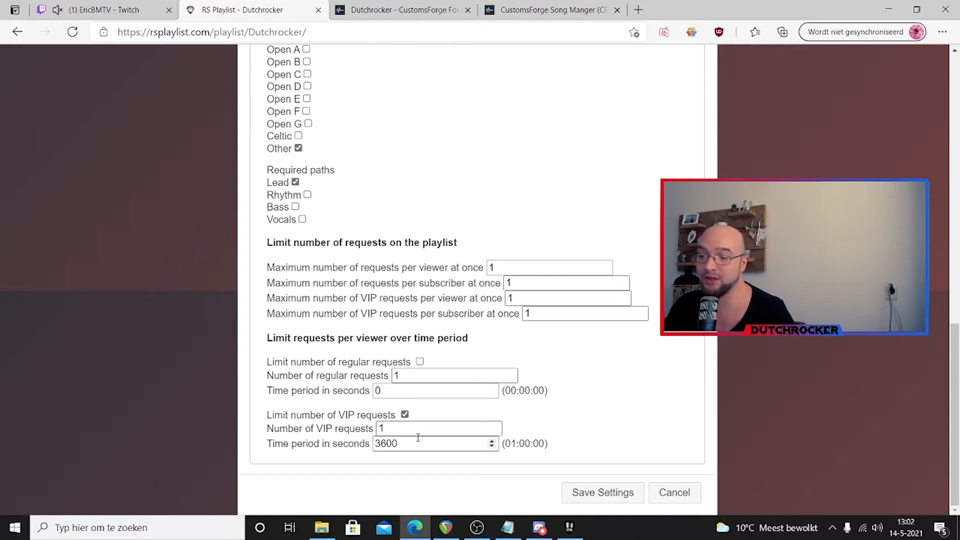
{"action": "triple_click", "coordinate": [435, 443]}
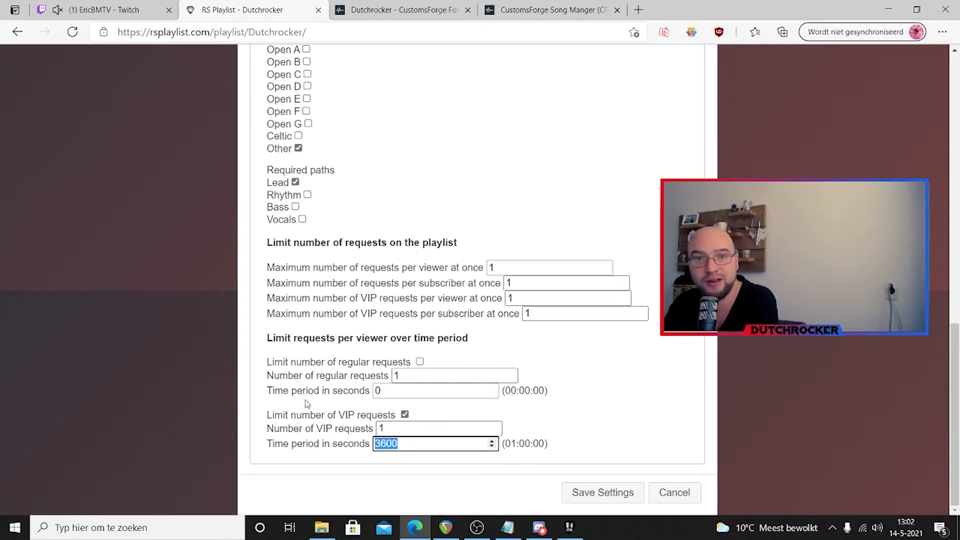
{"action": "scroll", "scroll_direction": "up", "scroll_amount": 3}
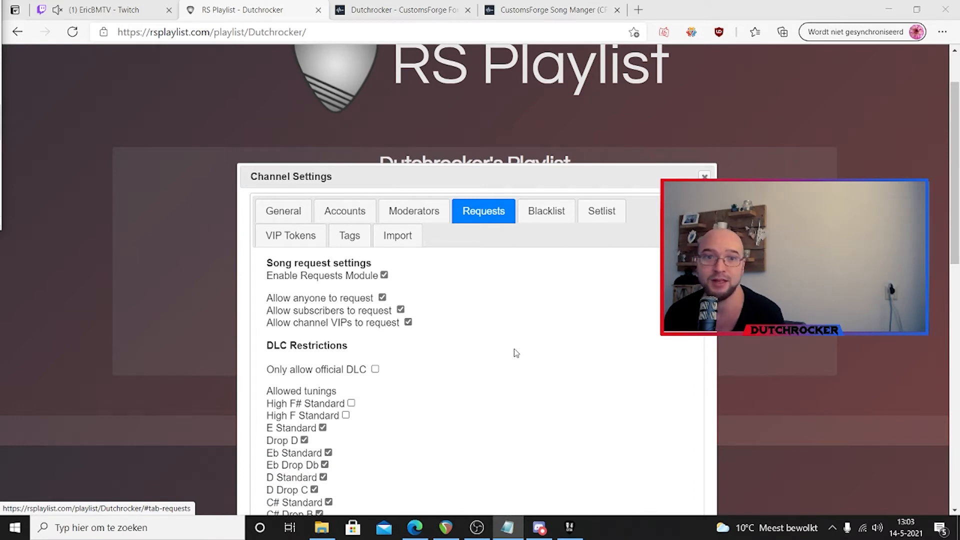
{"action": "mouse_move", "coordinate": [630, 452]}
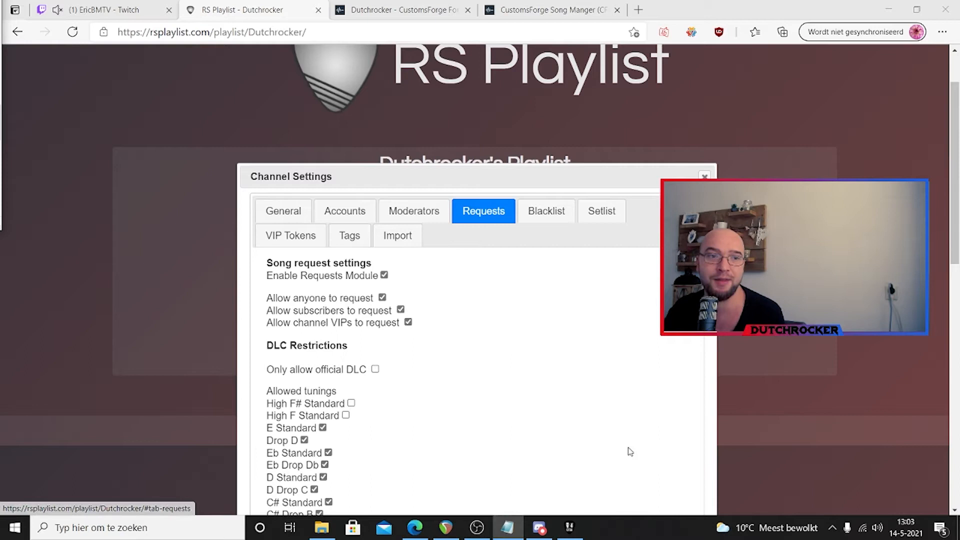
{"action": "mouse_move", "coordinate": [548, 390]}
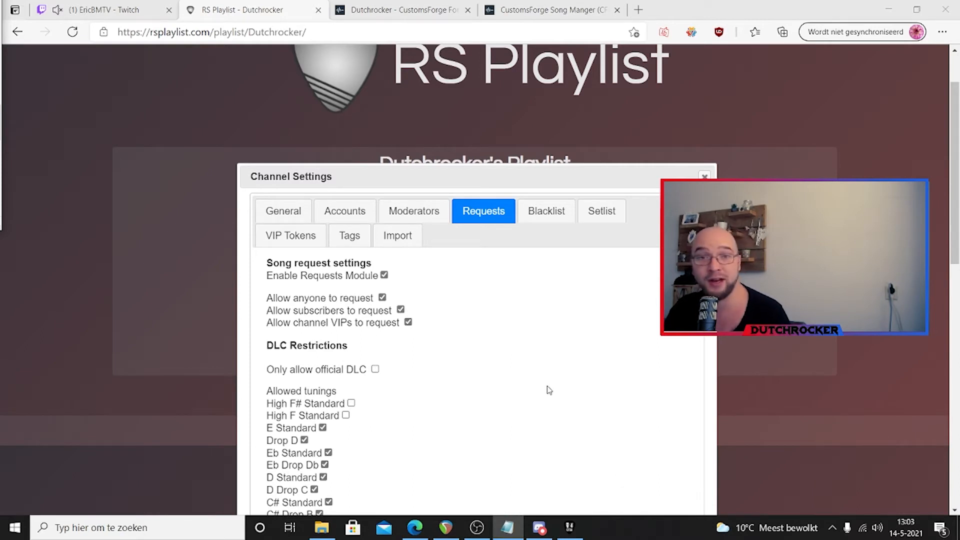
{"action": "mouse_move", "coordinate": [453, 404]}
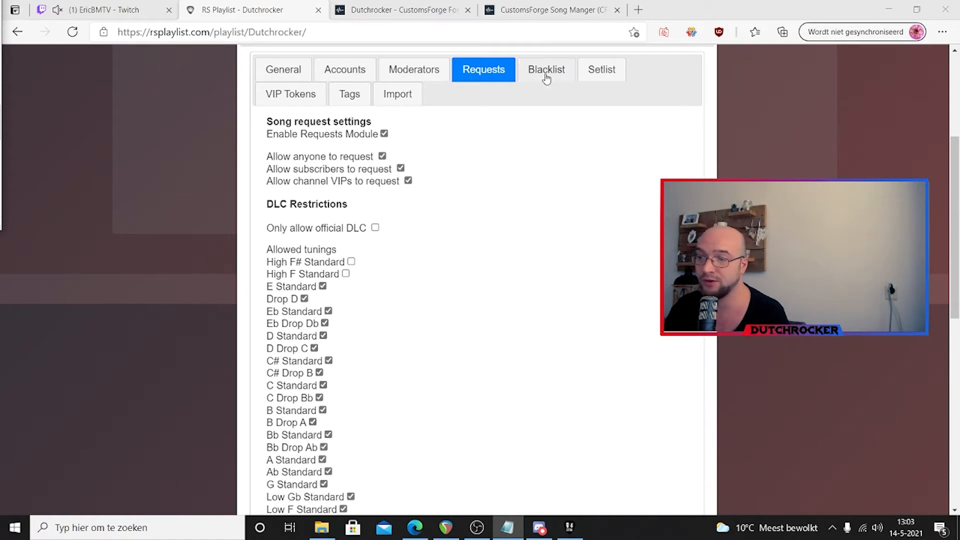
Review the blacklist of one artist and five songs, then switch to setlist settings
{"action": "left_click", "coordinate": [545, 69]}
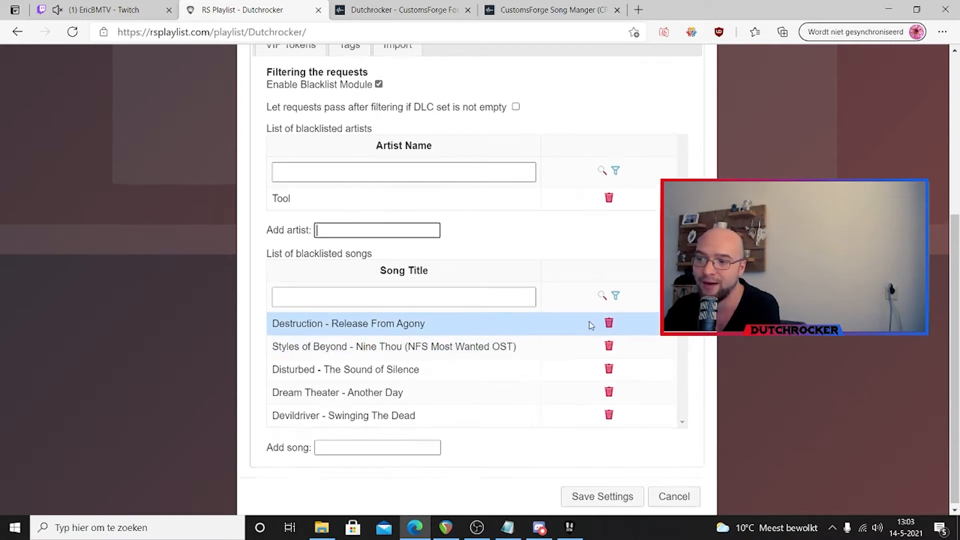
{"action": "left_click", "coordinate": [600, 234]}
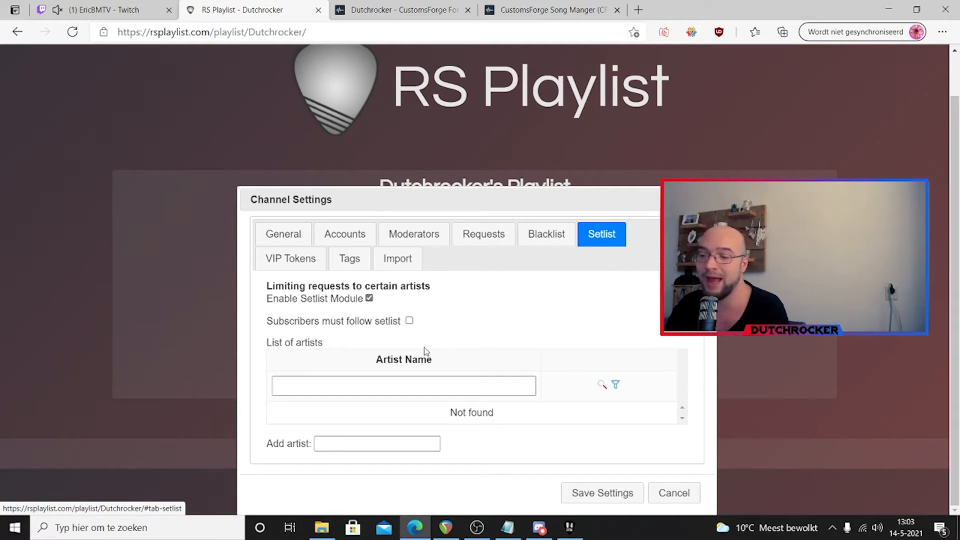
Add Trivium to the setlist artists
{"action": "type", "text": "T"}
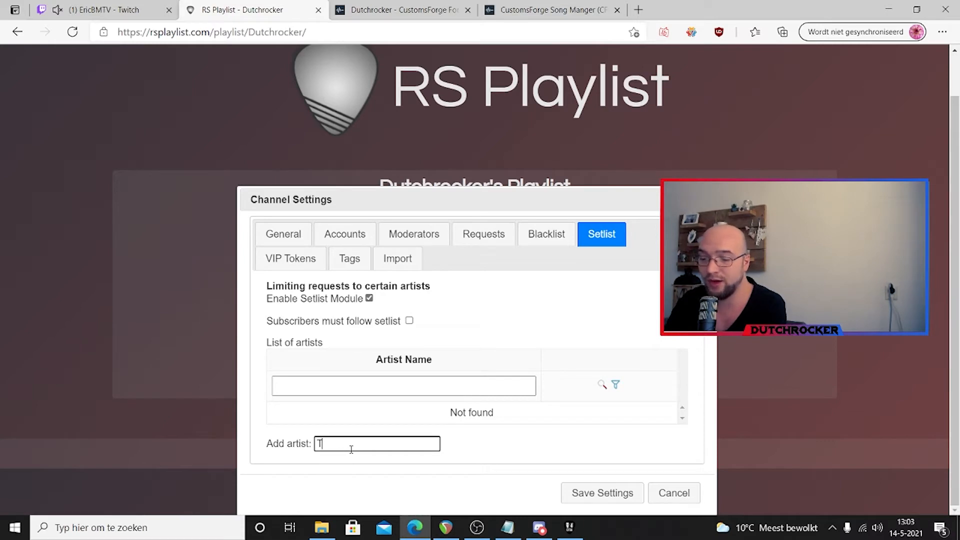
{"action": "type", "text": "Trivium"}
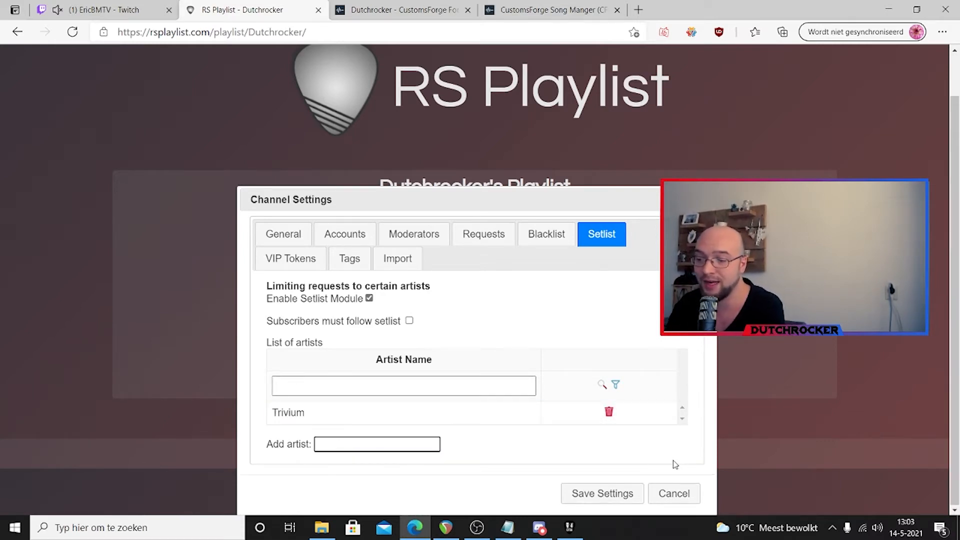
{"action": "left_click", "coordinate": [290, 258]}
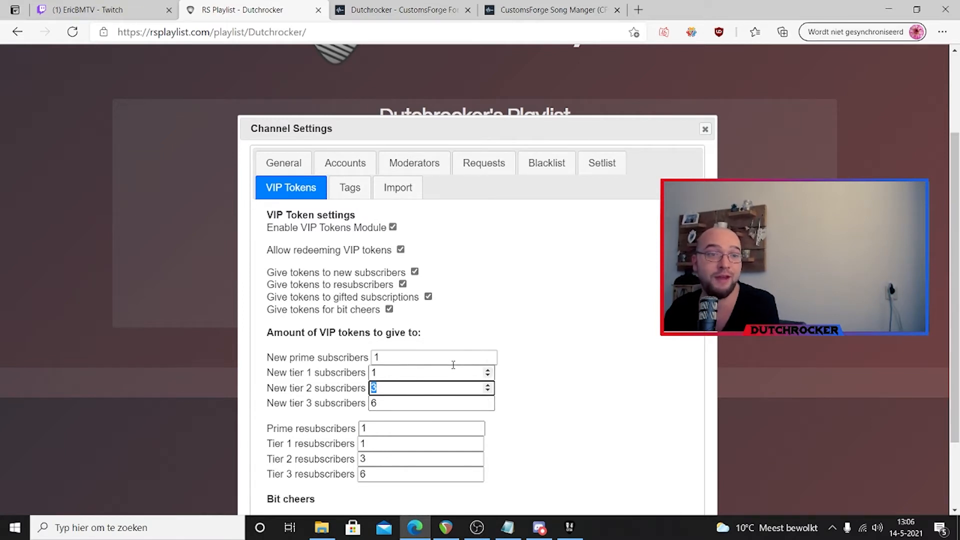
Scroll down to the bit cheer values: 500 bits per token, one token max per cheer
{"action": "scroll", "scroll_direction": "down", "scroll_amount": 3}
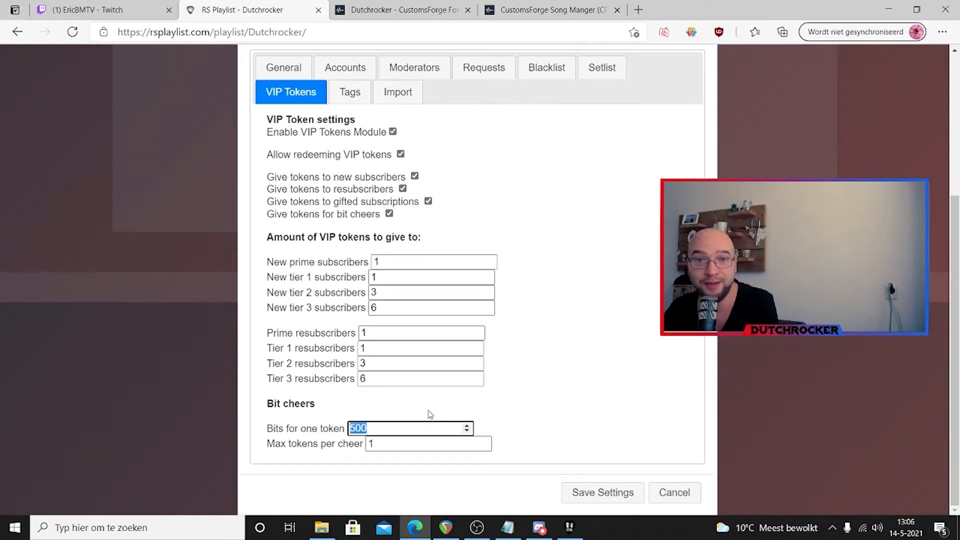
{"action": "mouse_move", "coordinate": [367, 407]}
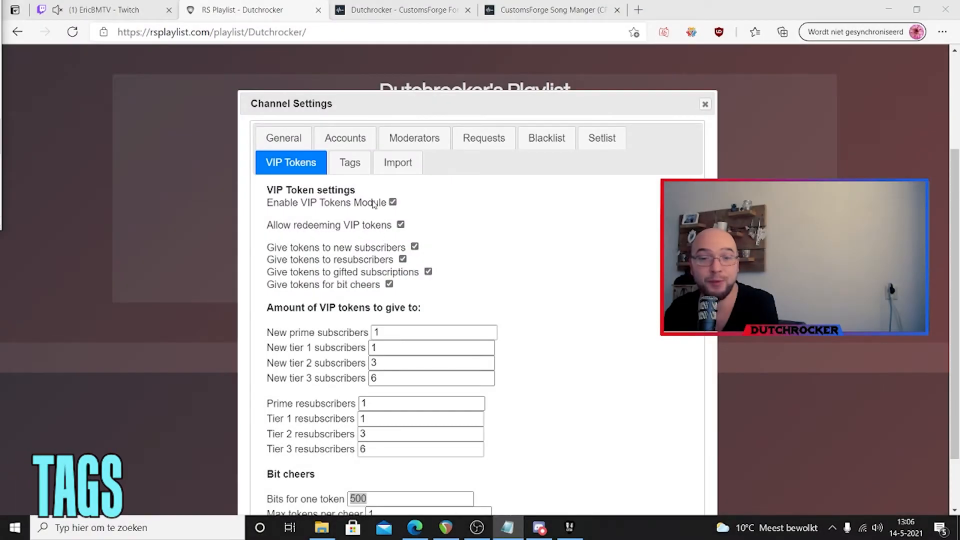
Open the Tags settings, scroll through the custom tags, and show page 2
{"action": "left_click", "coordinate": [349, 162]}
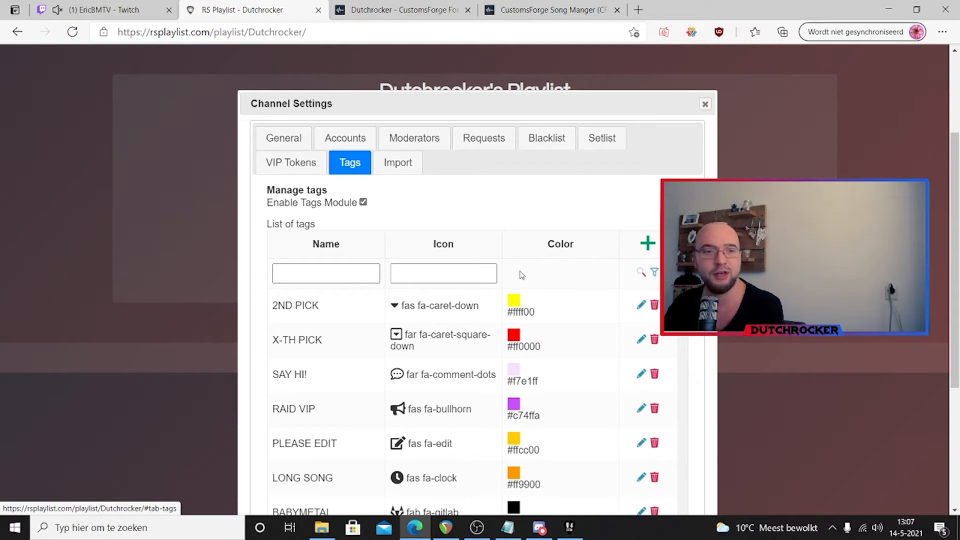
{"action": "scroll", "scroll_direction": "down", "scroll_amount": 3}
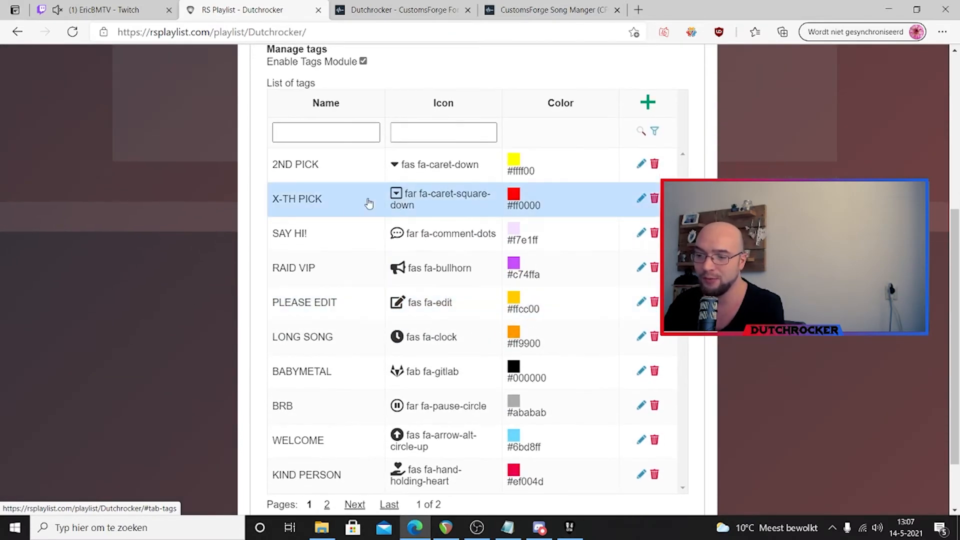
{"action": "scroll", "scroll_direction": "down", "scroll_amount": 3}
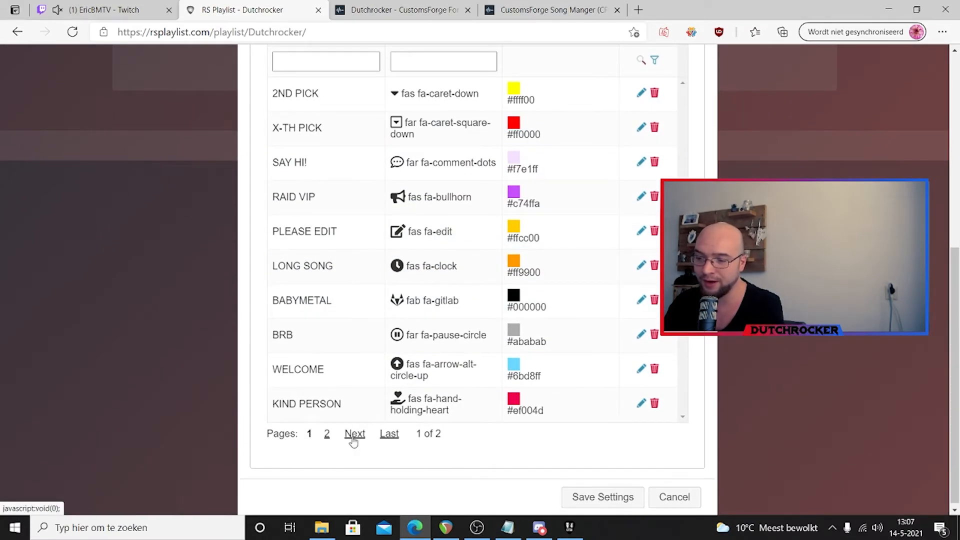
{"action": "left_click", "coordinate": [354, 433]}
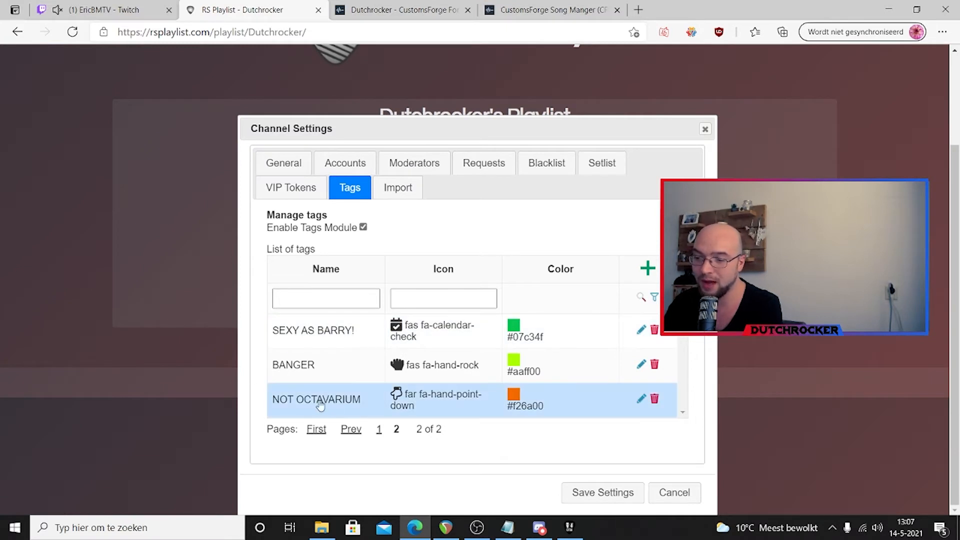
{"action": "mouse_move", "coordinate": [297, 404]}
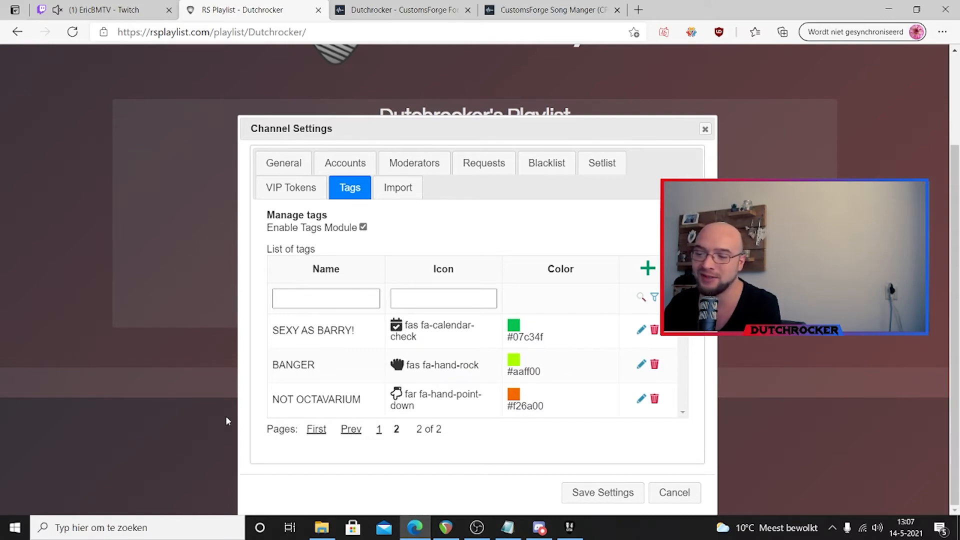
{"action": "mouse_move", "coordinate": [704, 129]}
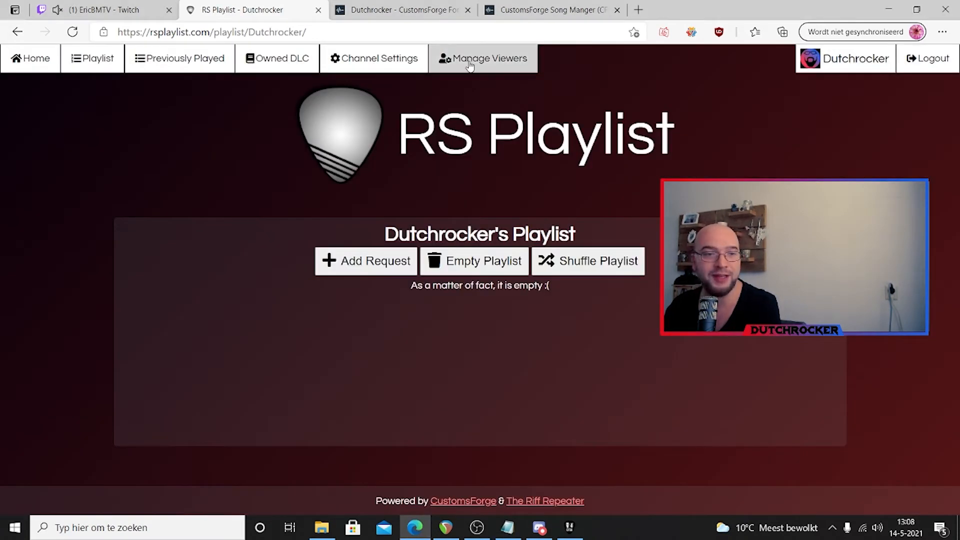
Open Manage Viewers and edit the top viewer's VIP tokens from 155.20 to 160.20
{"action": "left_click", "coordinate": [483, 58]}
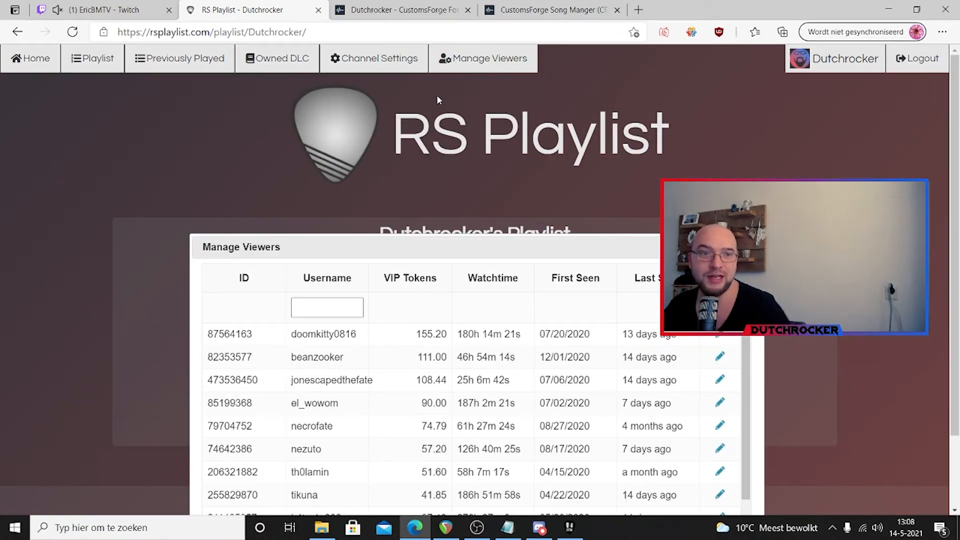
{"action": "mouse_move", "coordinate": [414, 139]}
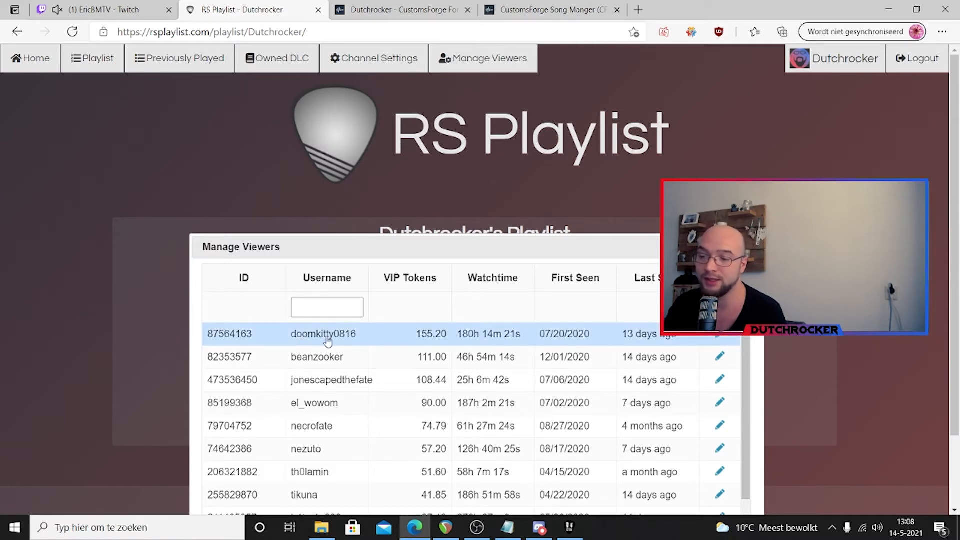
{"action": "left_click", "coordinate": [719, 334]}
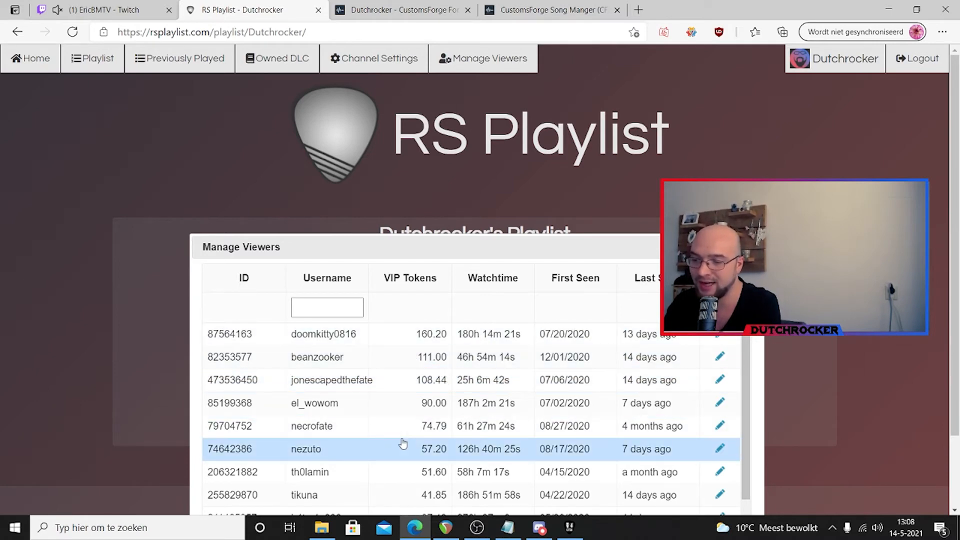
{"action": "scroll", "scroll_direction": "down", "scroll_amount": 3}
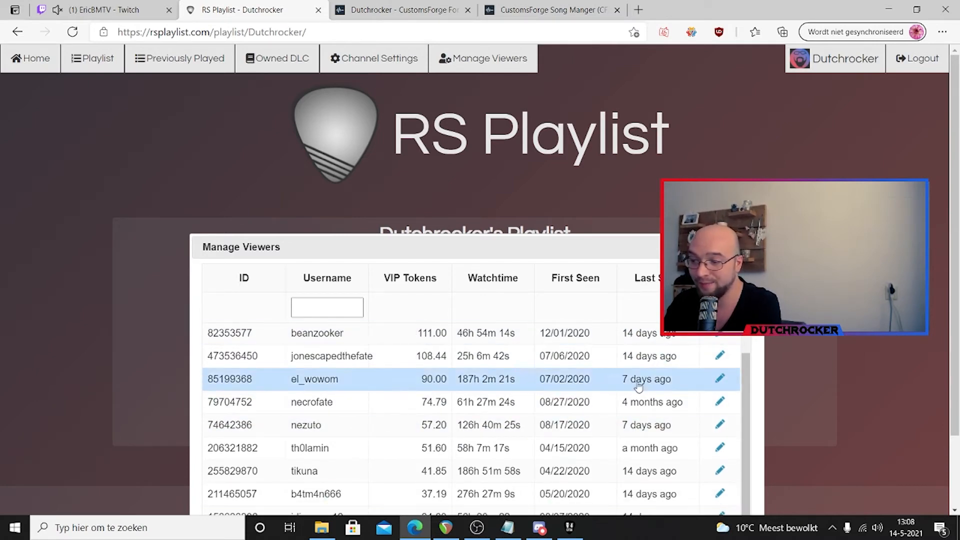
{"action": "scroll", "scroll_direction": "up", "scroll_amount": 3}
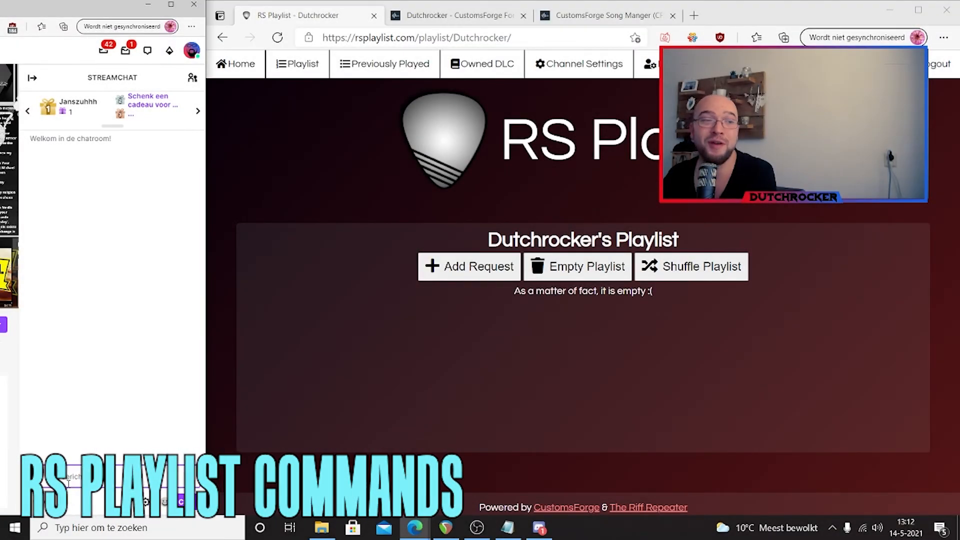
Turn song requests and VIP requests on in chat with !requests on and !vips on
{"action": "left_click", "coordinate": [92, 476]}
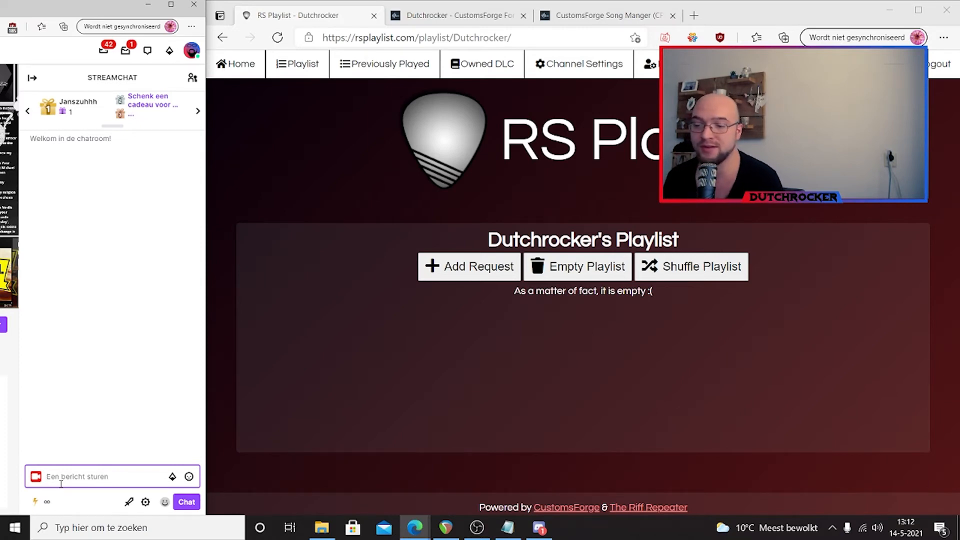
{"action": "type", "text": "treq"}
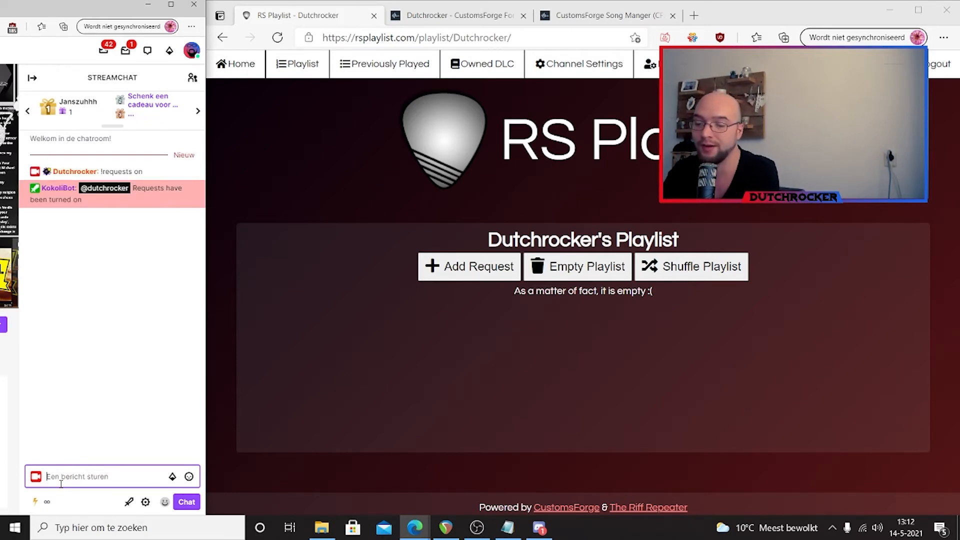
{"action": "type", "text": "l"}
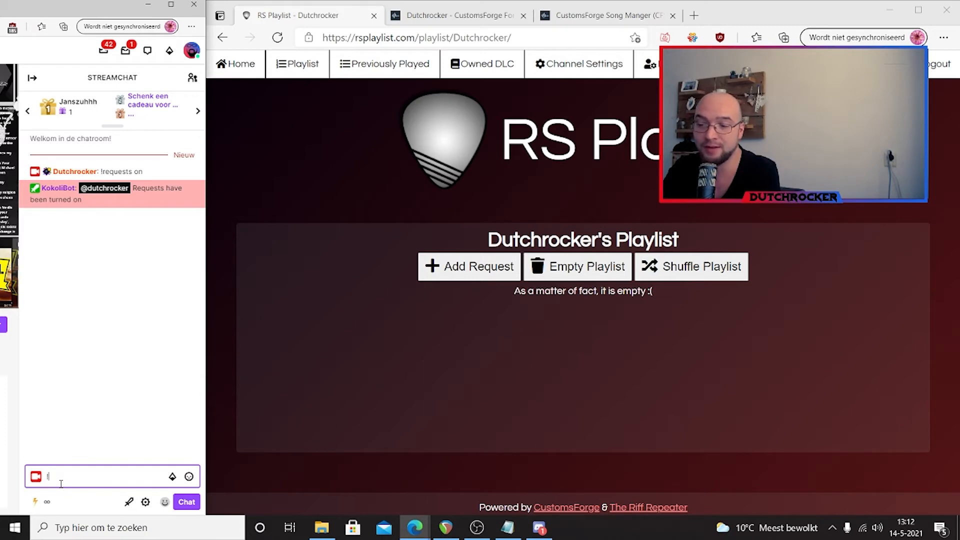
{"action": "type", "text": "!vips"}
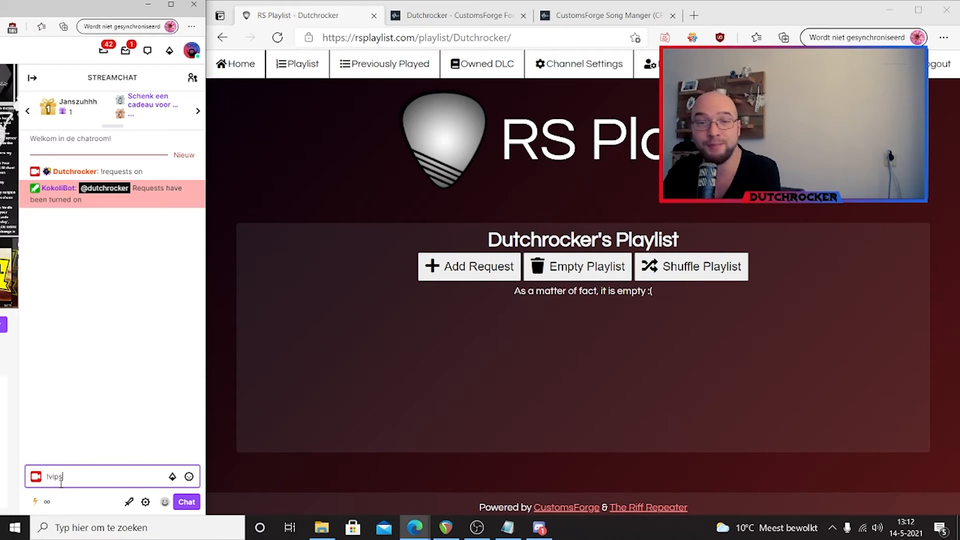
{"action": "key", "text": "Return"}
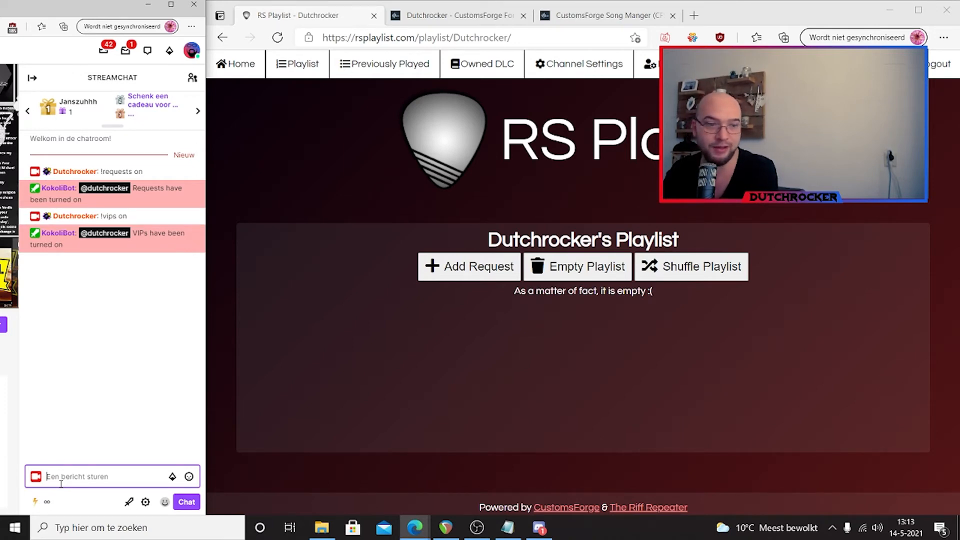
Type the request !sr Dream Theater - Metropolis in chat
{"action": "type", "text": "!s"}
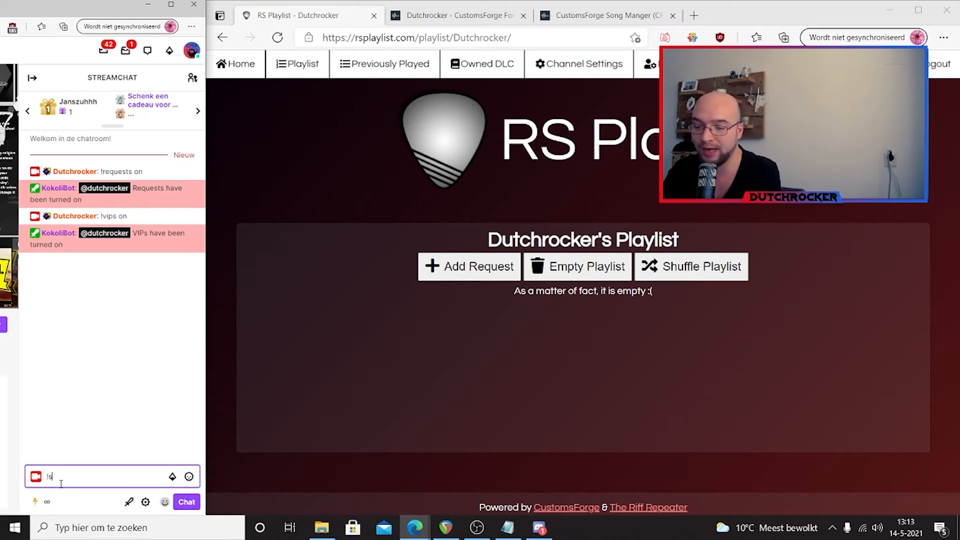
{"action": "type", "text": "r"}
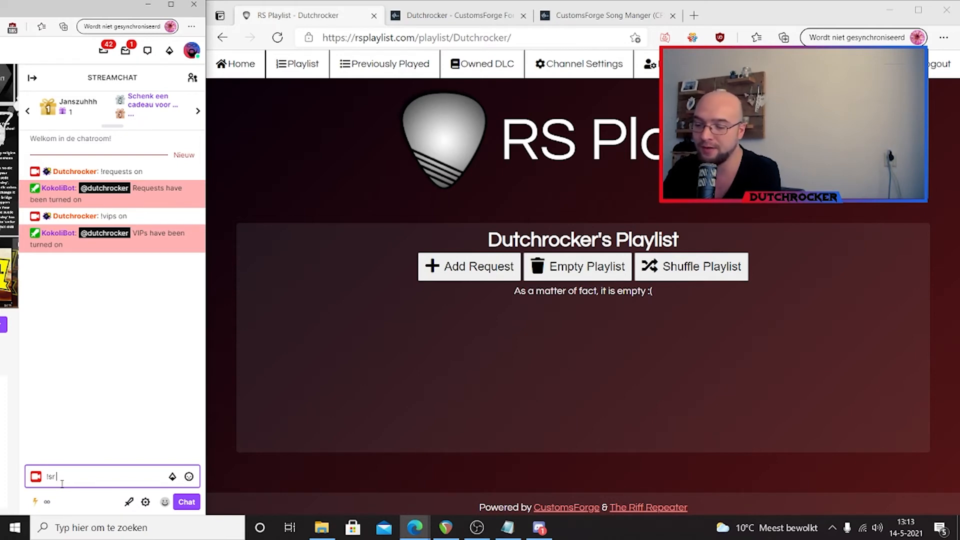
{"action": "type", "text": "Dream T"}
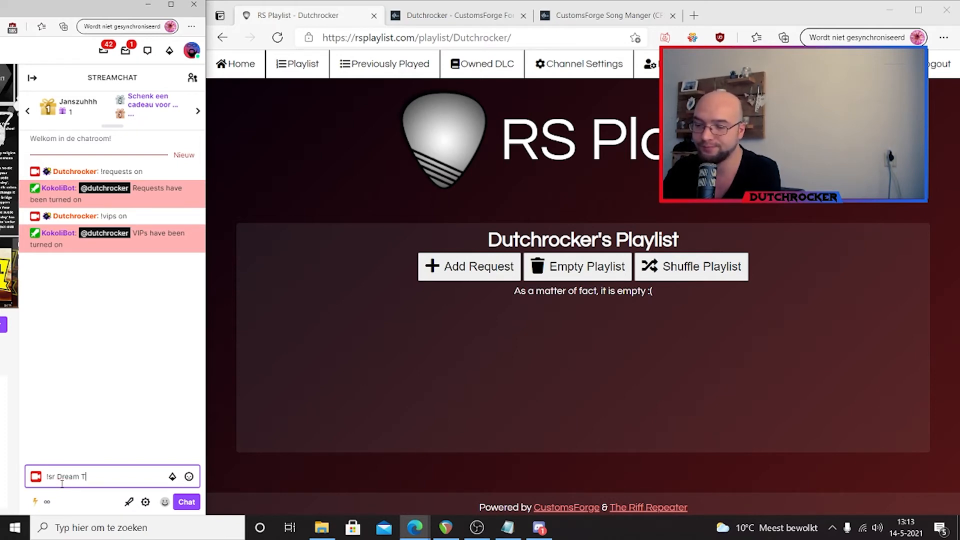
{"action": "type", "text": "heater - Metrop"}
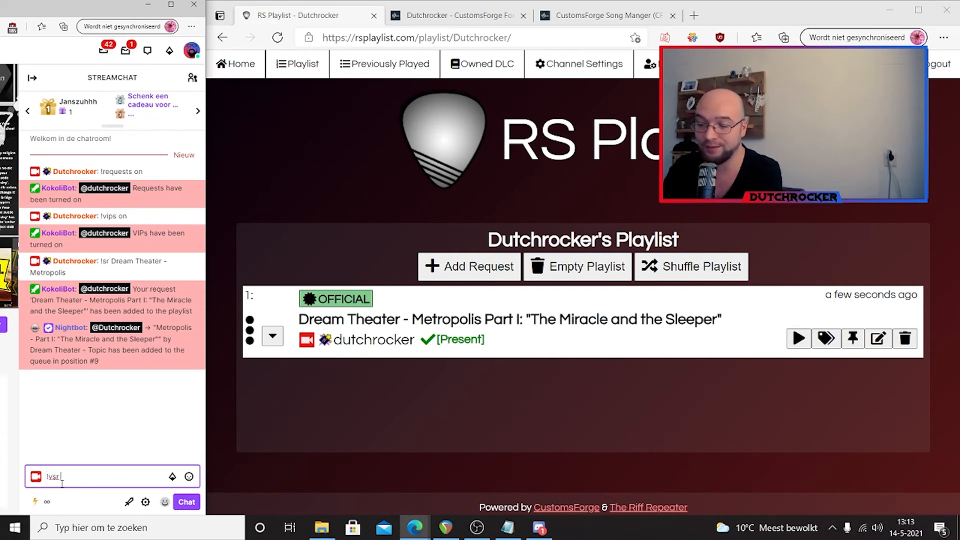
Send !vsr Trivium - Gunshot as a VIP request, then !remove all to empty the playlist
{"action": "type", "text": "Trivi"}
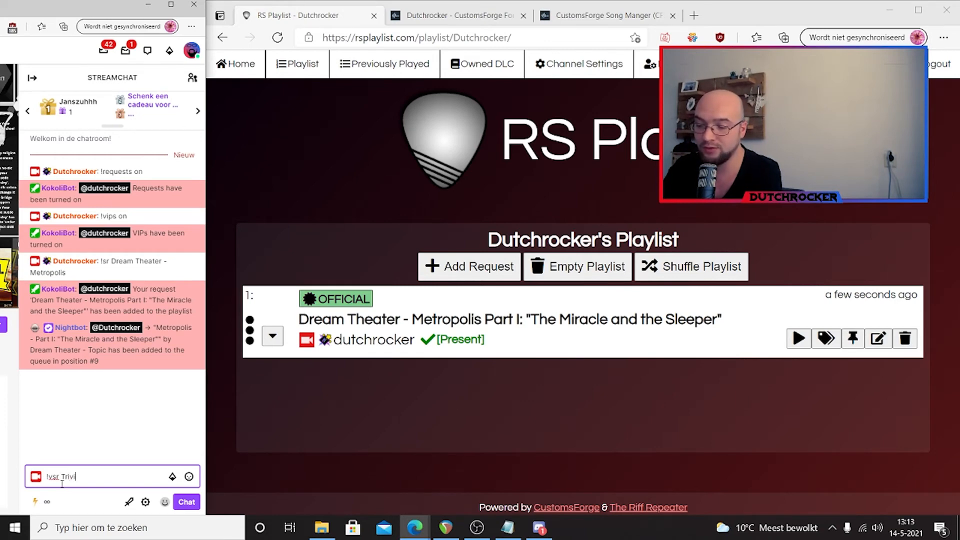
{"action": "type", "text": "ium - Gunshot"}
{"action": "key", "text": "Return"}
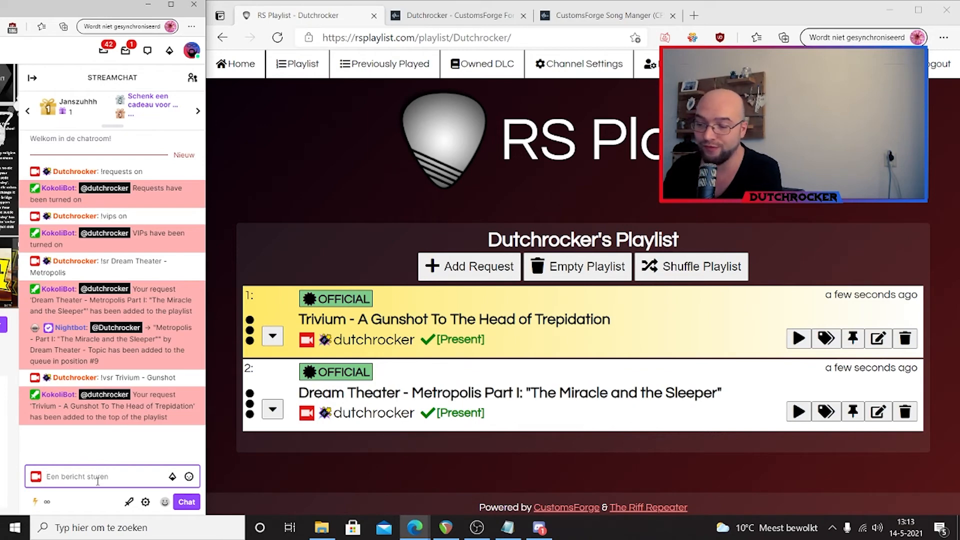
{"action": "type", "text": "!"}
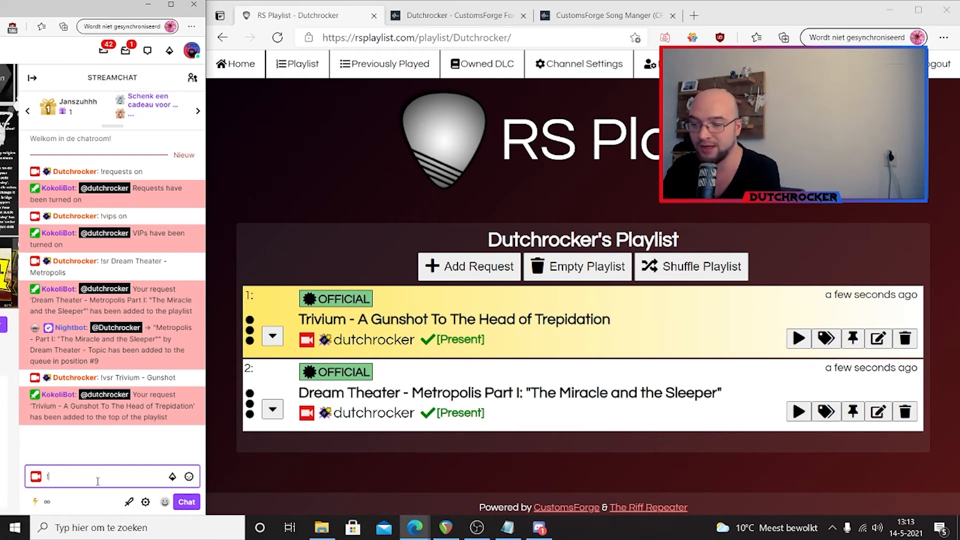
{"action": "key", "text": "Return"}
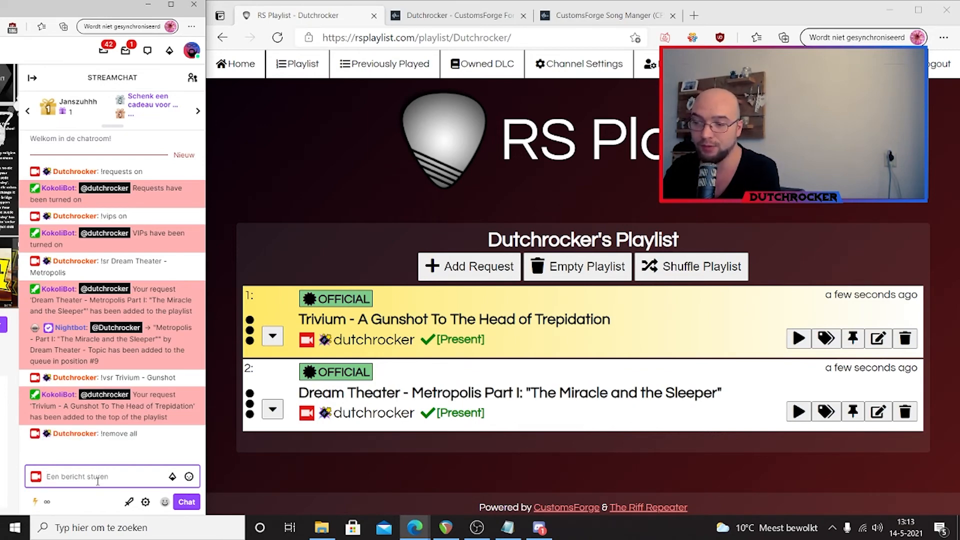
{"action": "left_click", "coordinate": [575, 266]}
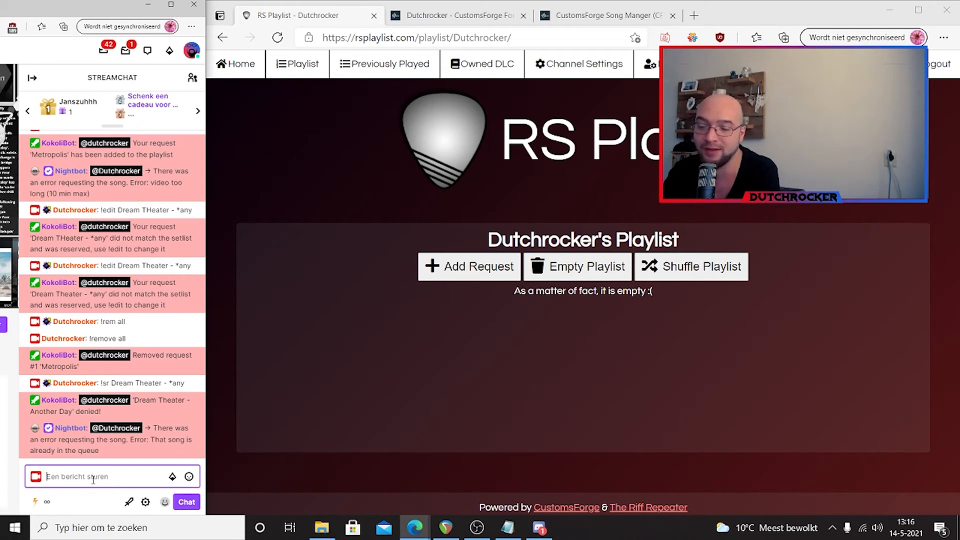
Request a Trivium song in chat with !sr Trivium - *
{"action": "type", "text": "!sr"}
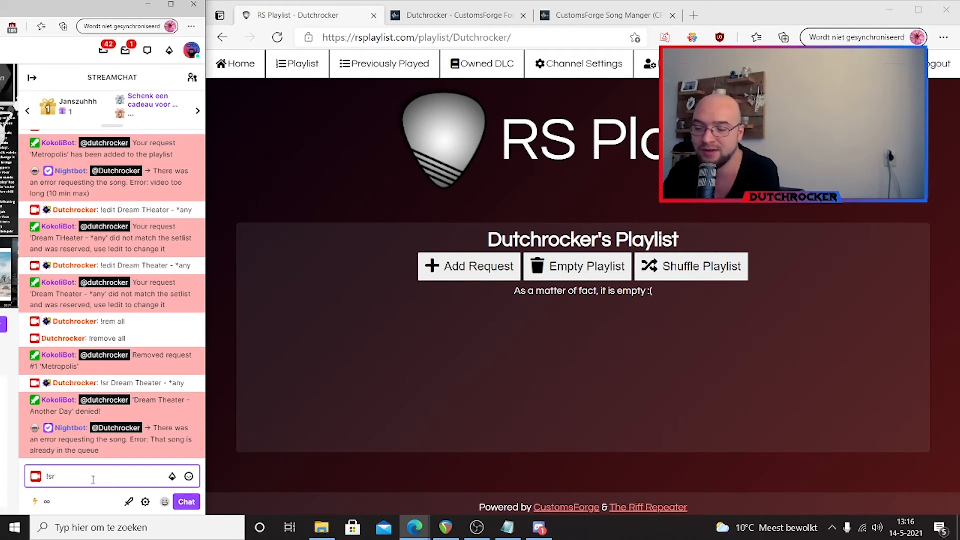
{"action": "type", "text": "Trivium"}
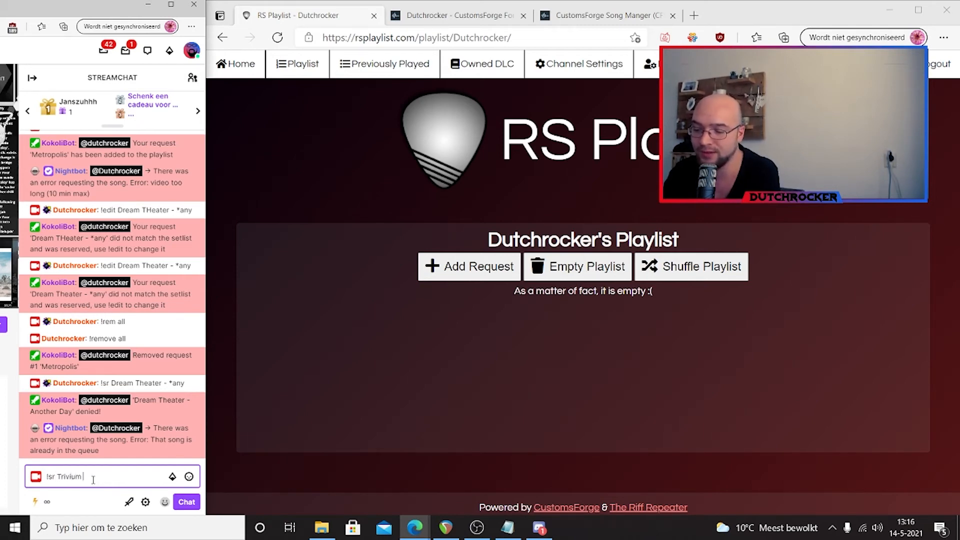
{"action": "type", "text": "- *"}
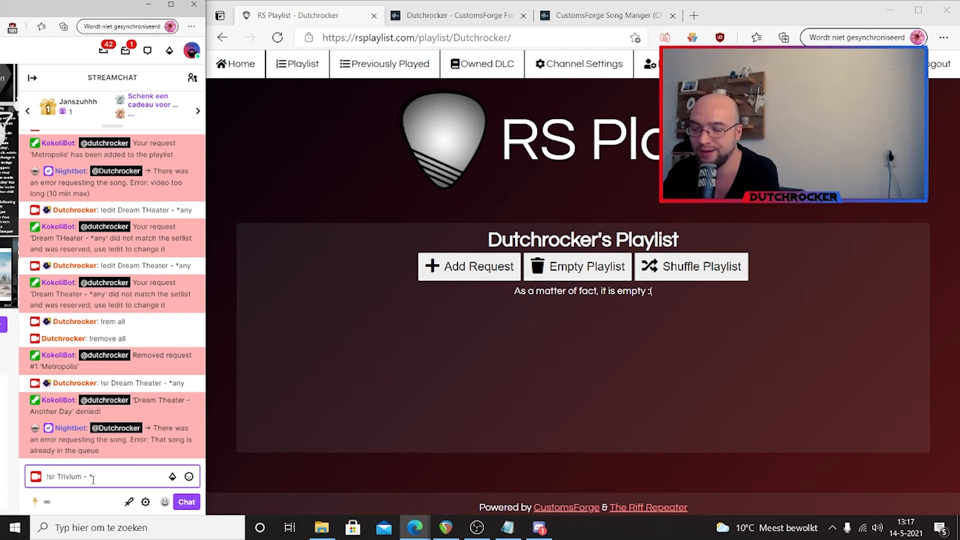
{"action": "key", "text": "Return"}
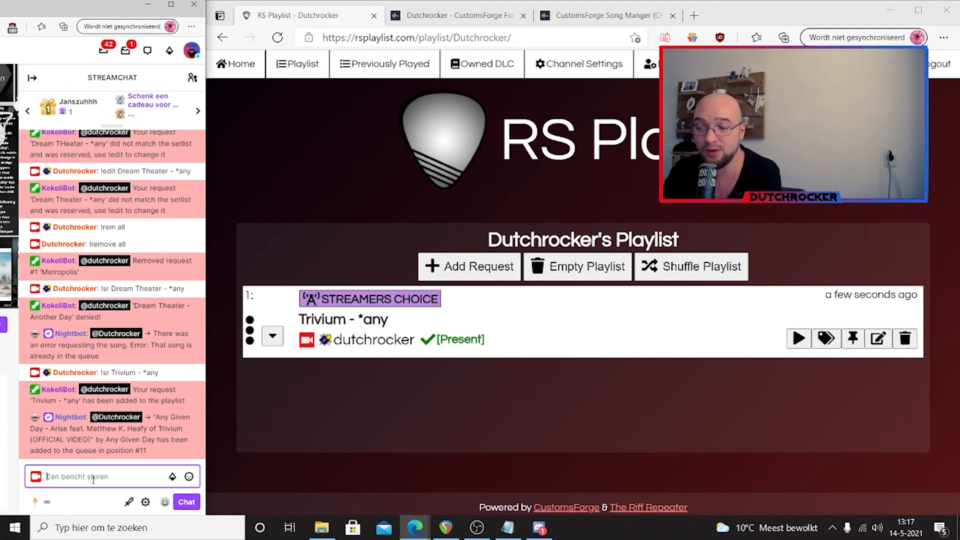
Edit the request to Trivium's 'Pull Harder On The Strings Of Your Martyr' with !edit
{"action": "type", "text": "!"}
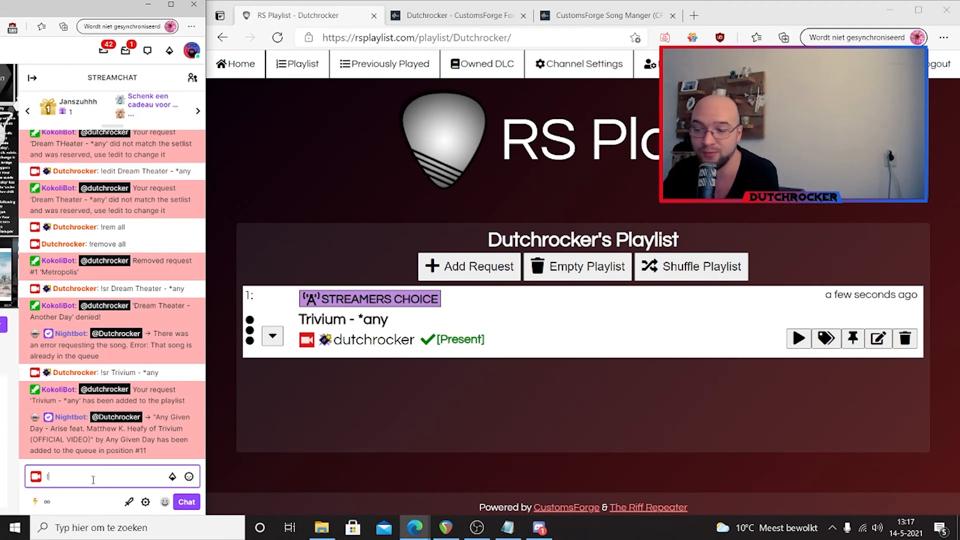
{"action": "type", "text": "!edit"}
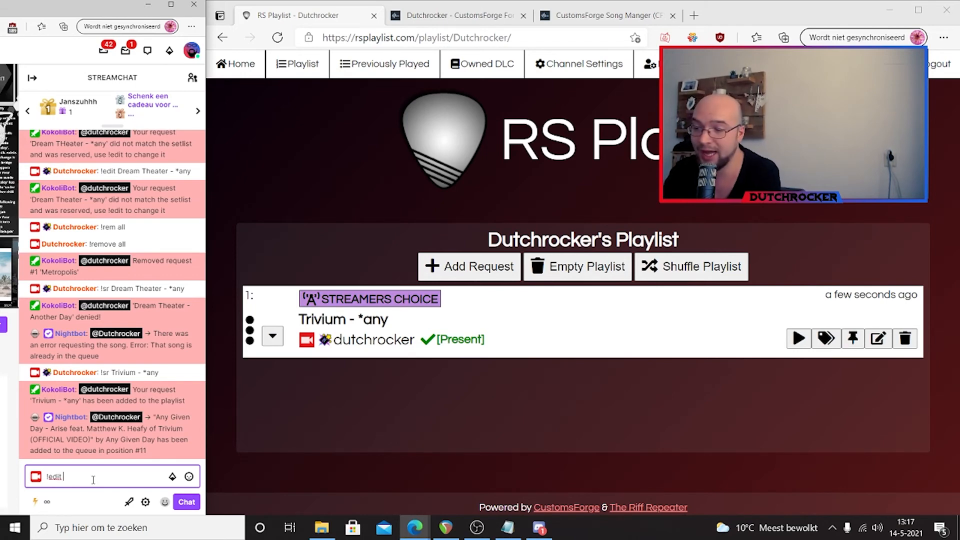
{"action": "type", "text": "Triv"}
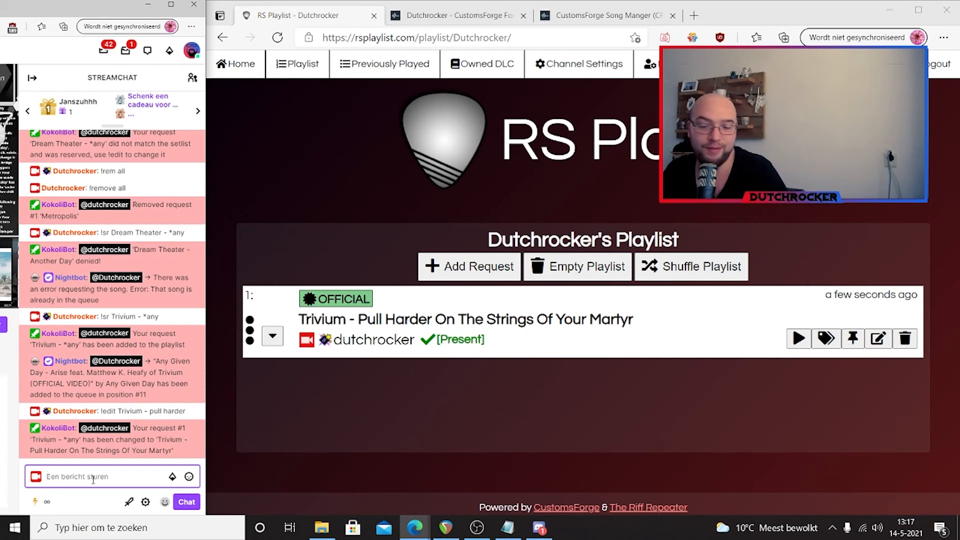
{"action": "type", "text": "!vip"}
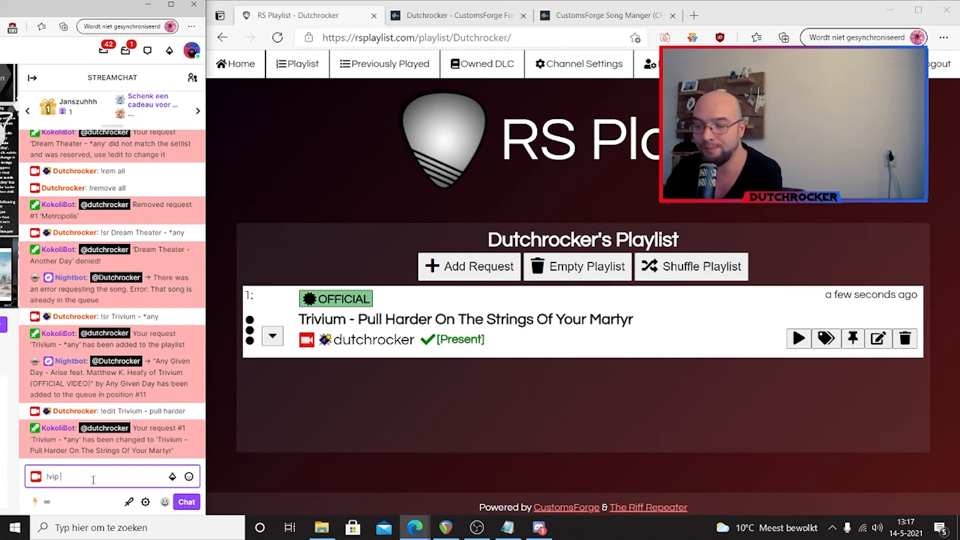
Send !vip, !pos and !list to get token balance, queue position and playlist link
{"action": "key", "text": "Return"}
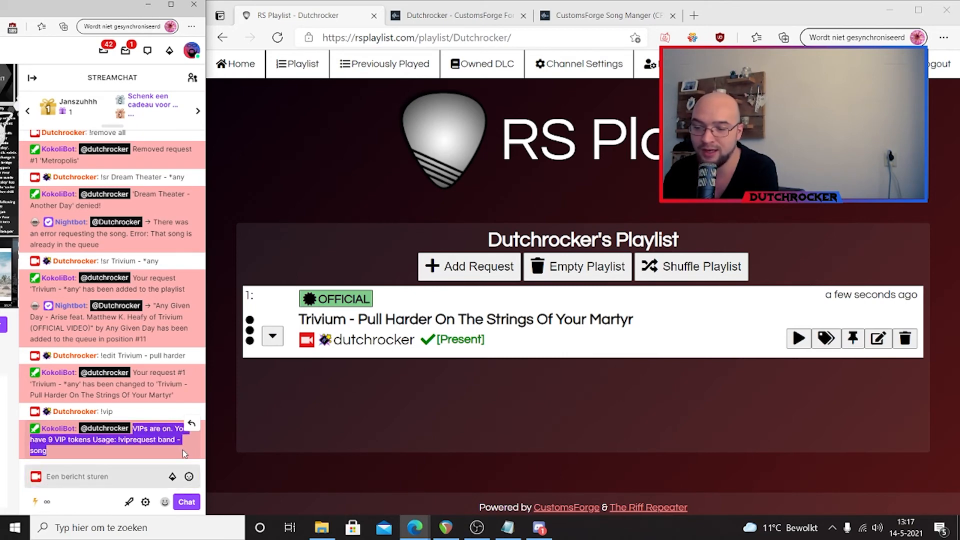
{"action": "mouse_move", "coordinate": [66, 500]}
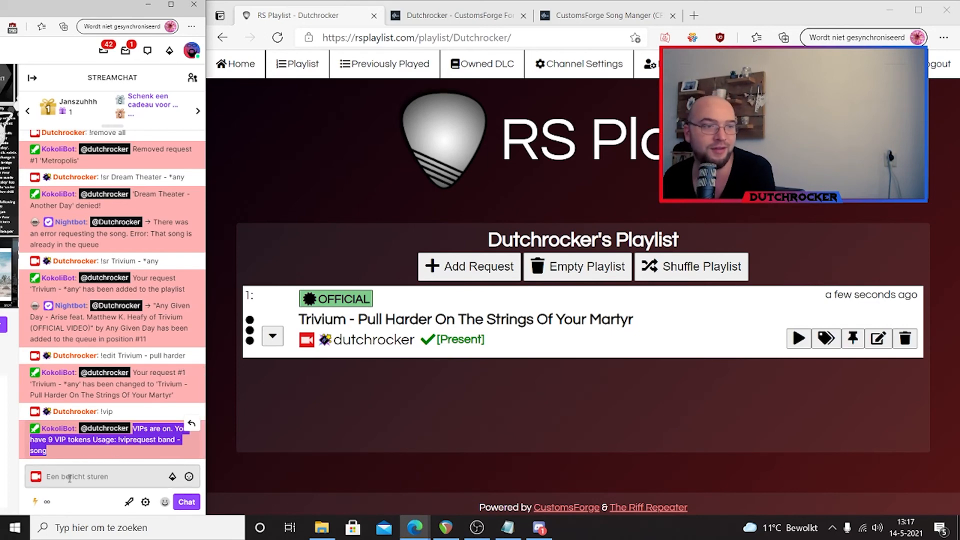
{"action": "left_click", "coordinate": [112, 476]}
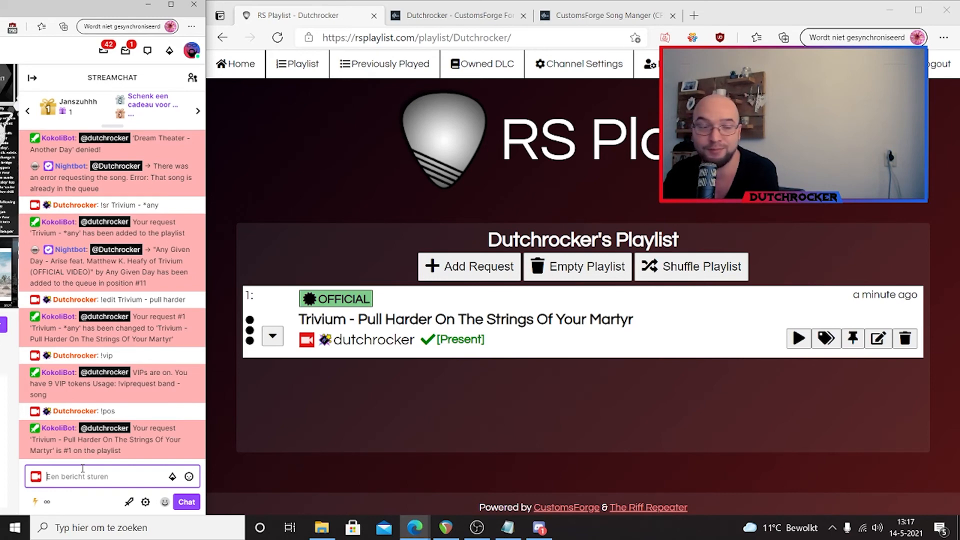
{"action": "type", "text": "l"}
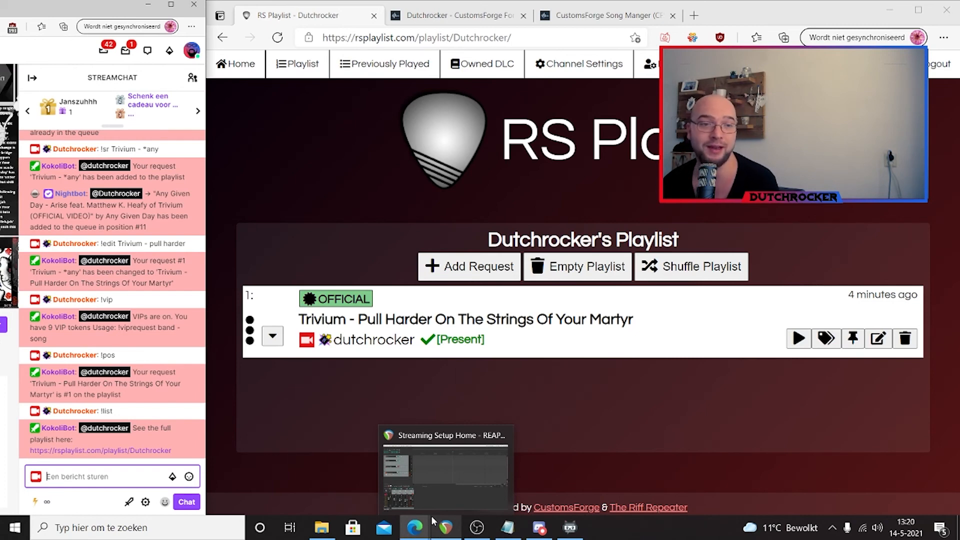
{"action": "mouse_move", "coordinate": [570, 527]}
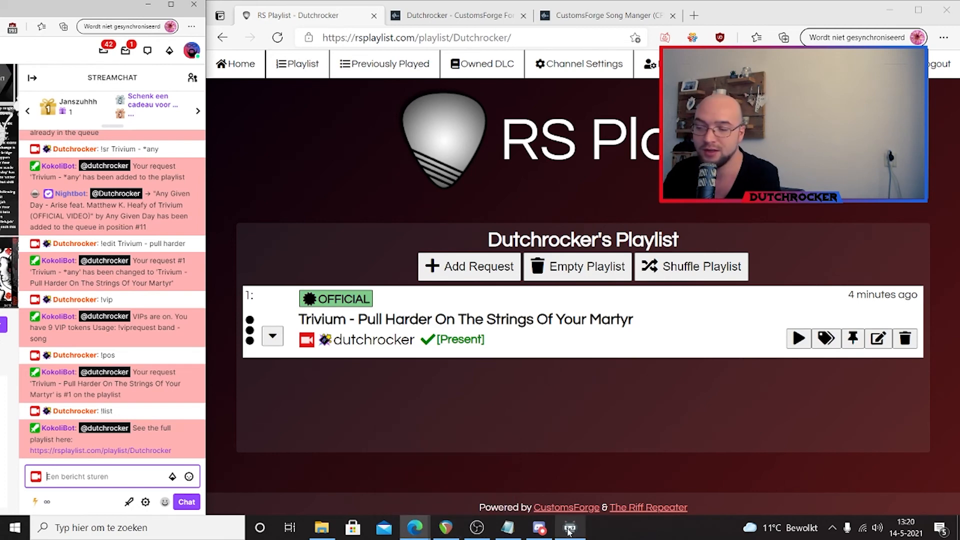
{"action": "mouse_move", "coordinate": [569, 527]}
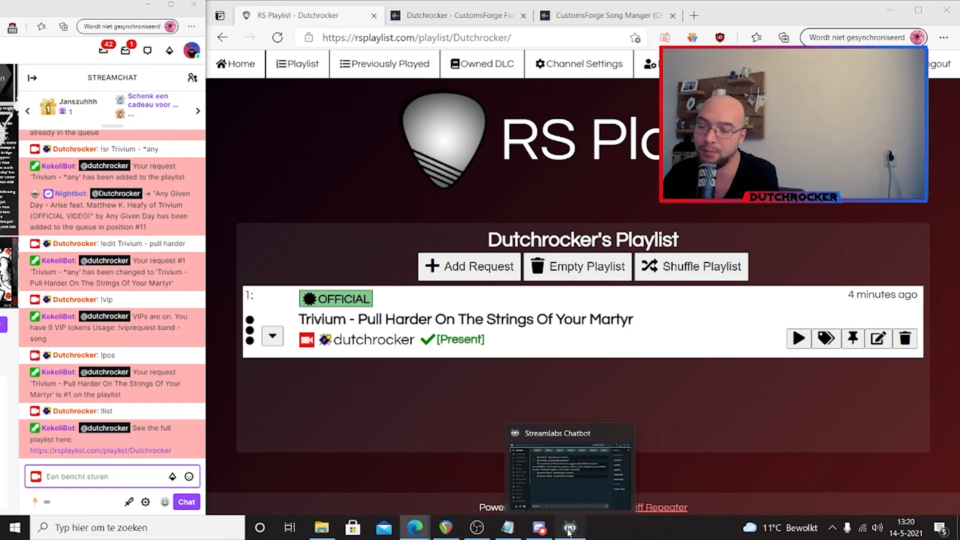
Open Streamlabs Chatbot, search commands for 'cf', and view the !cf reply's CustomsForge link
{"action": "left_click", "coordinate": [569, 527]}
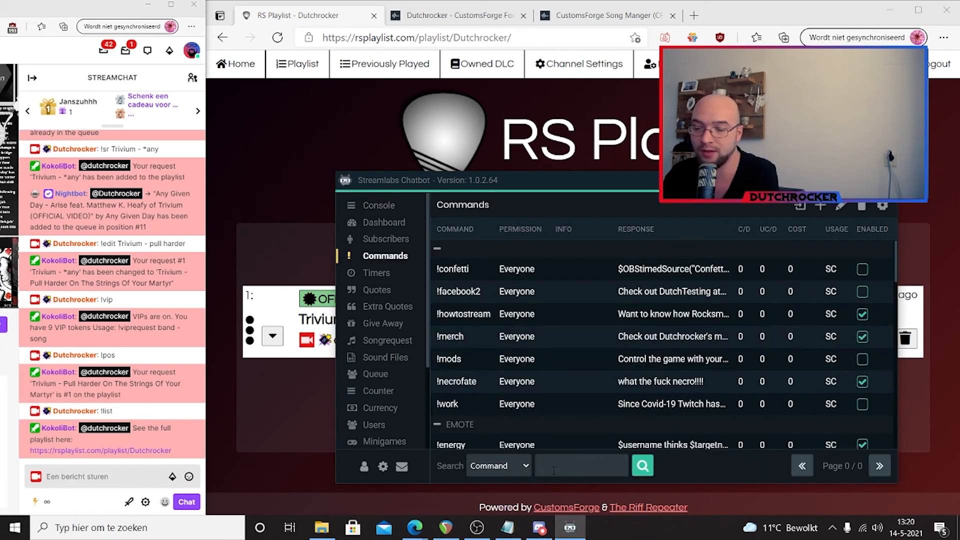
{"action": "type", "text": "cf"}
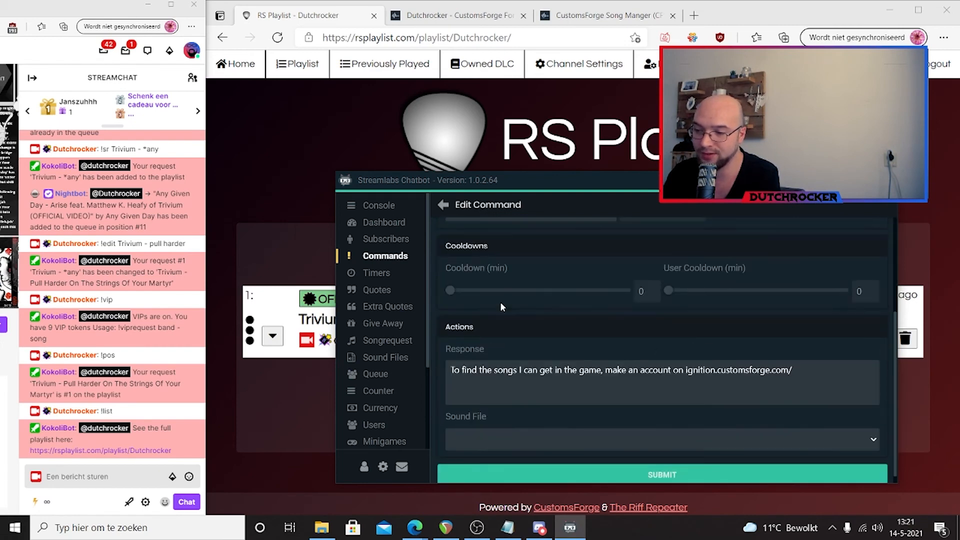
{"action": "double_click", "coordinate": [737, 370]}
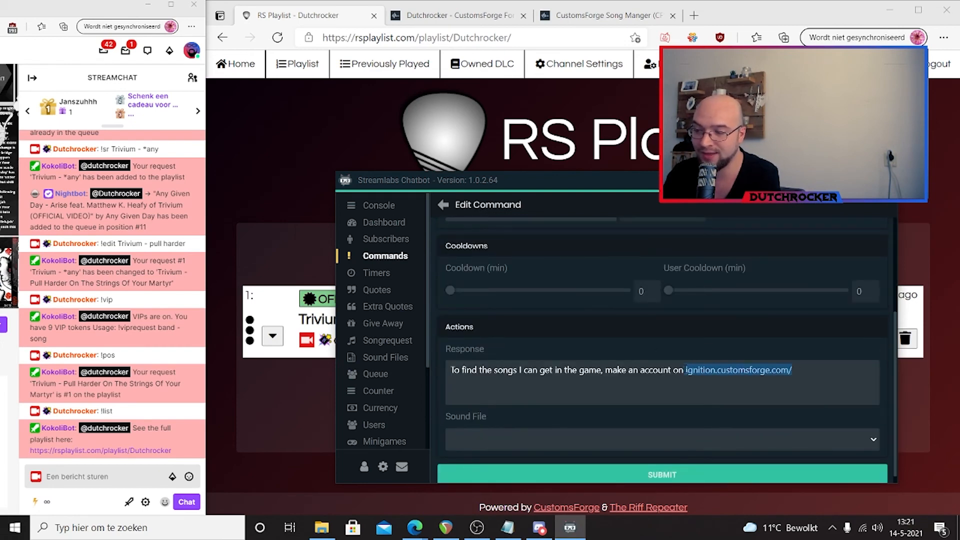
{"action": "mouse_move", "coordinate": [794, 351]}
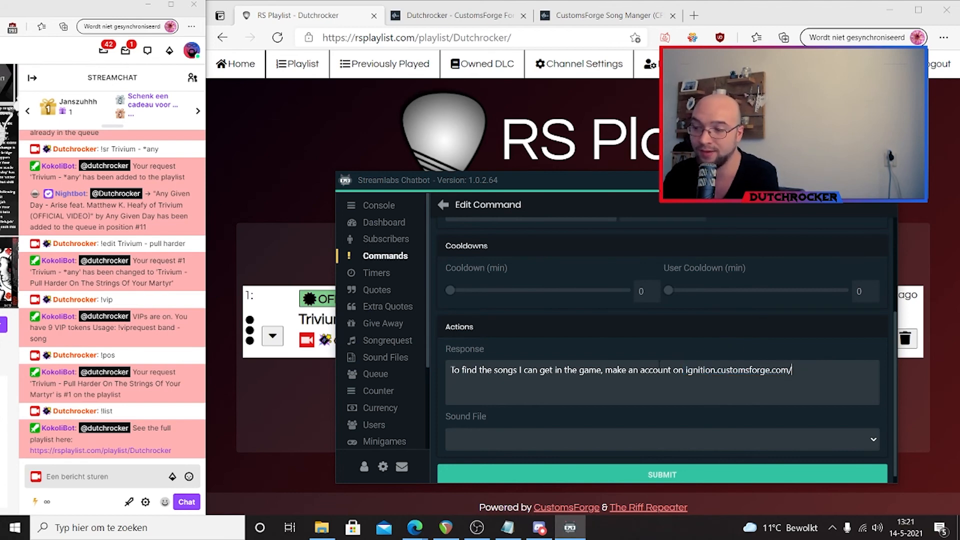
{"action": "left_click", "coordinate": [662, 474]}
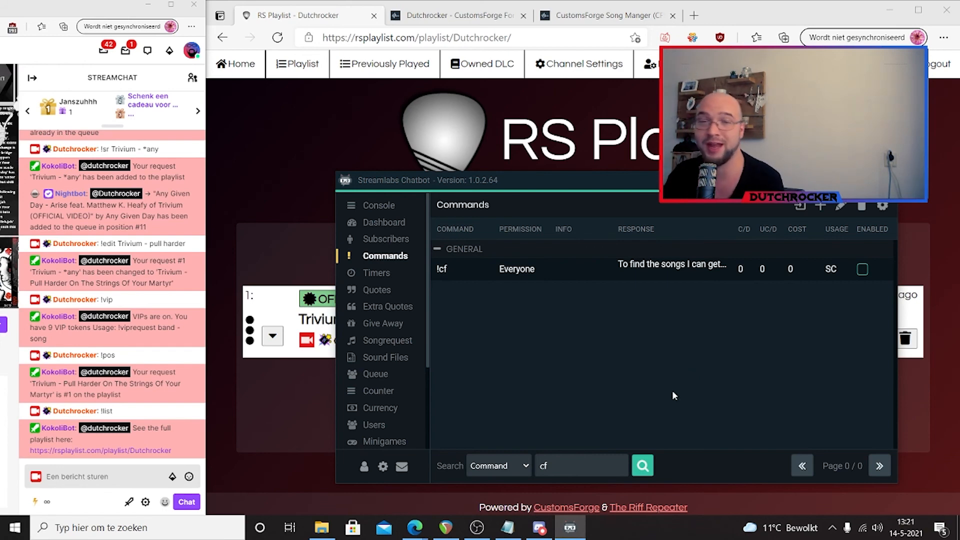
Find the !search command by typing 'searc', open it for editing, and select its rsplaylist.com/search link
{"action": "left_click", "coordinate": [579, 466]}
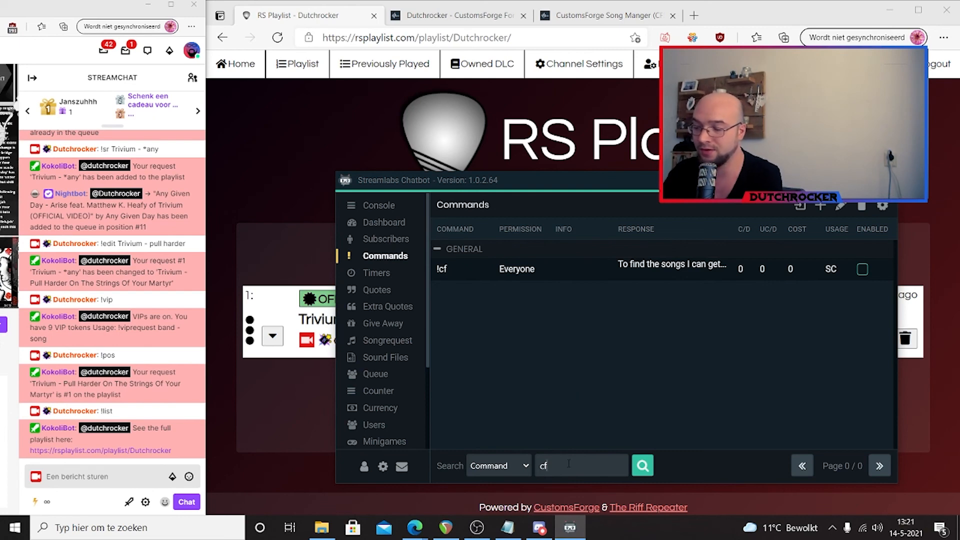
{"action": "type", "text": "searc"}
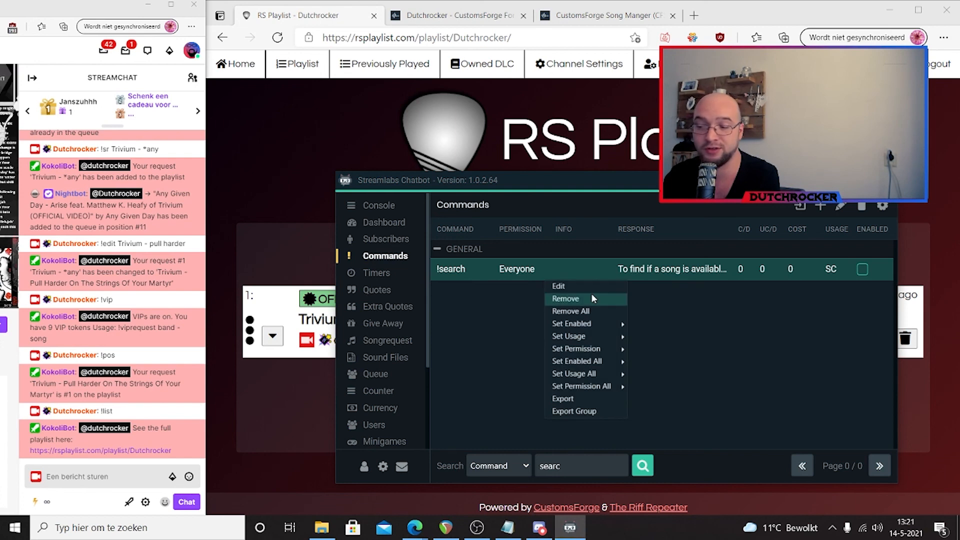
{"action": "left_click", "coordinate": [558, 286]}
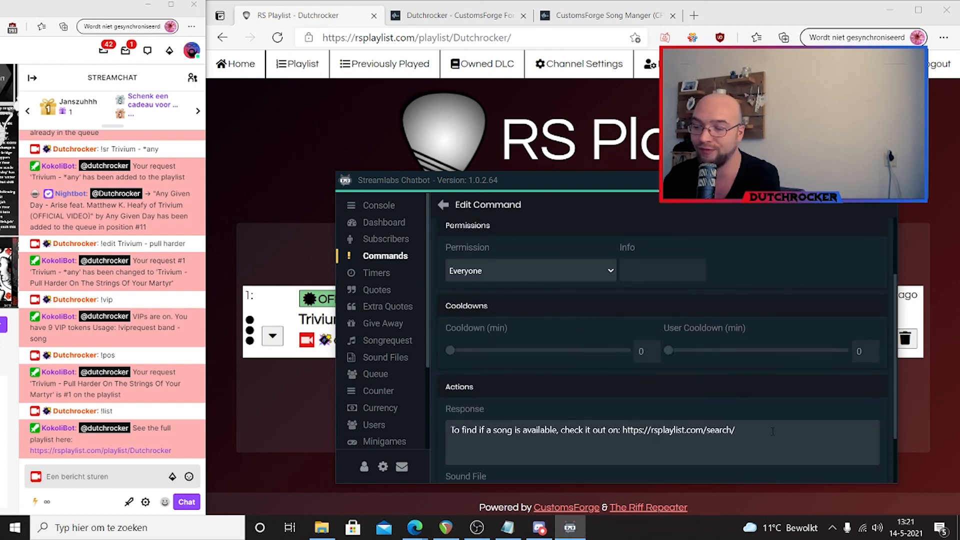
{"action": "double_click", "coordinate": [676, 429]}
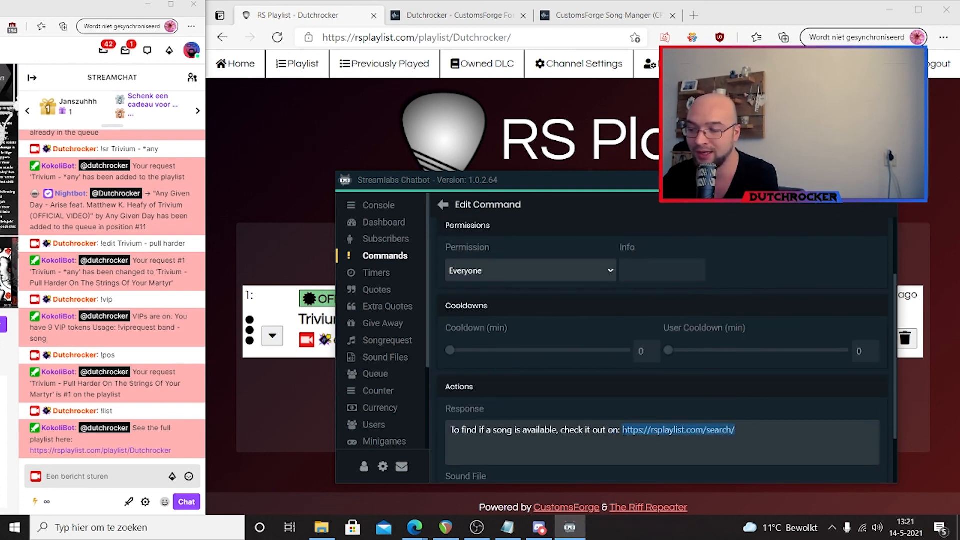